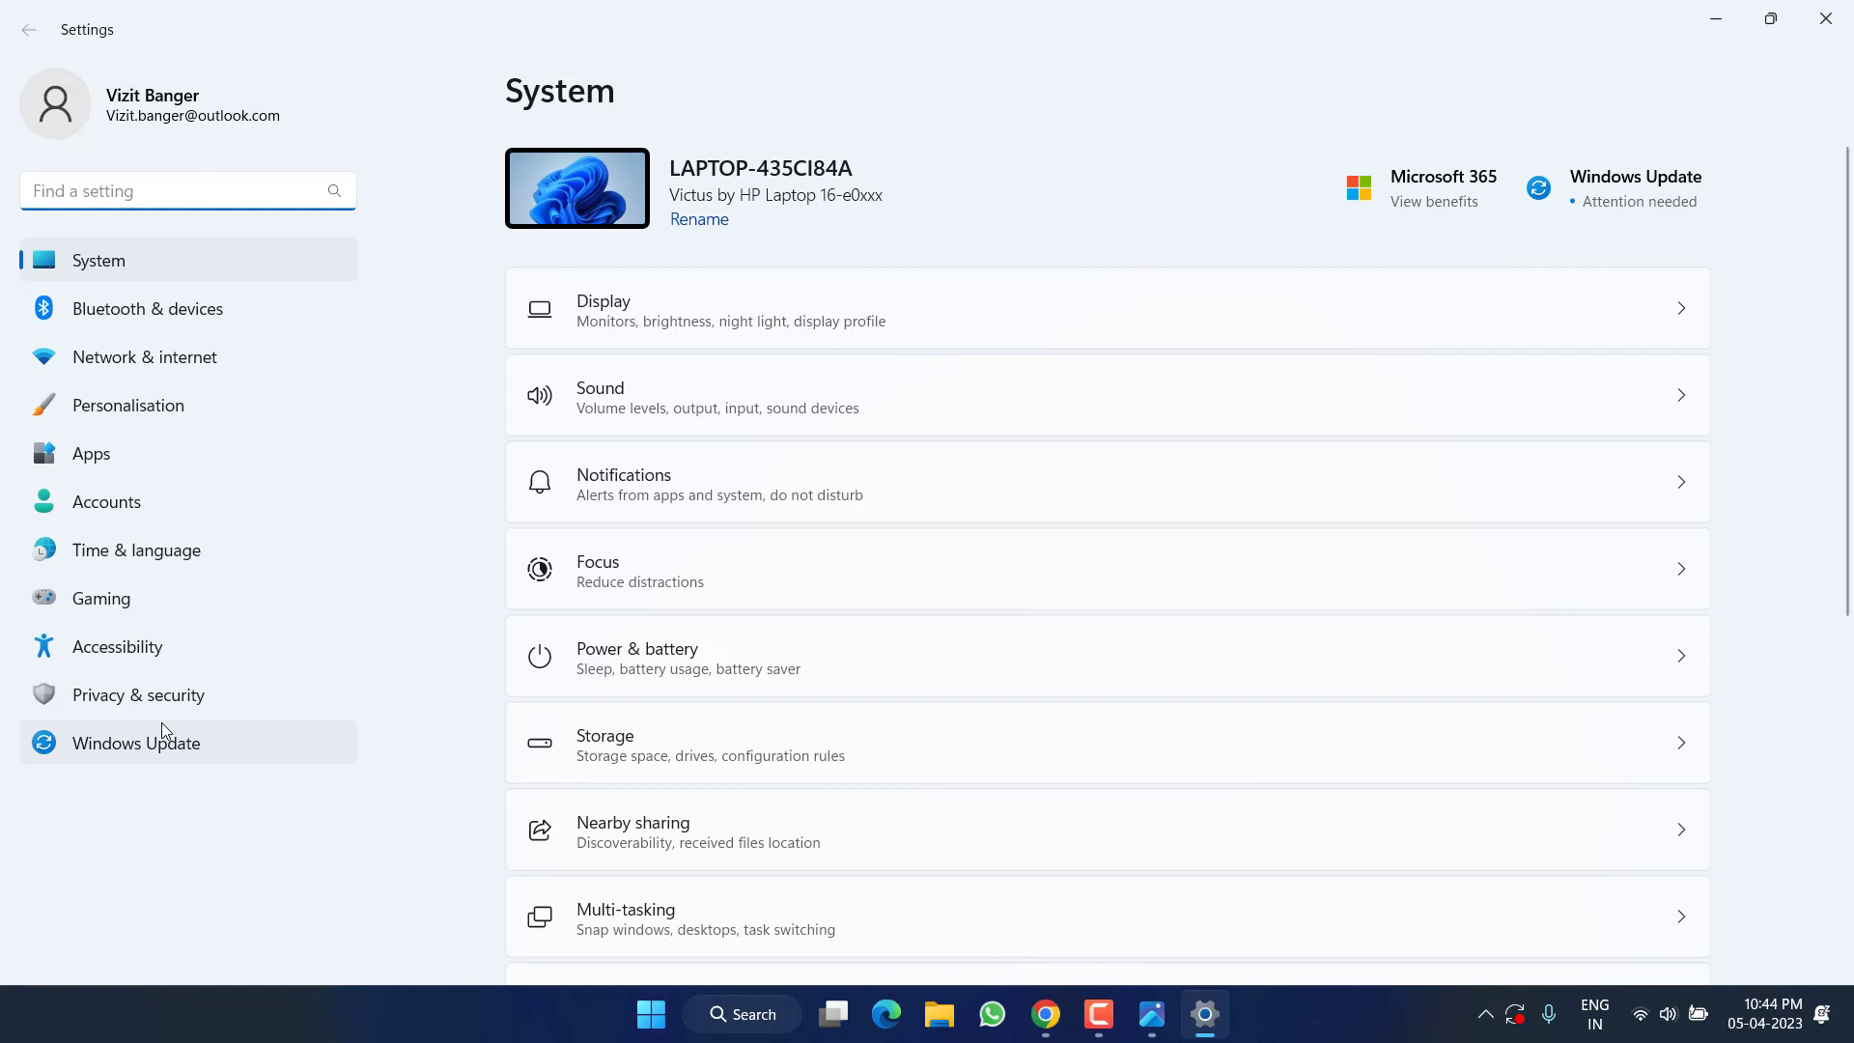
Step: Show the Windows Update page with its list of pending updates
left_click(136, 742)
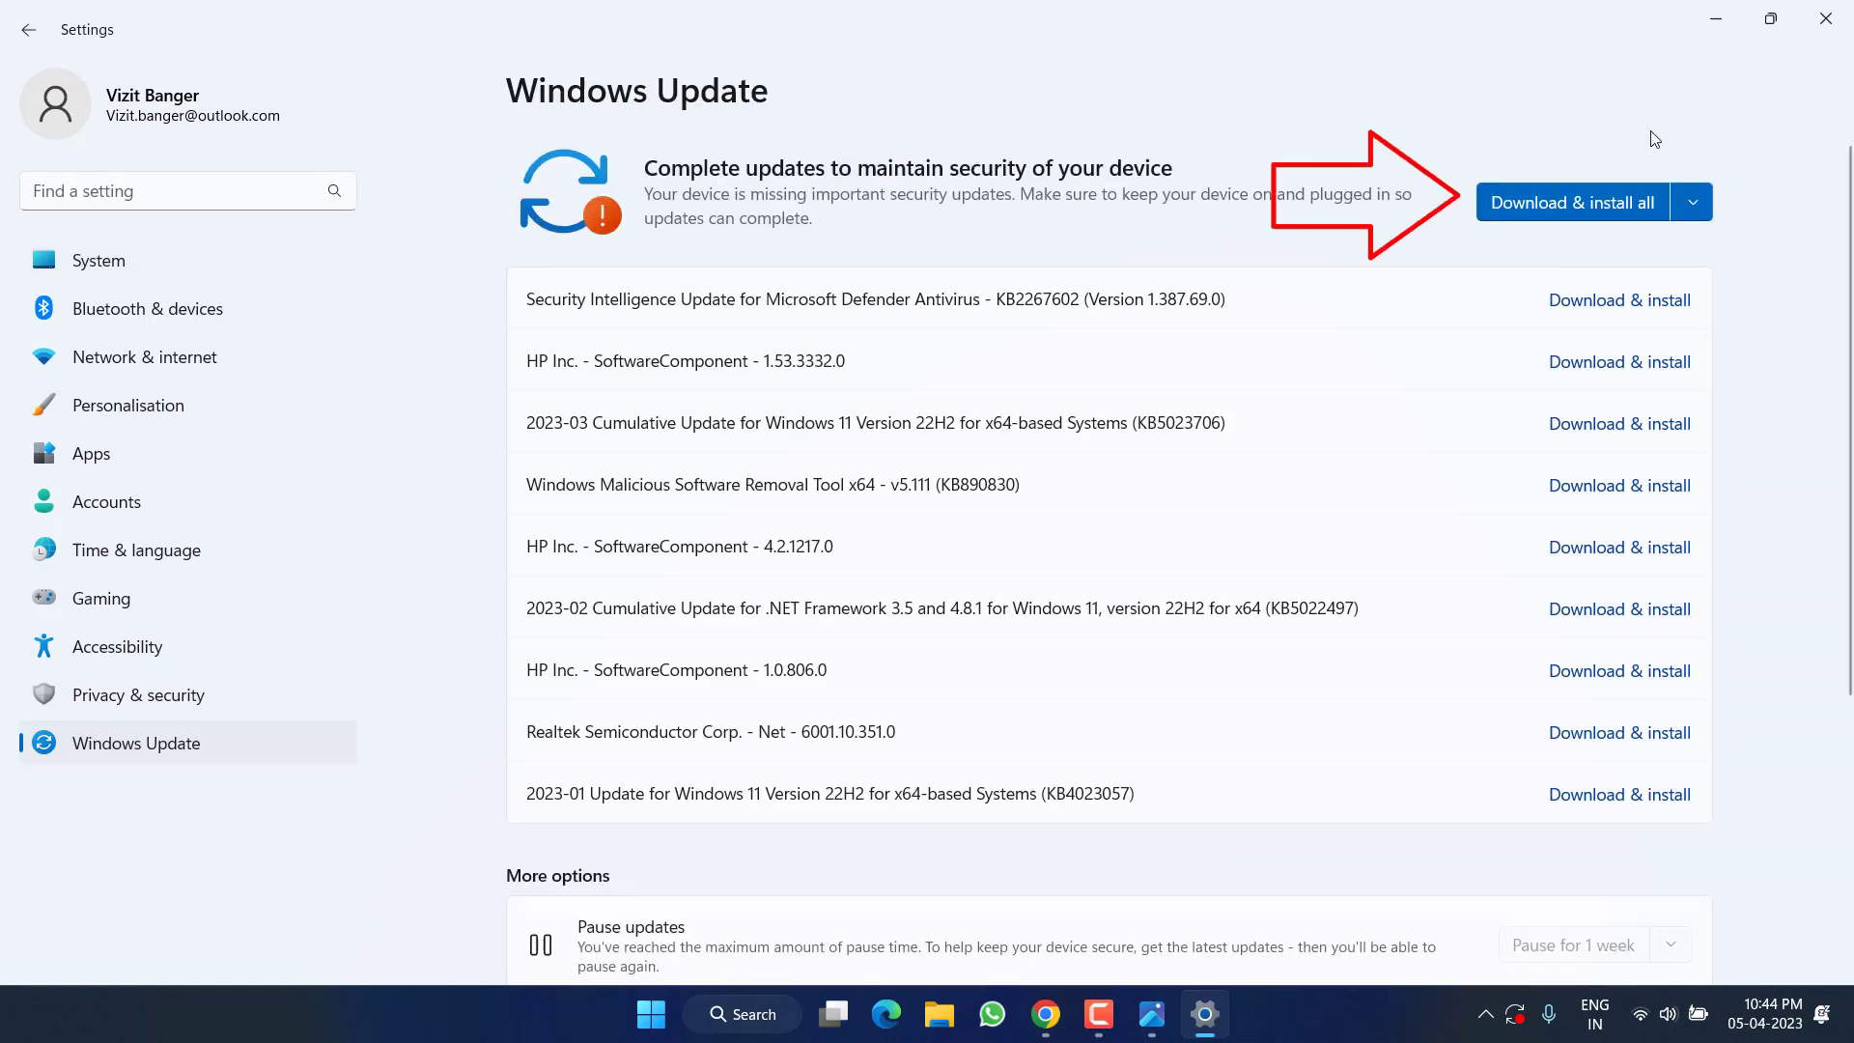
mouse_move(1618, 148)
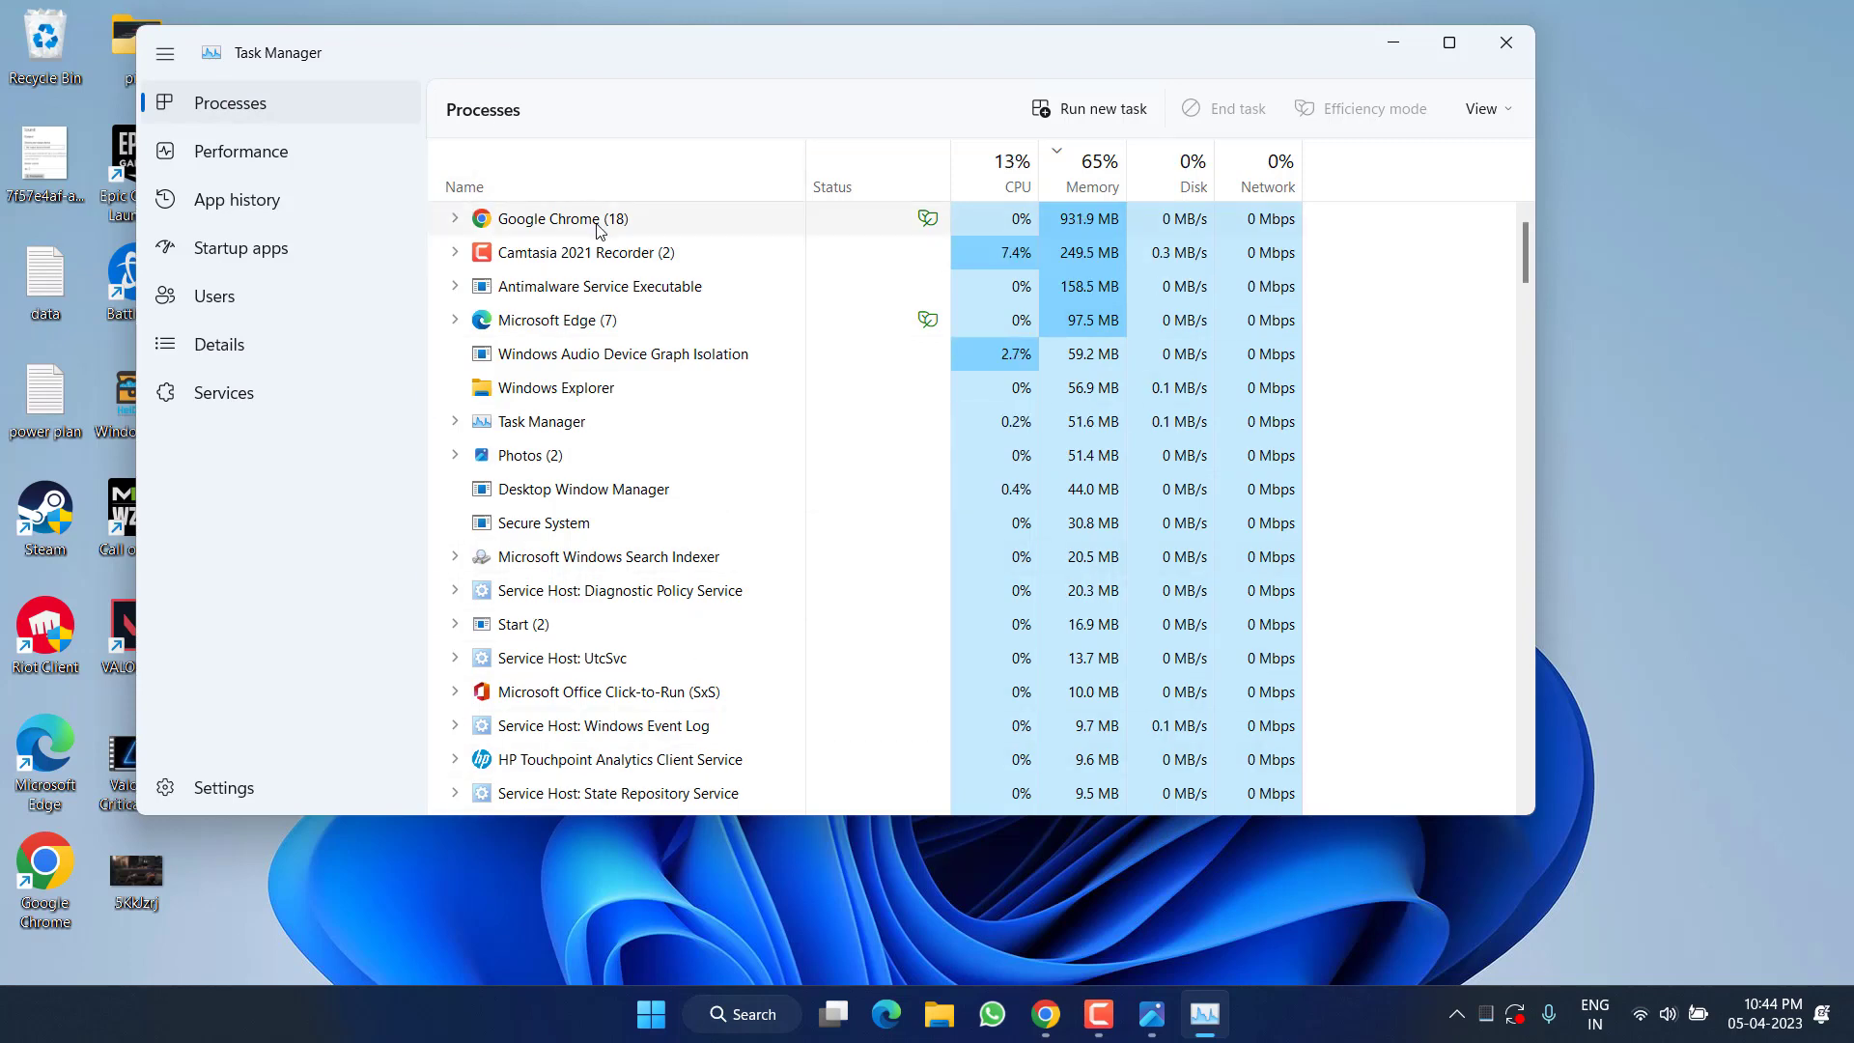
Step: Bring up the action menu for the Google Chrome process in Task Manager
right_click(556, 217)
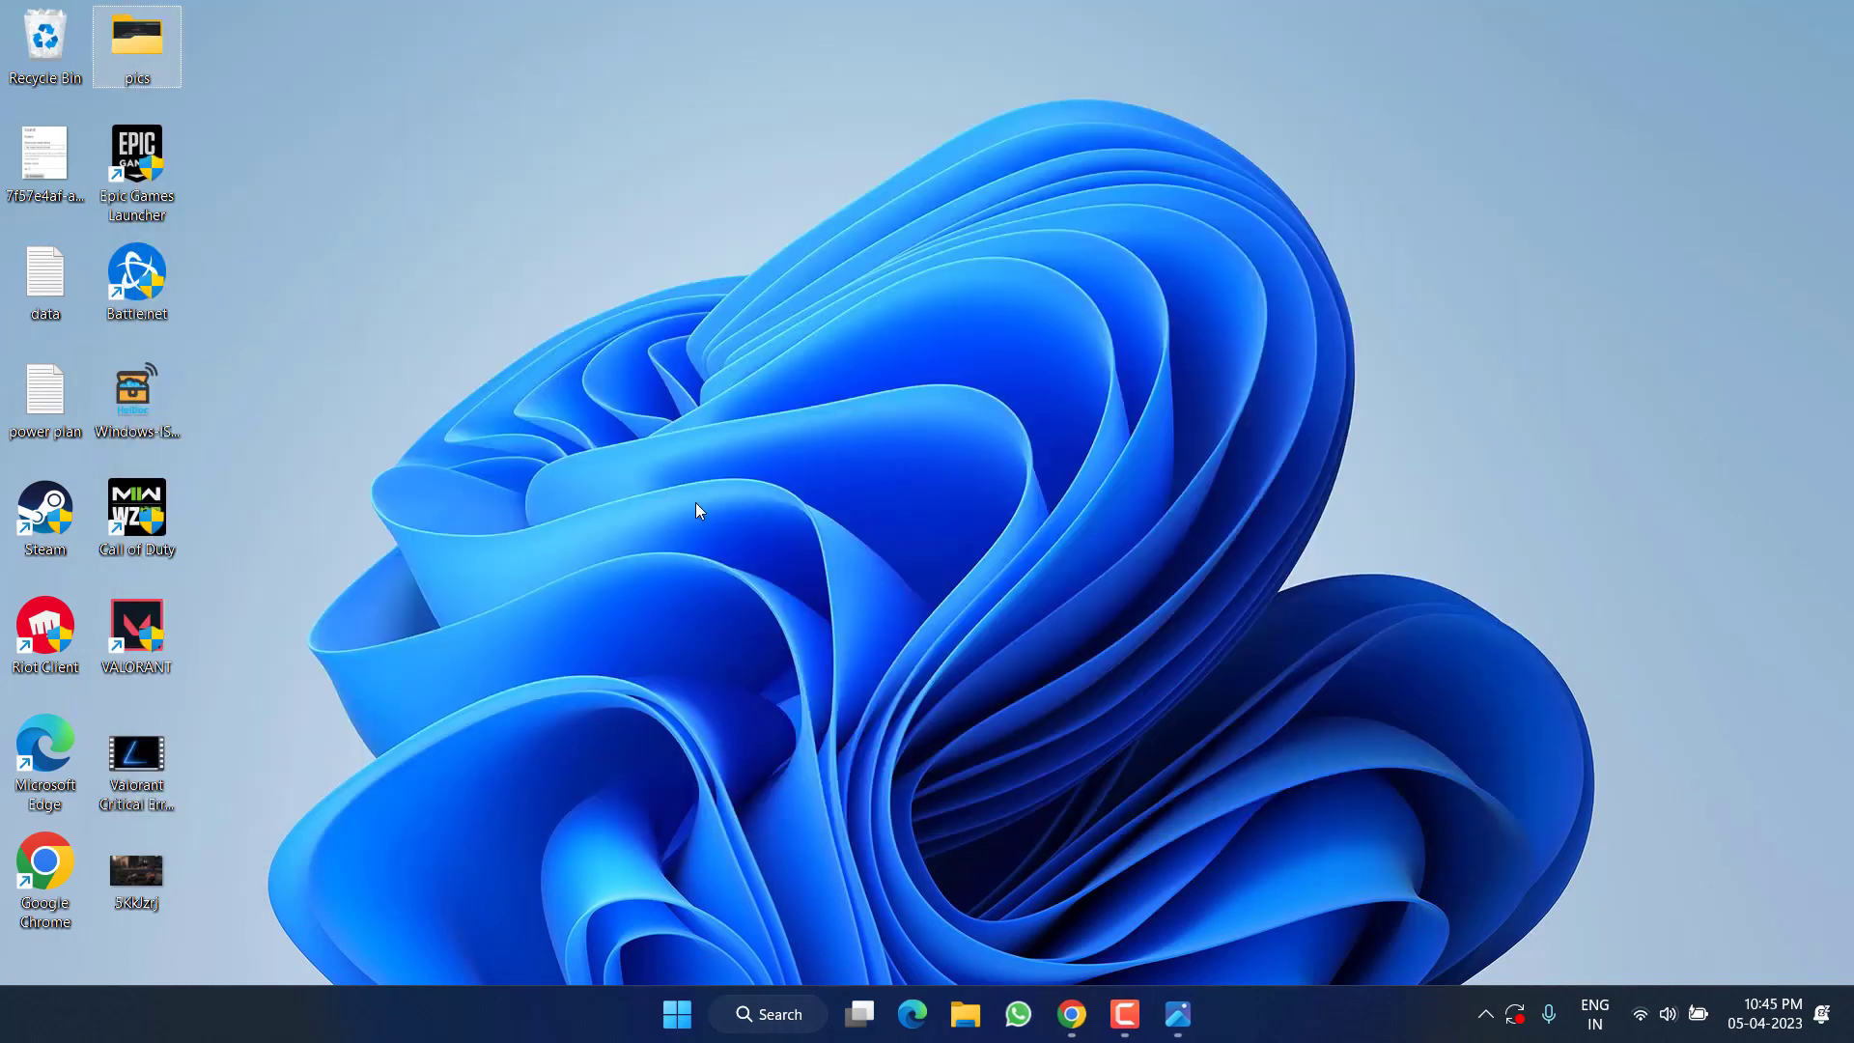
mouse_move(675, 1015)
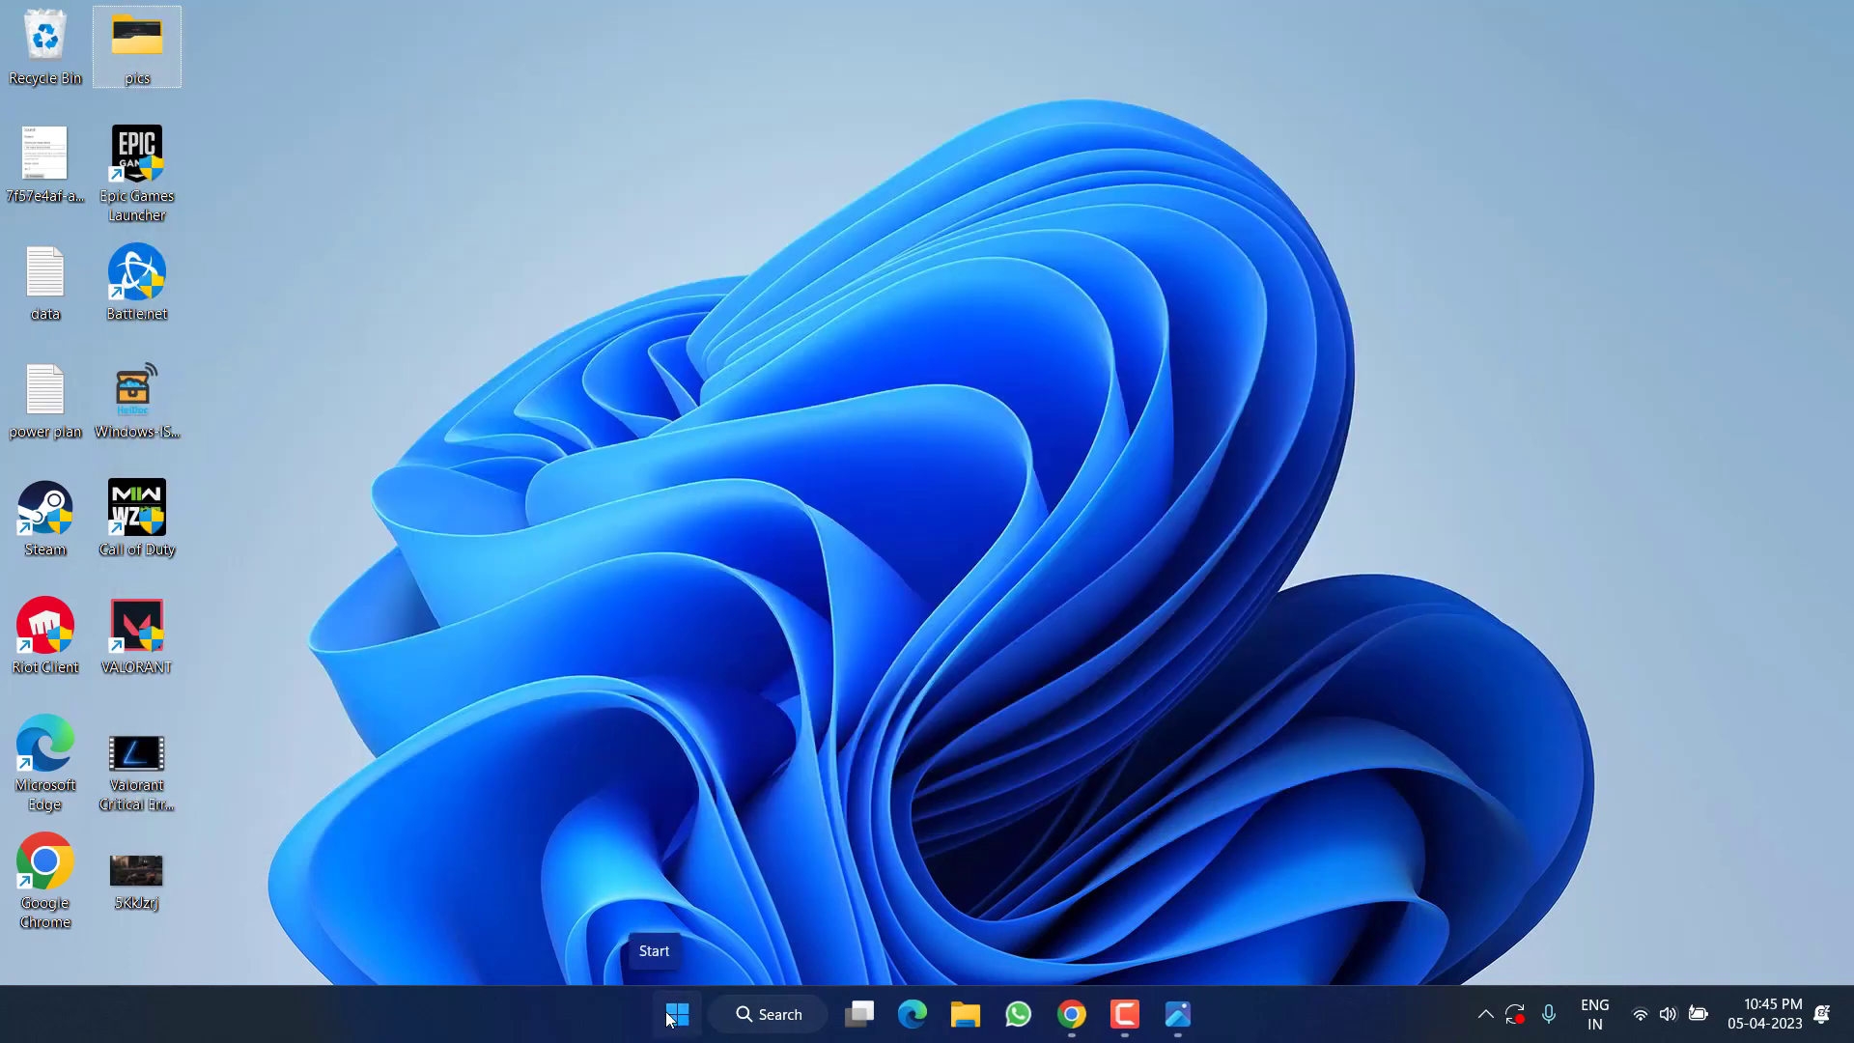
Step: Launch Device Manager from the Start button's Quick Link menu
right_click(676, 1015)
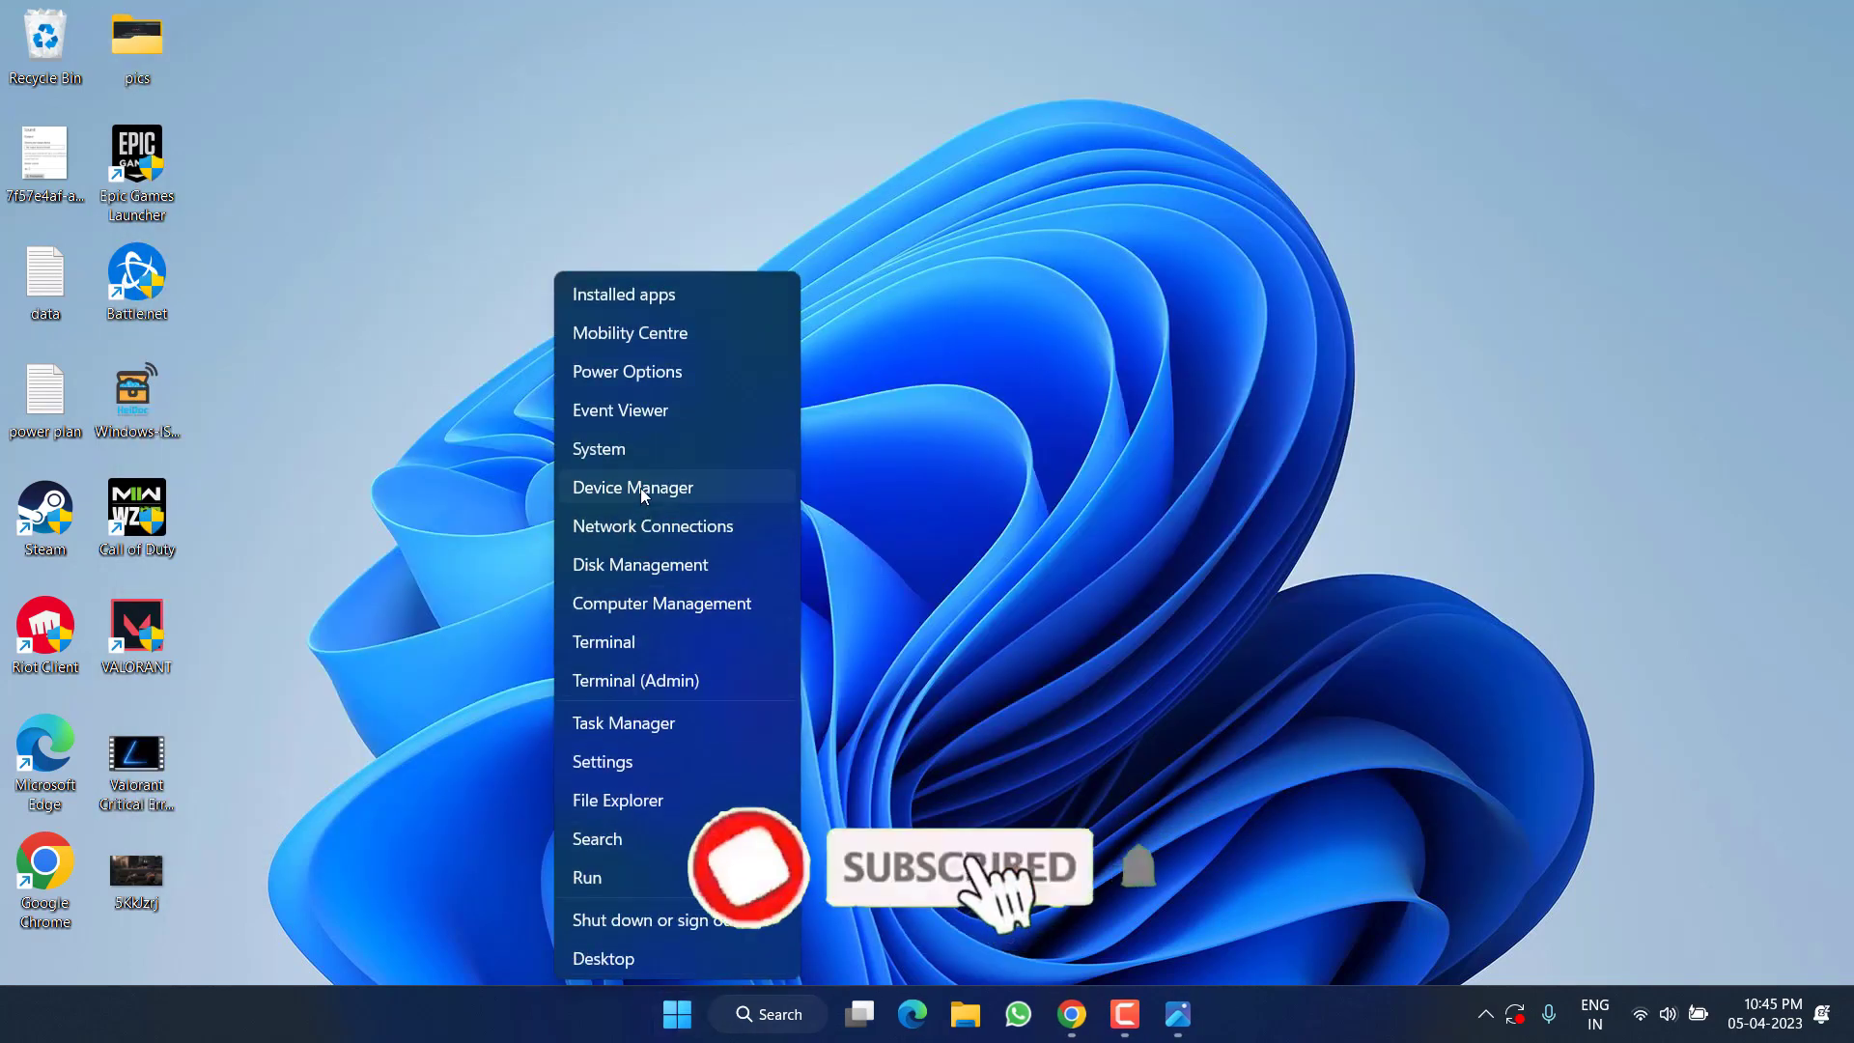
left_click(633, 487)
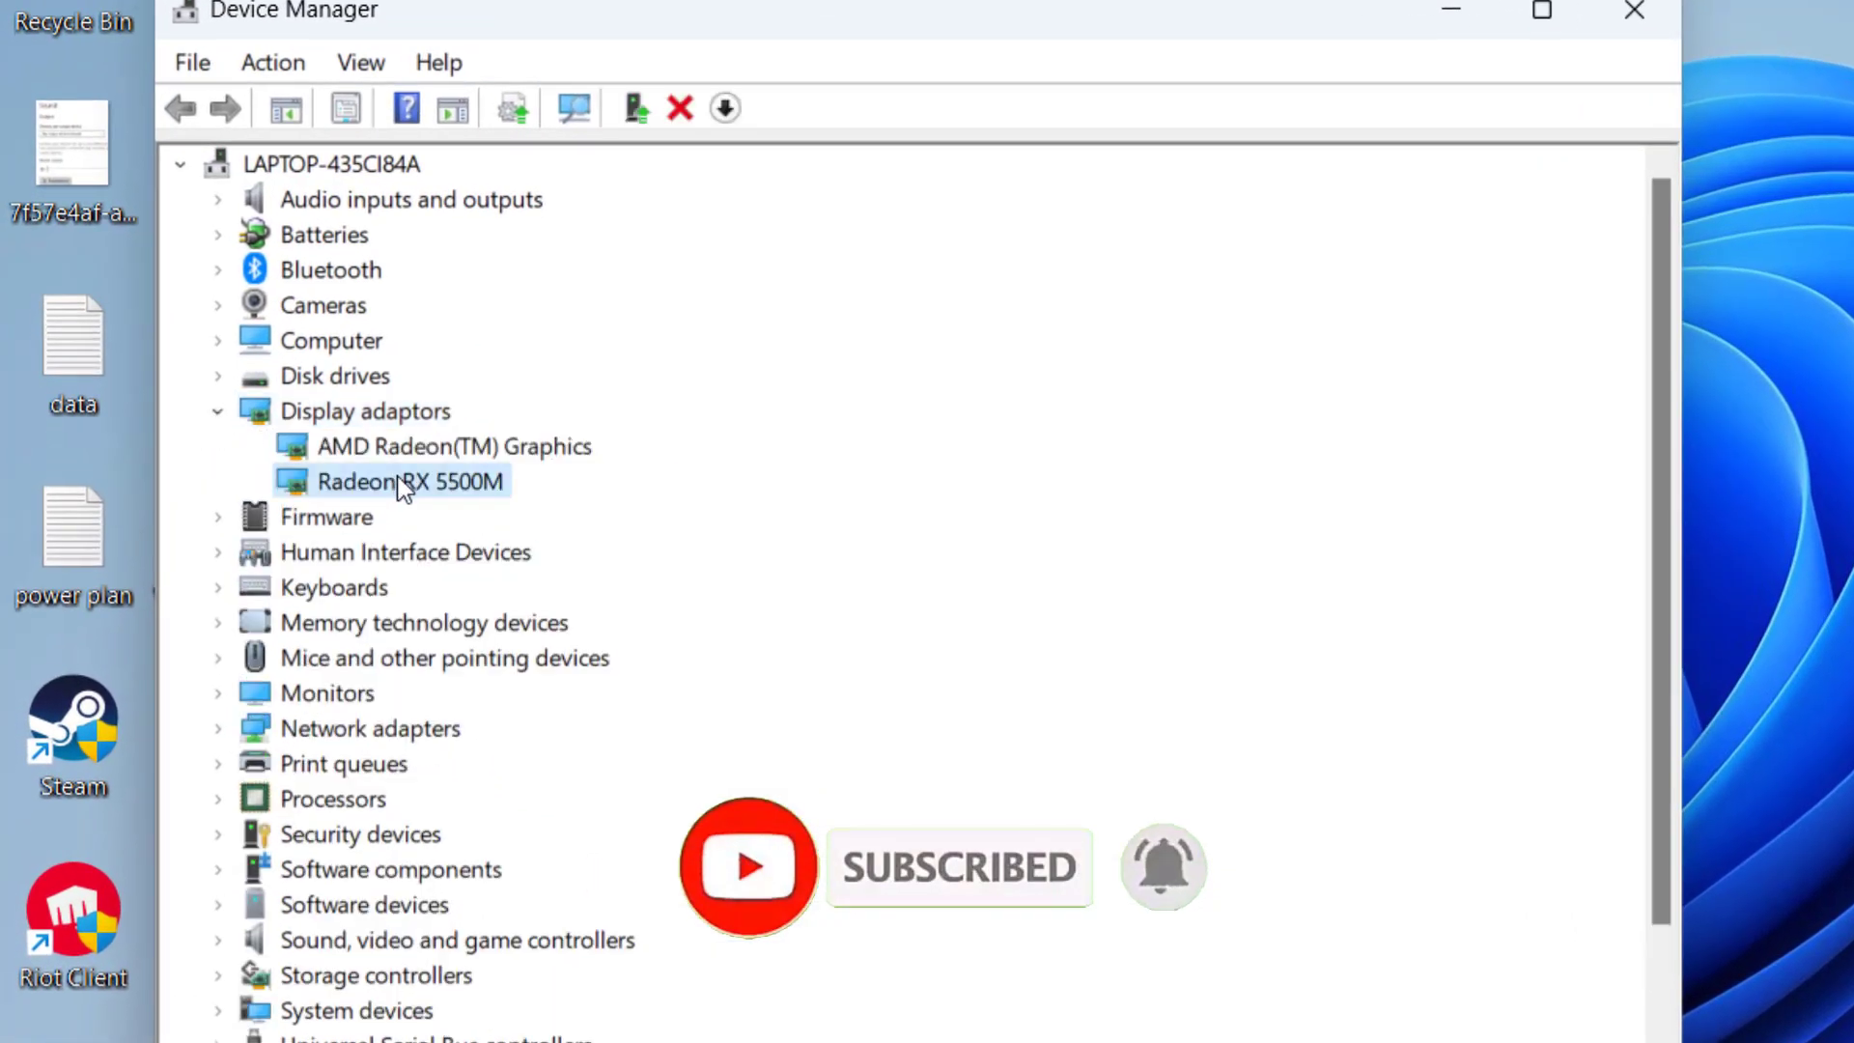
Step: Open the Radeon RX 5500M adapter's properties to view its driver version and date
right_click(410, 481)
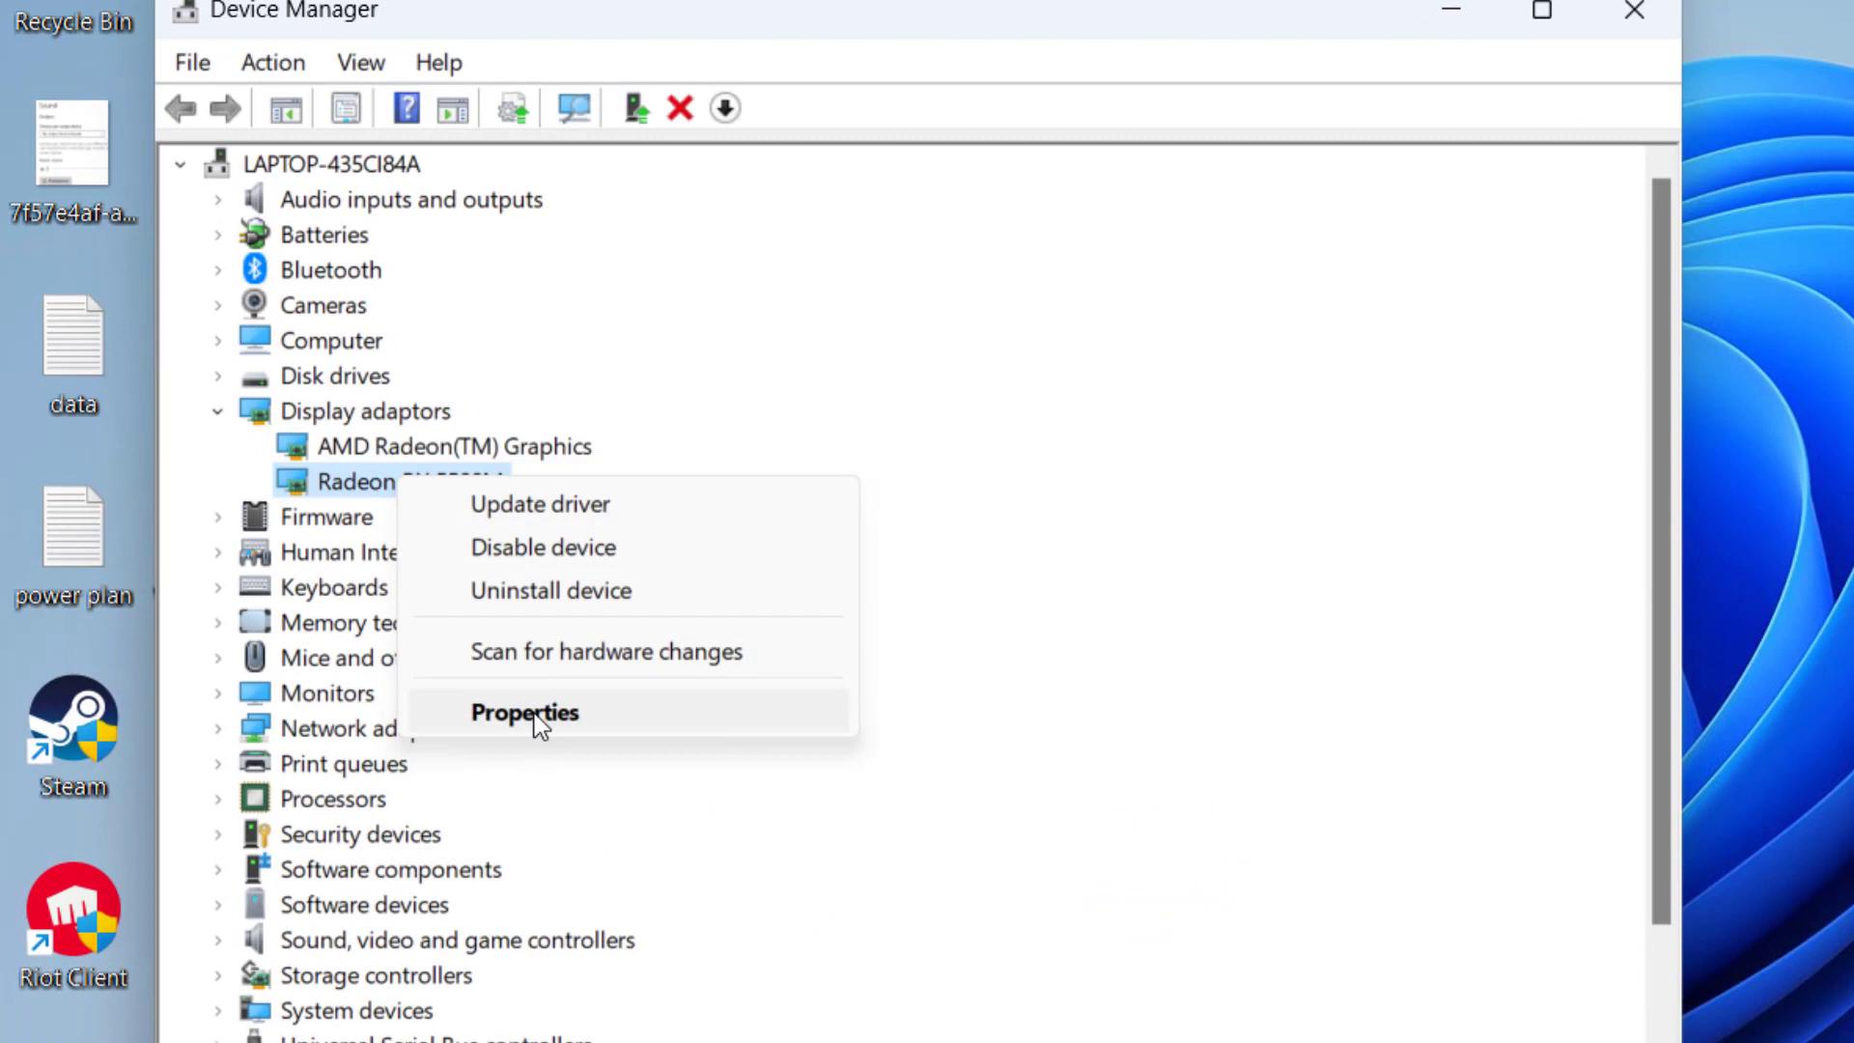
left_click(523, 712)
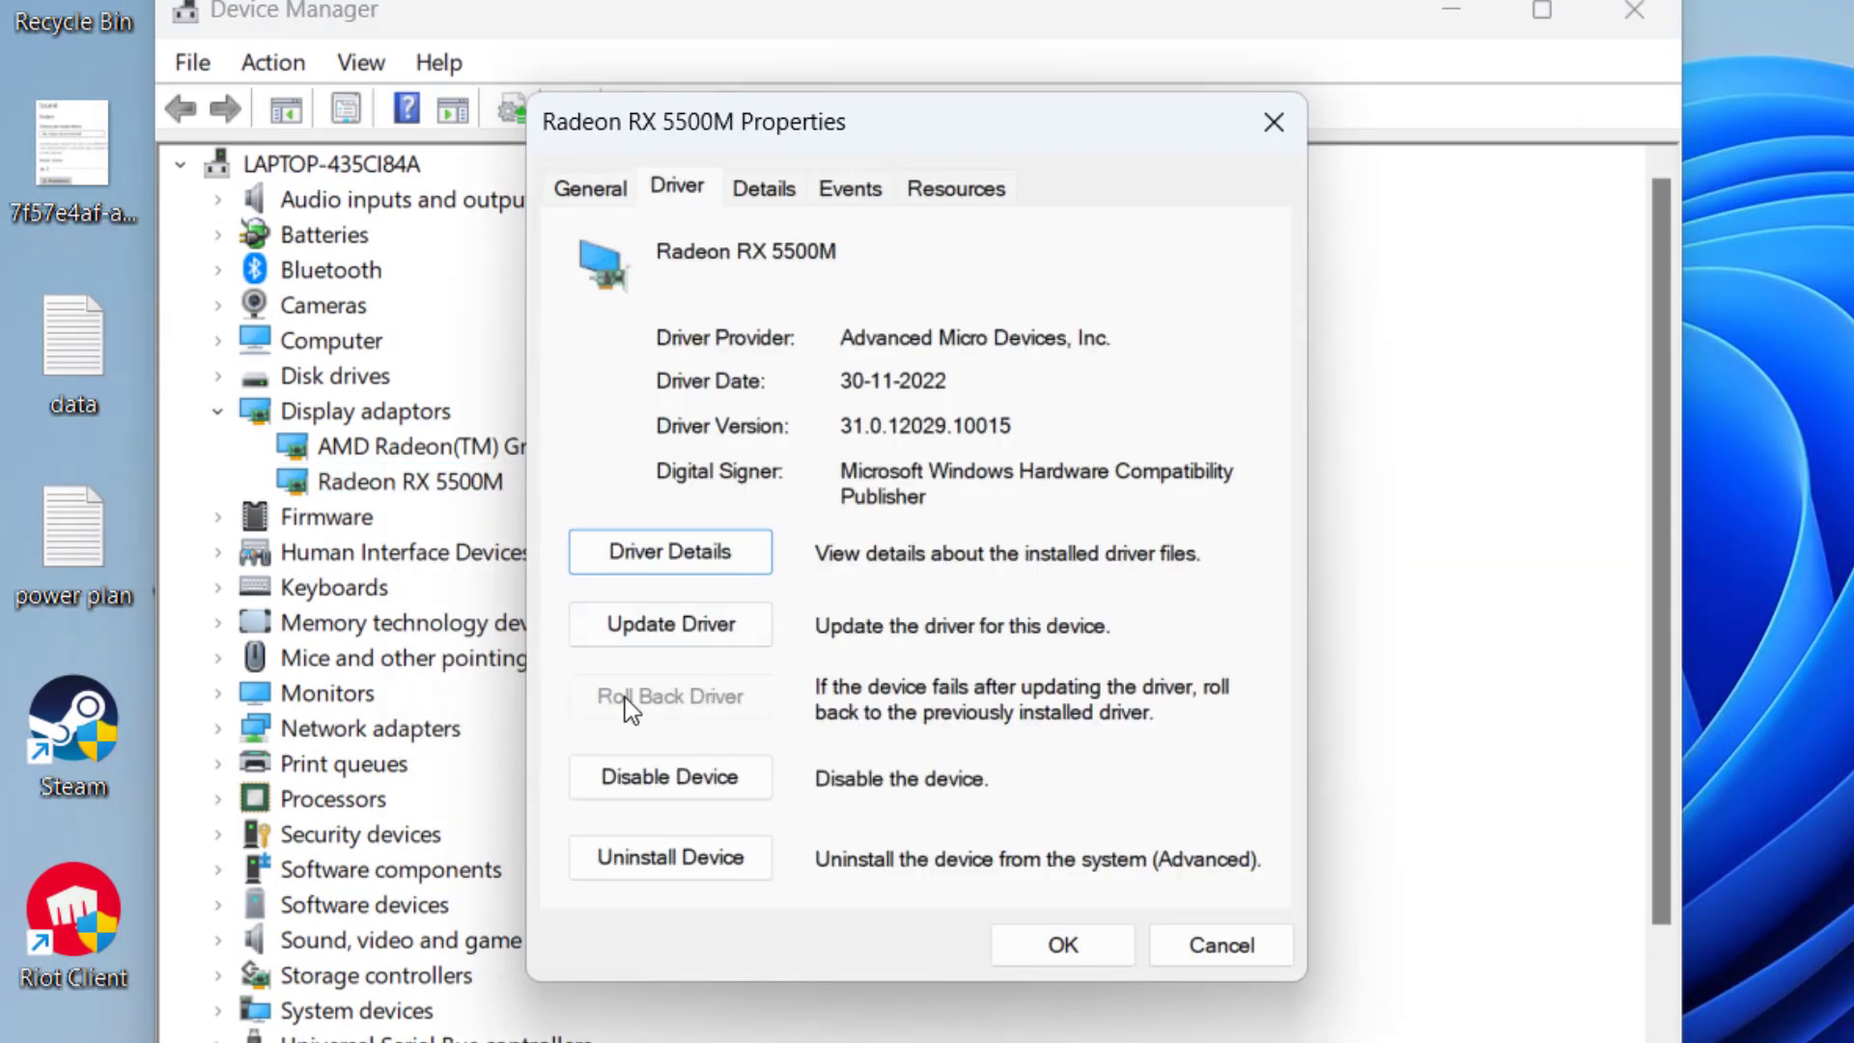
mouse_move(768, 726)
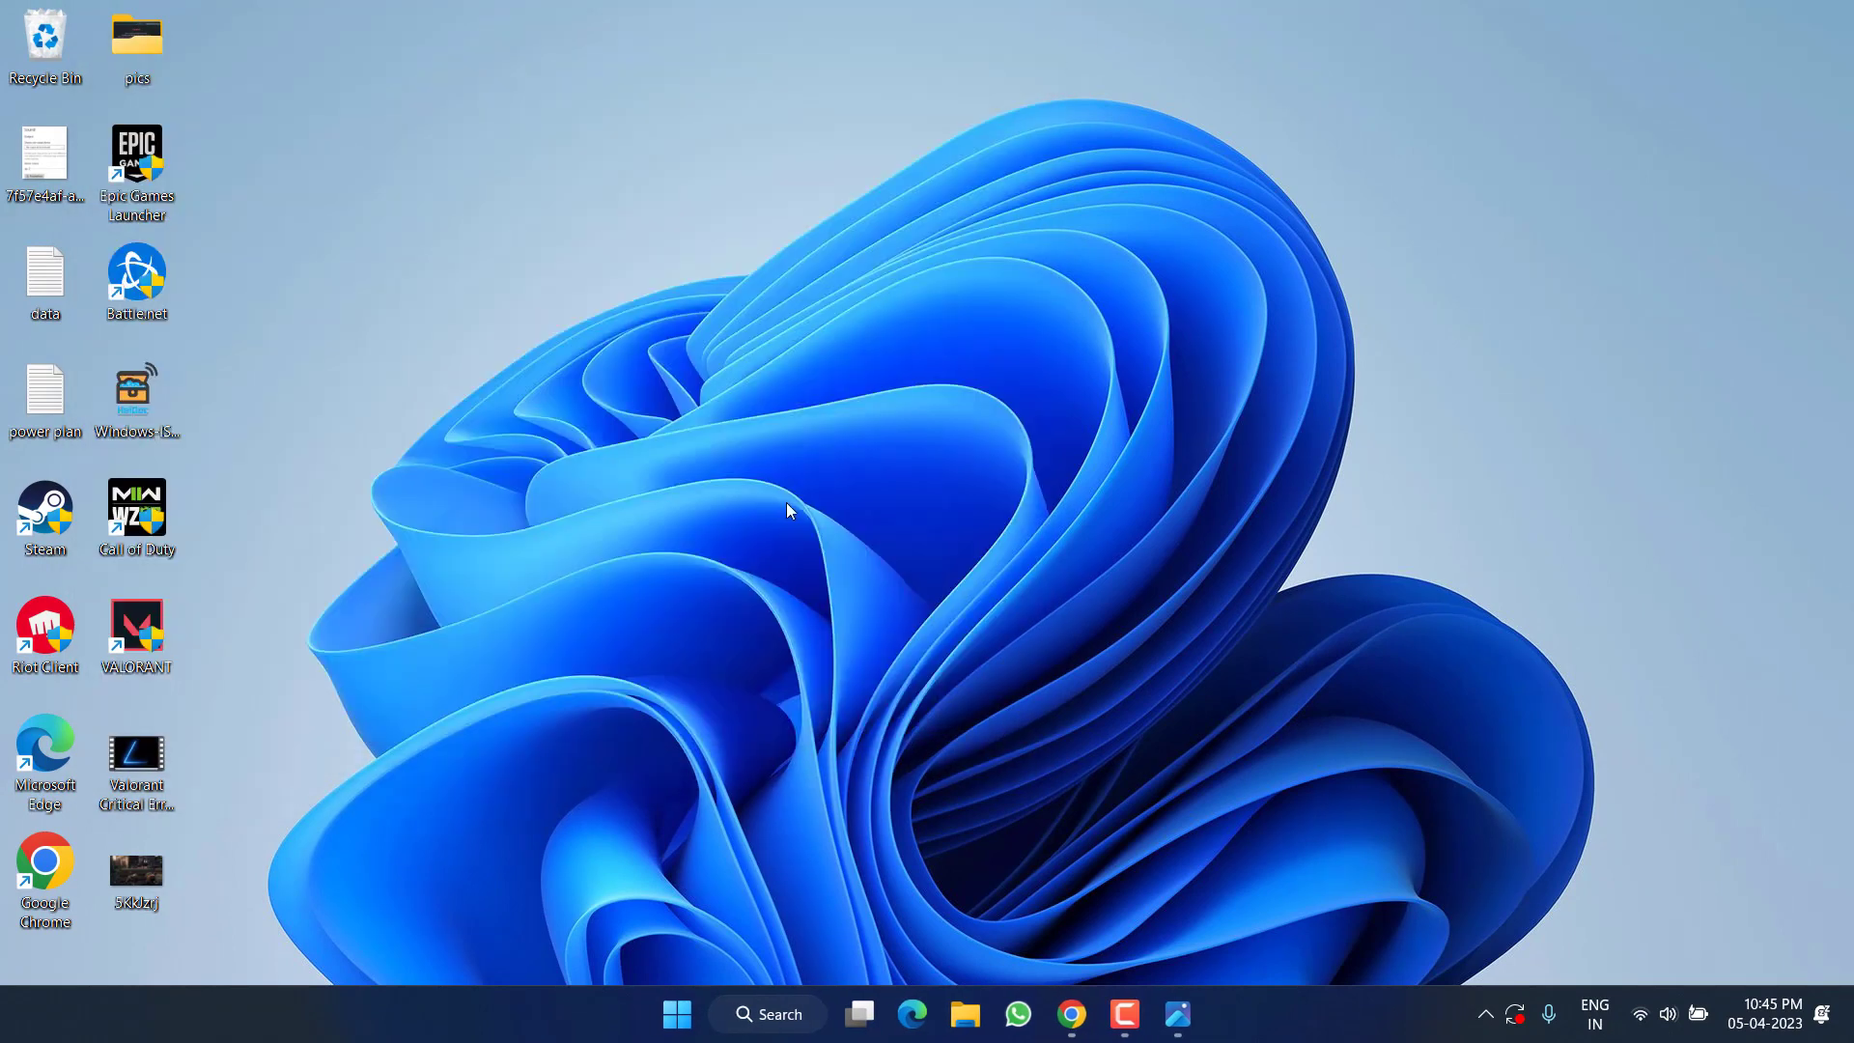
Step: Search NVIDIA drivers for GeForce RTX 20 Series (Notebooks), RTX 2080 SUPER
left_click(1069, 1013)
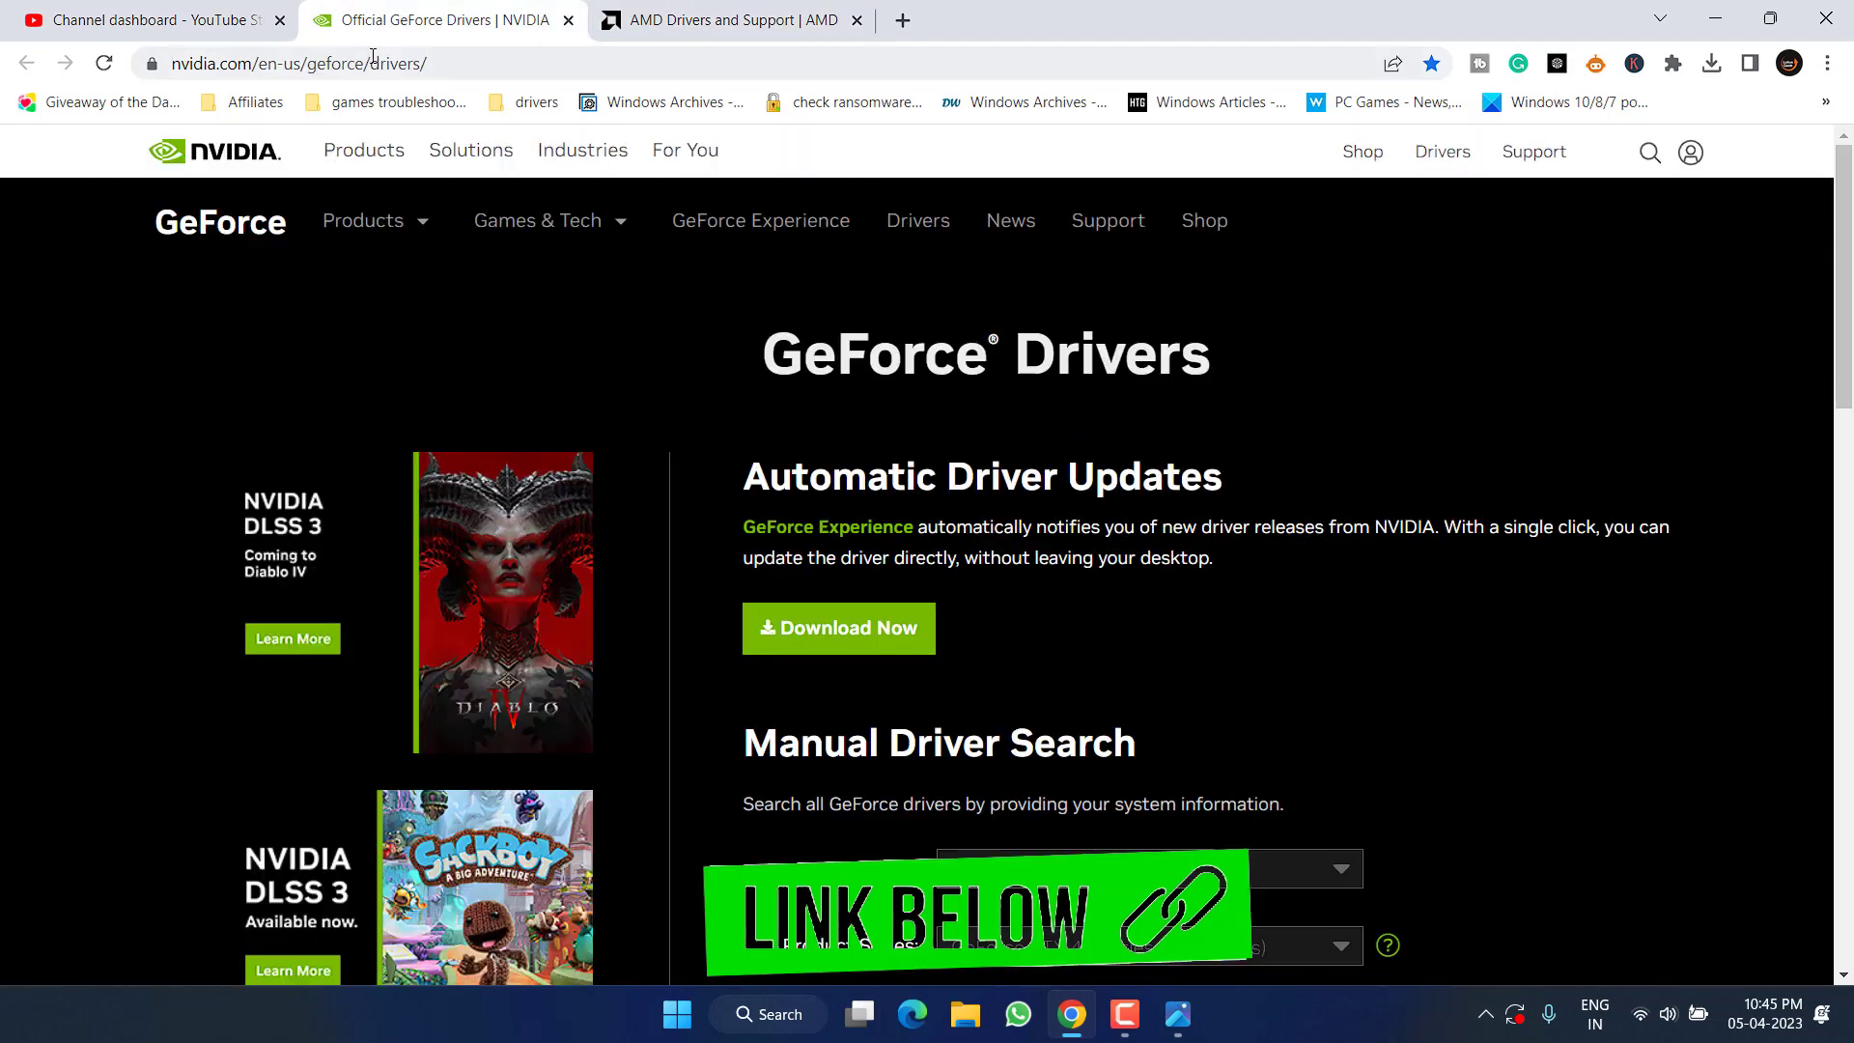
scroll("down", 3)
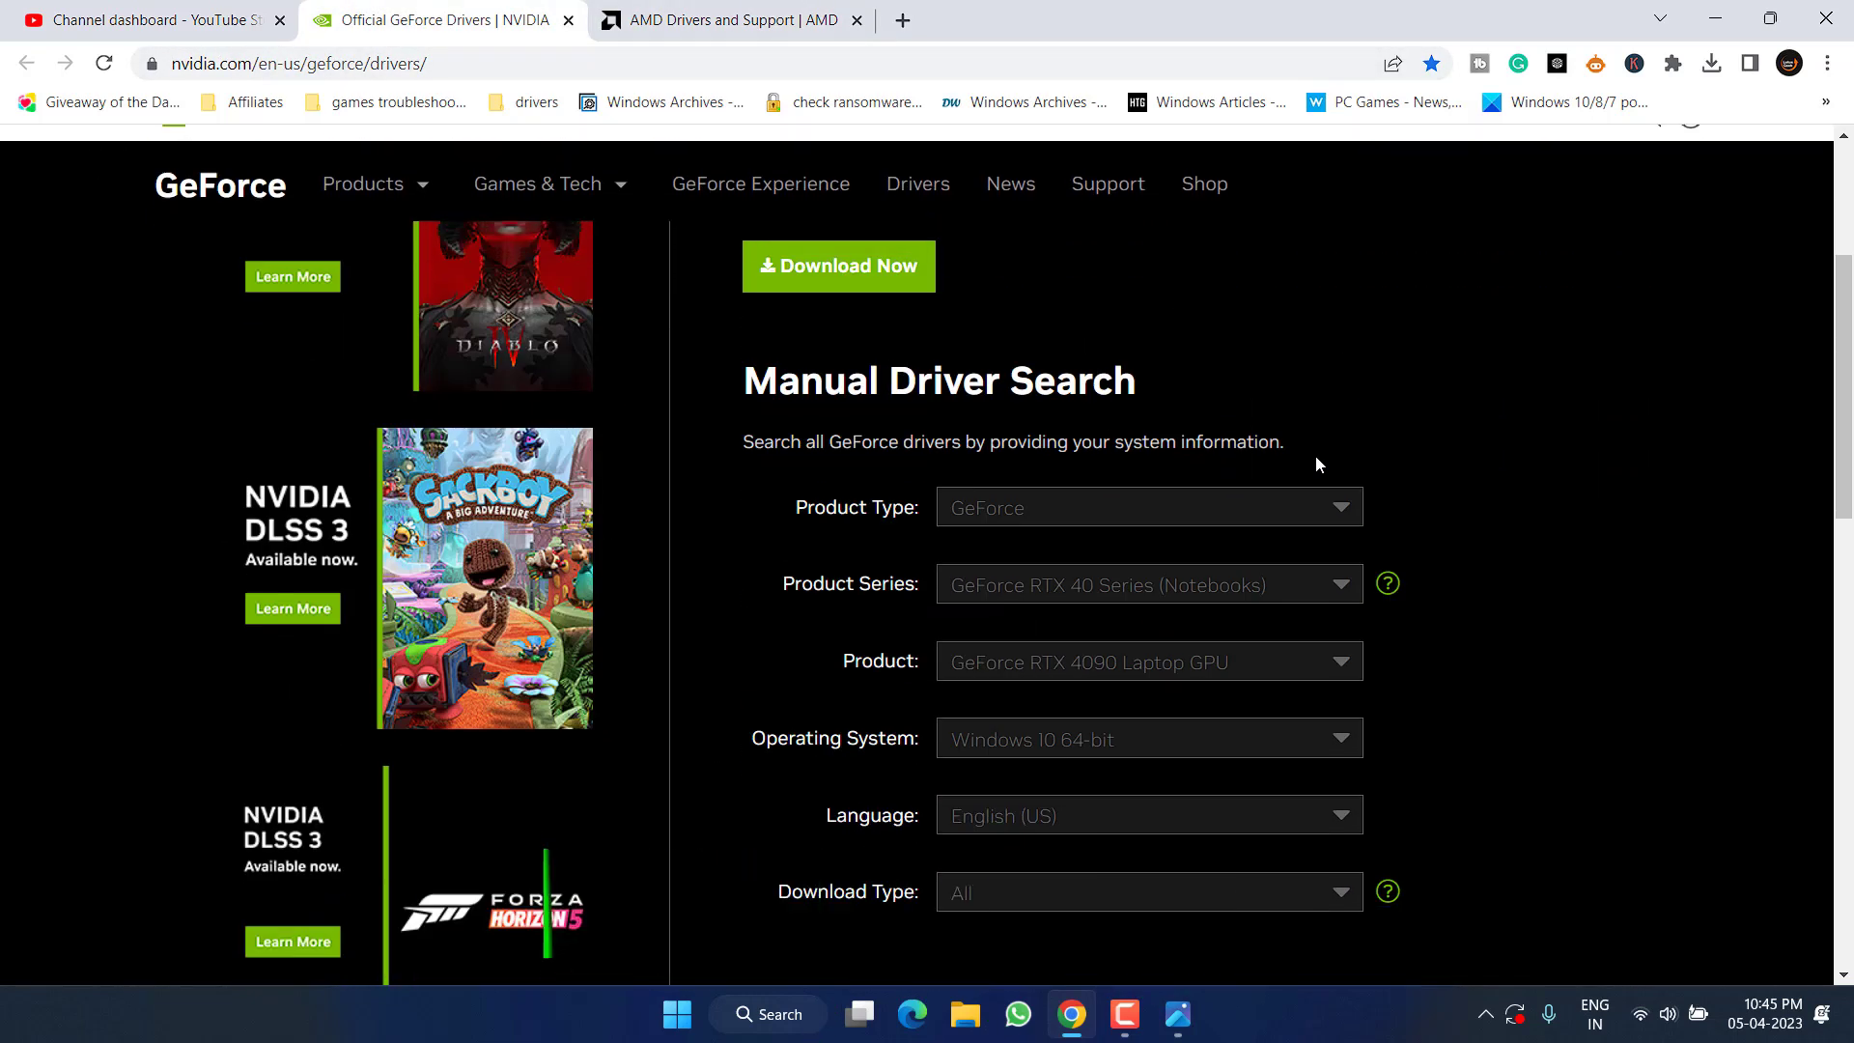
scroll("down", 3)
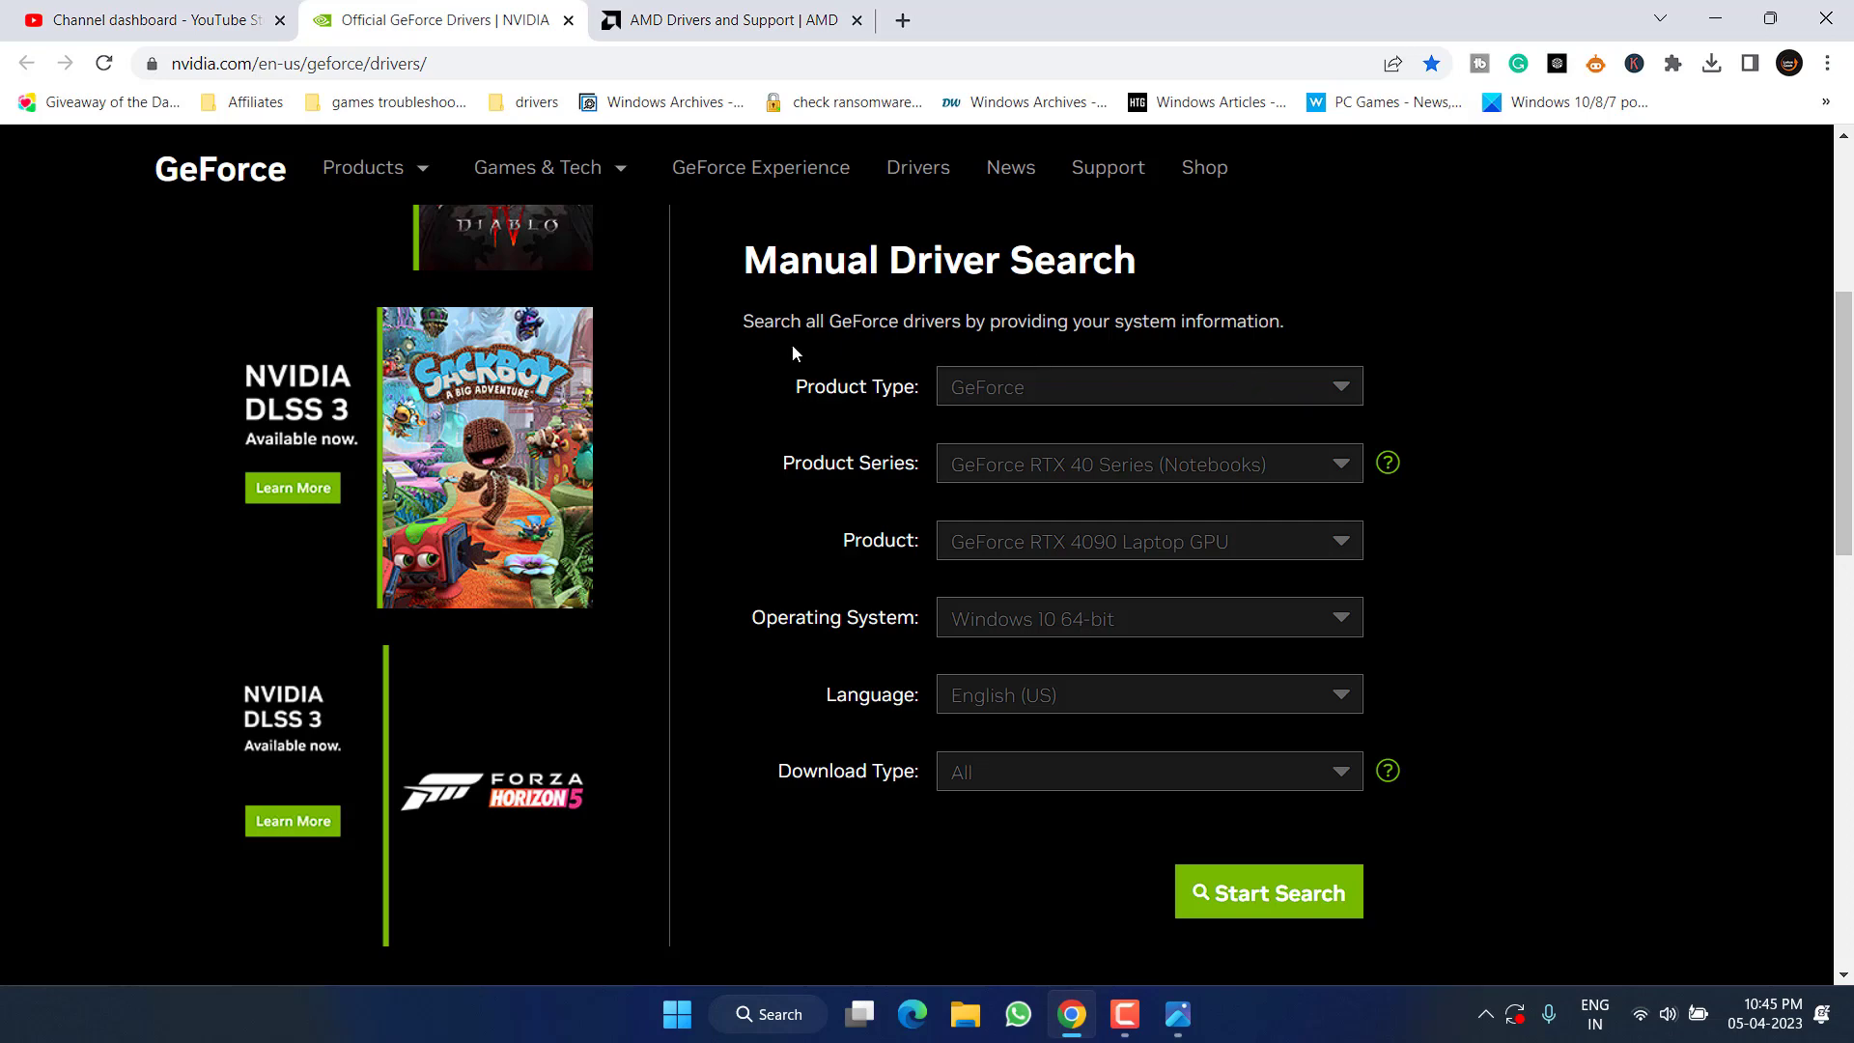
mouse_move(818, 520)
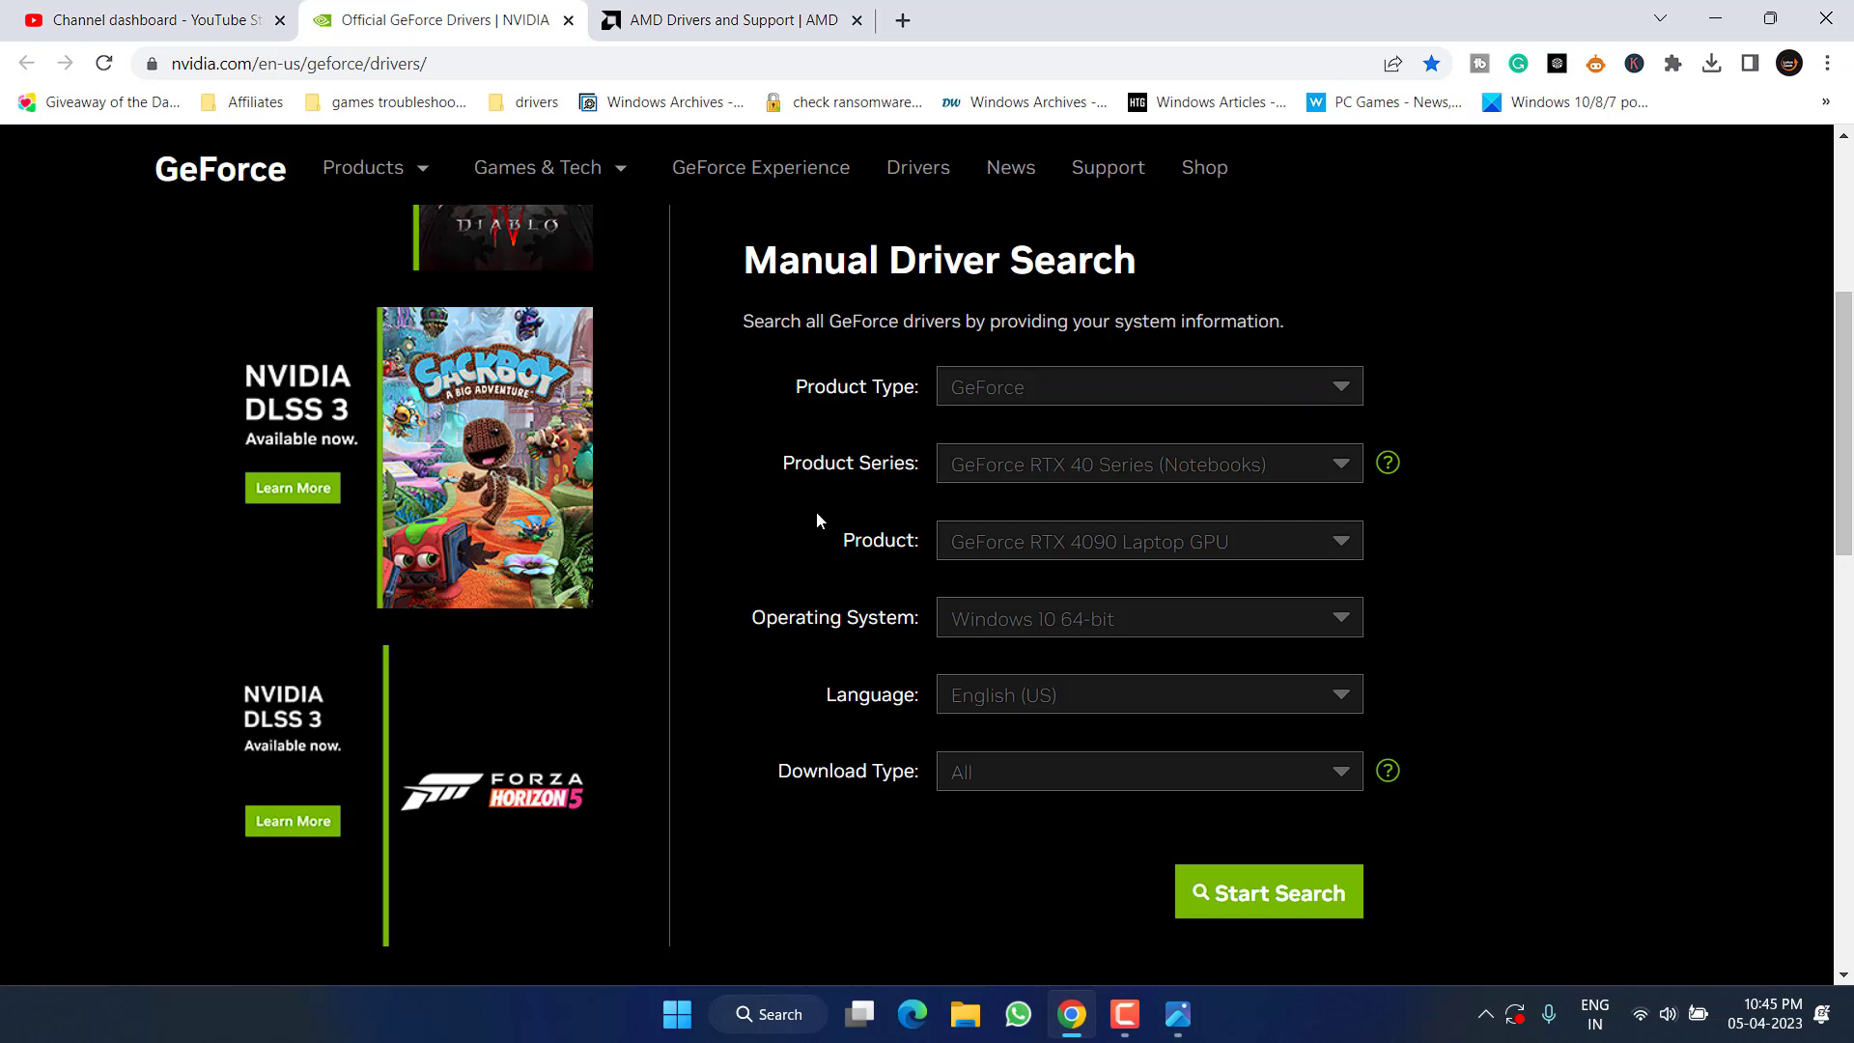
left_click(1148, 463)
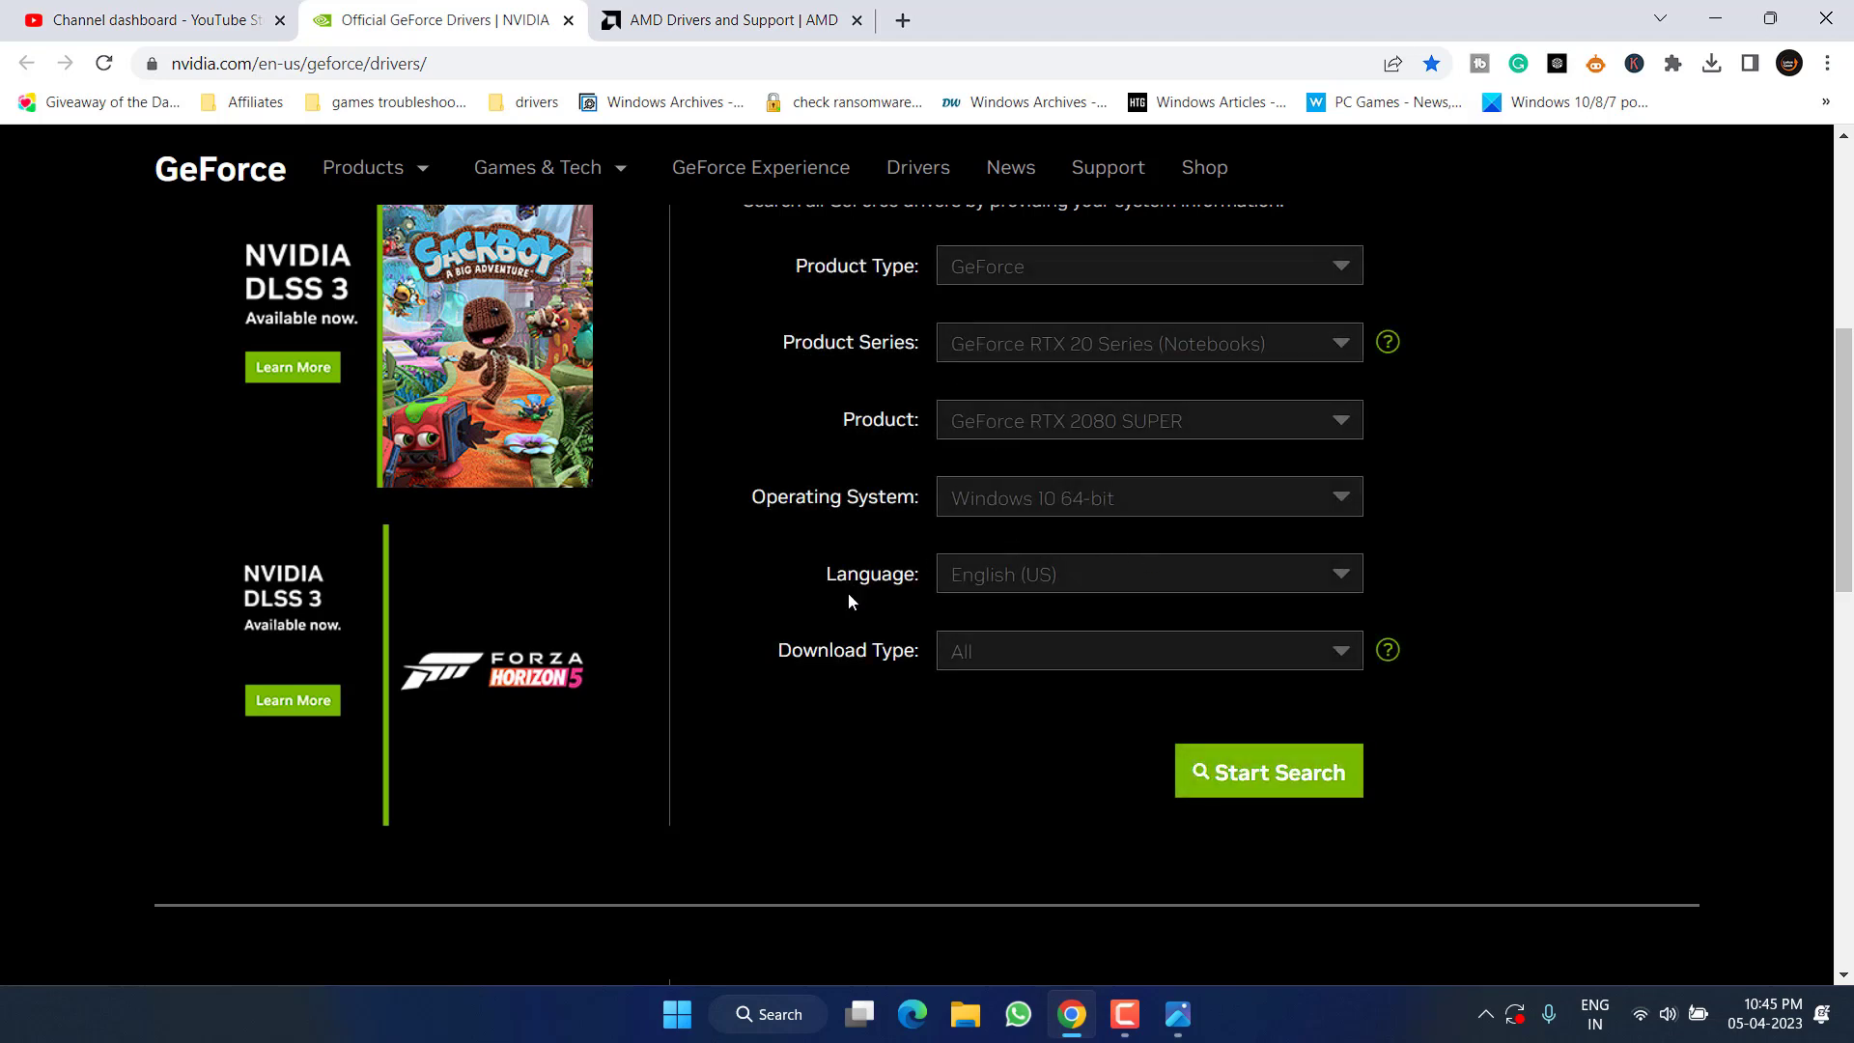
scroll("down", 3)
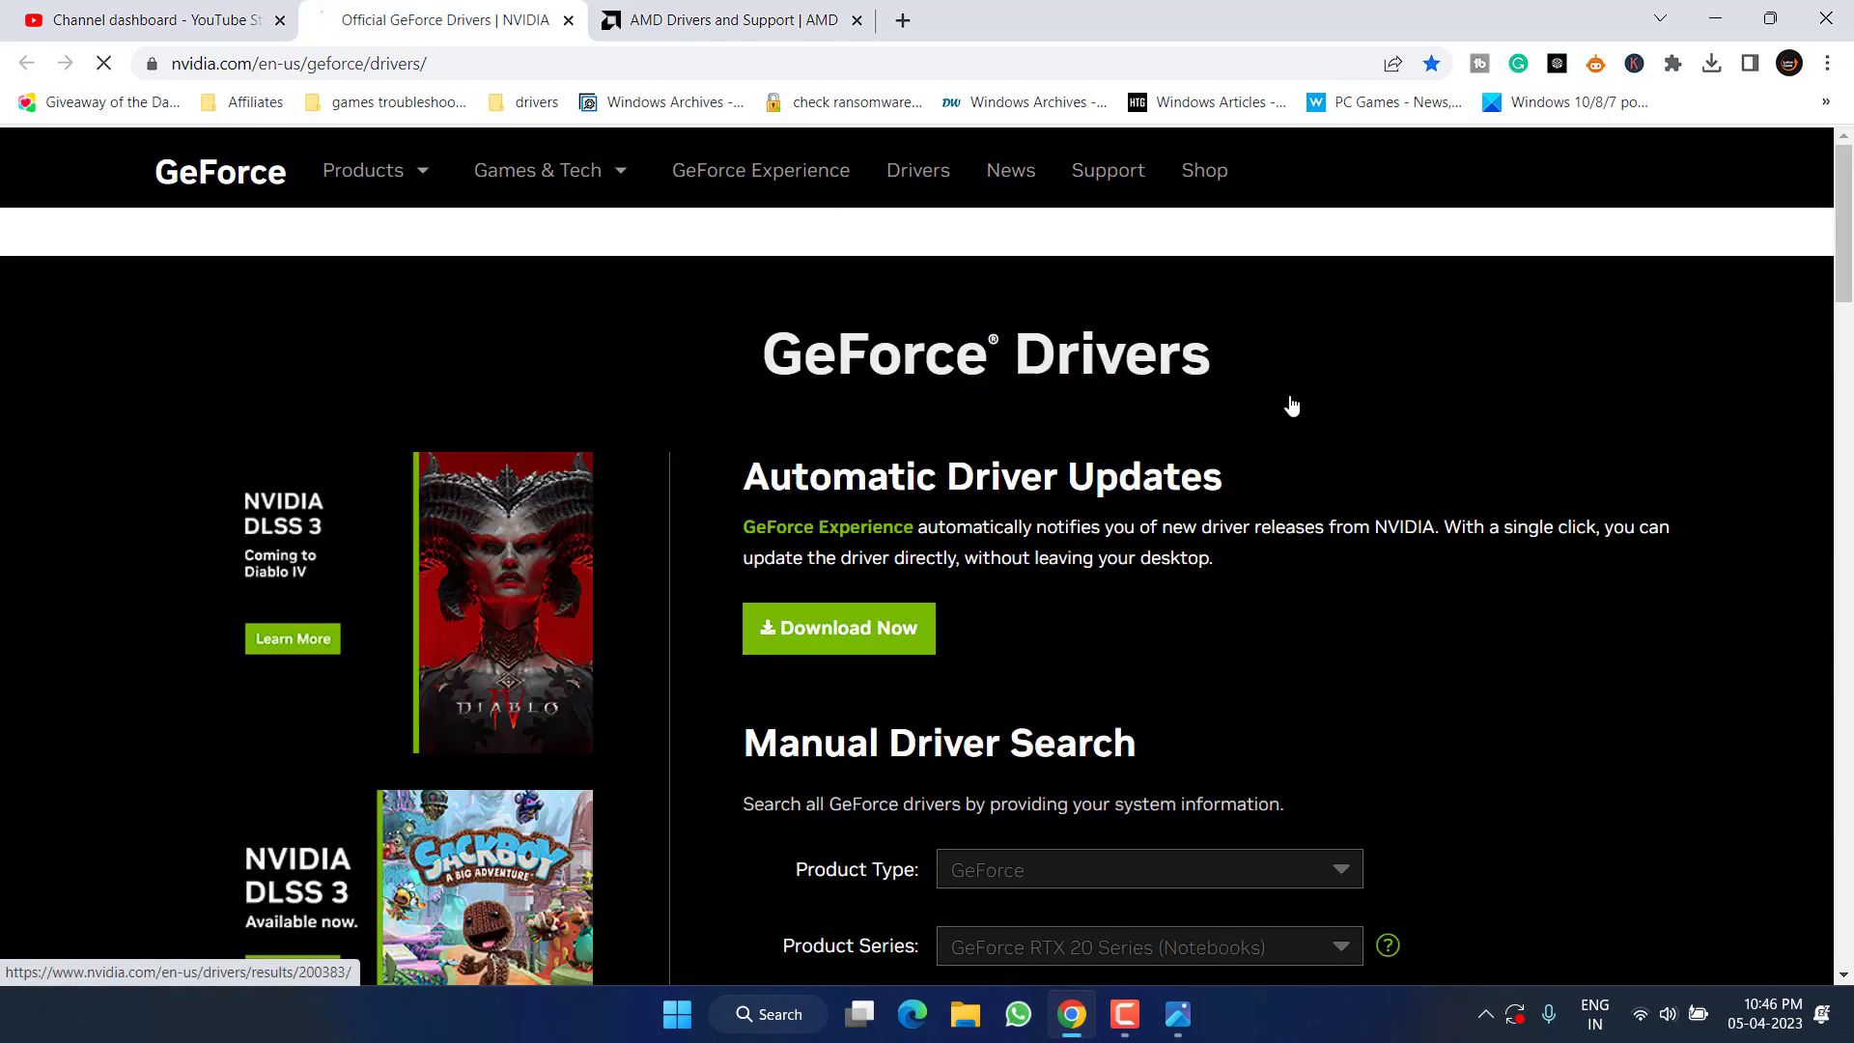
Step: Download GeForce Game Ready Driver 531.41, then go to the AMD Drivers and Support tab
left_click(839, 628)
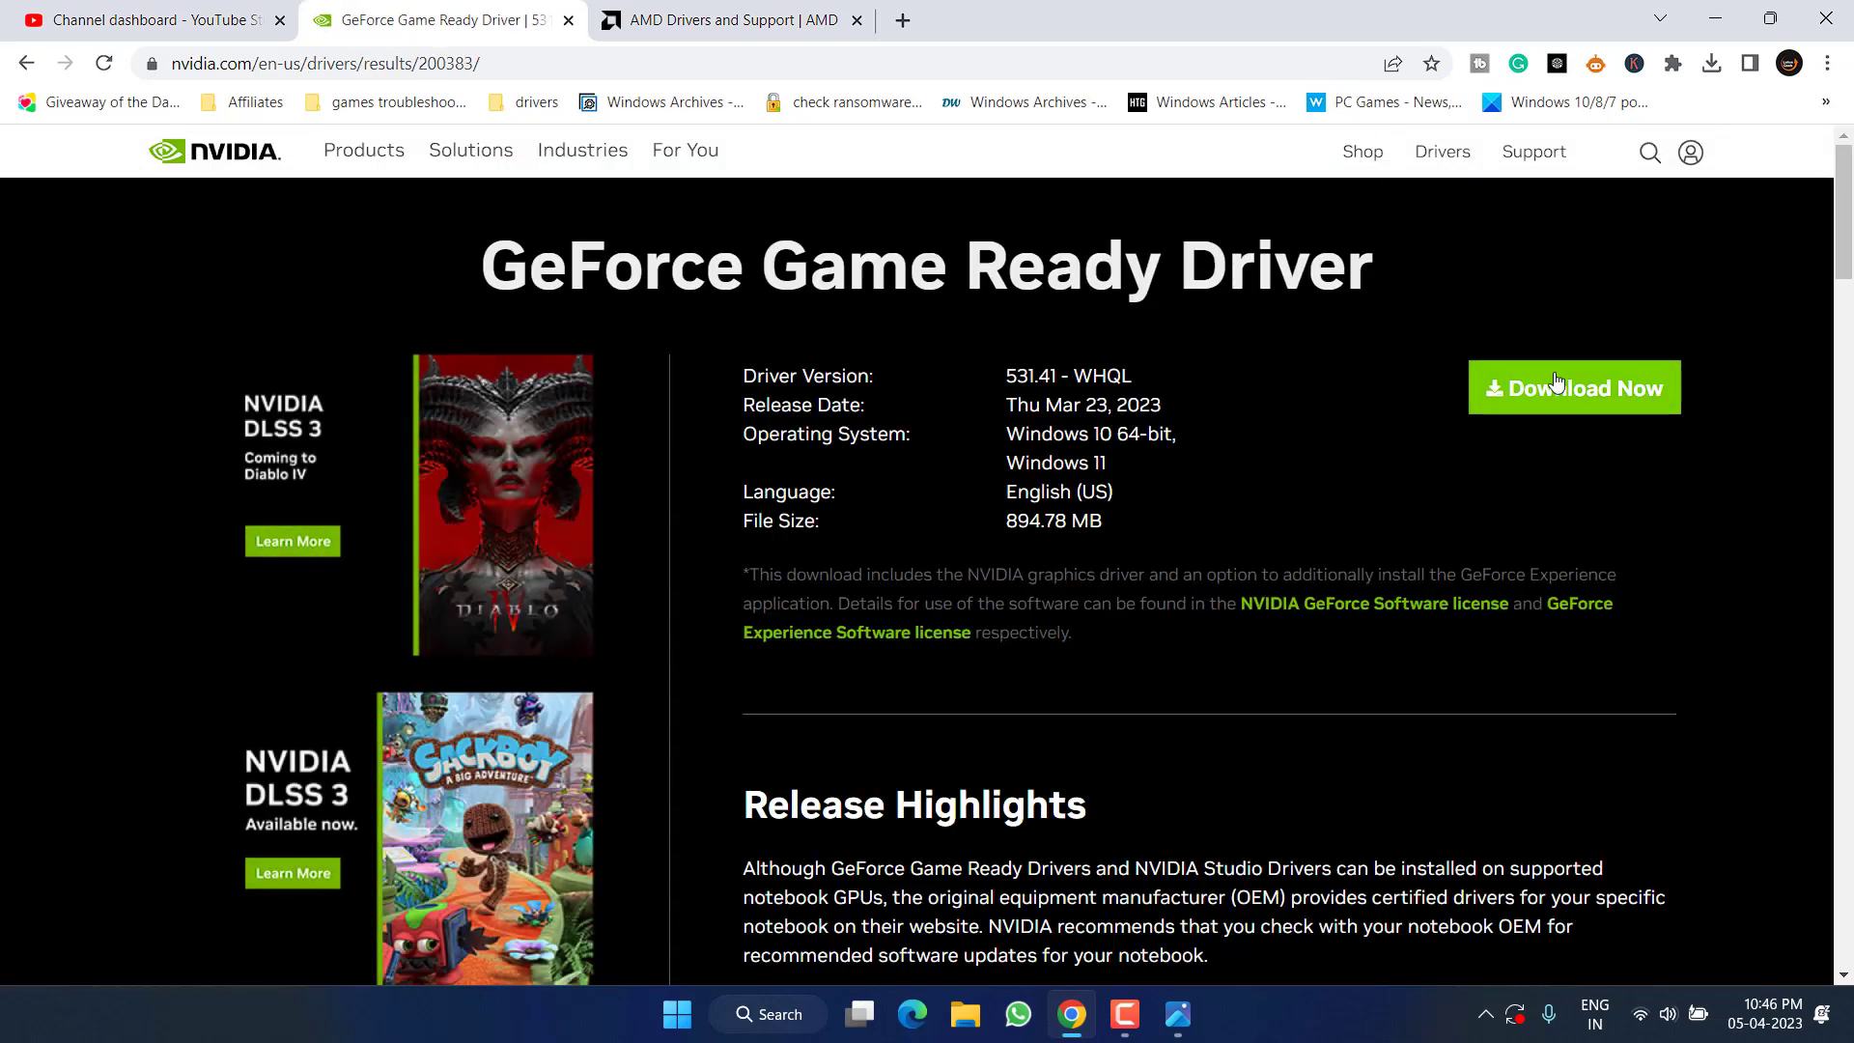
left_click(1574, 387)
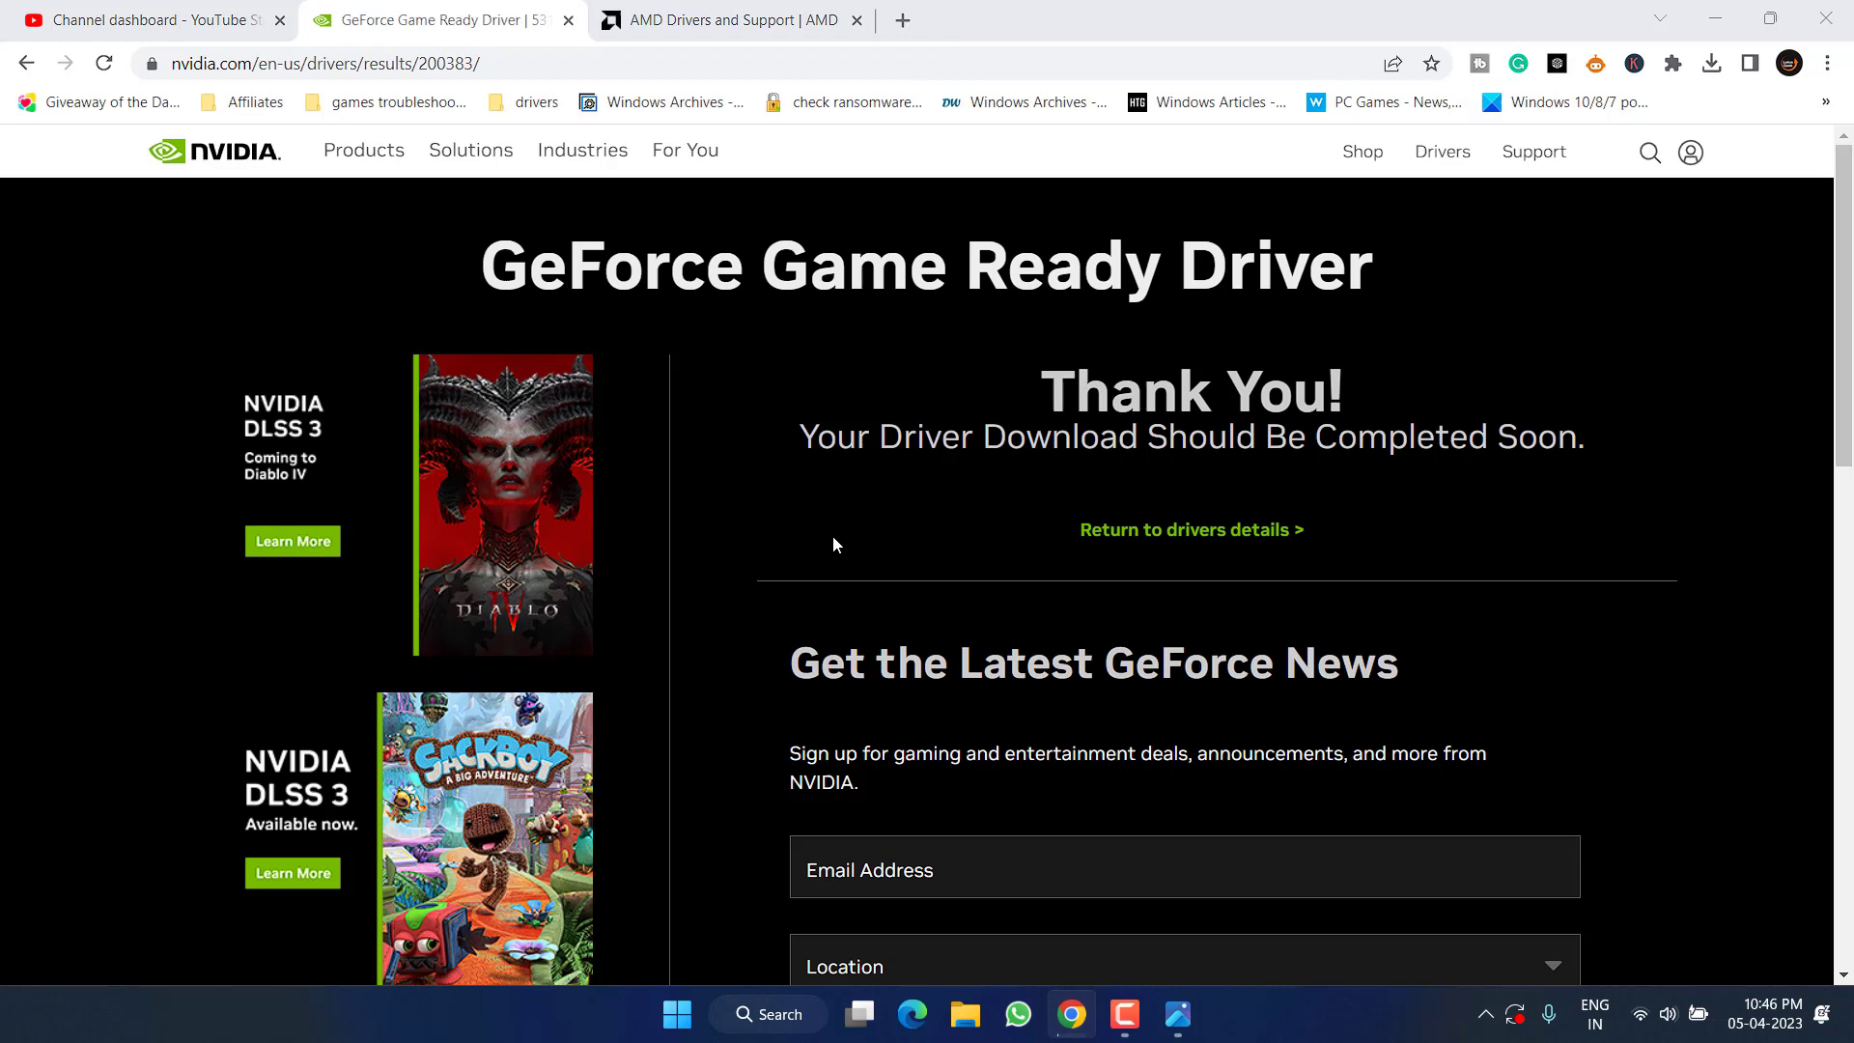
left_click(730, 21)
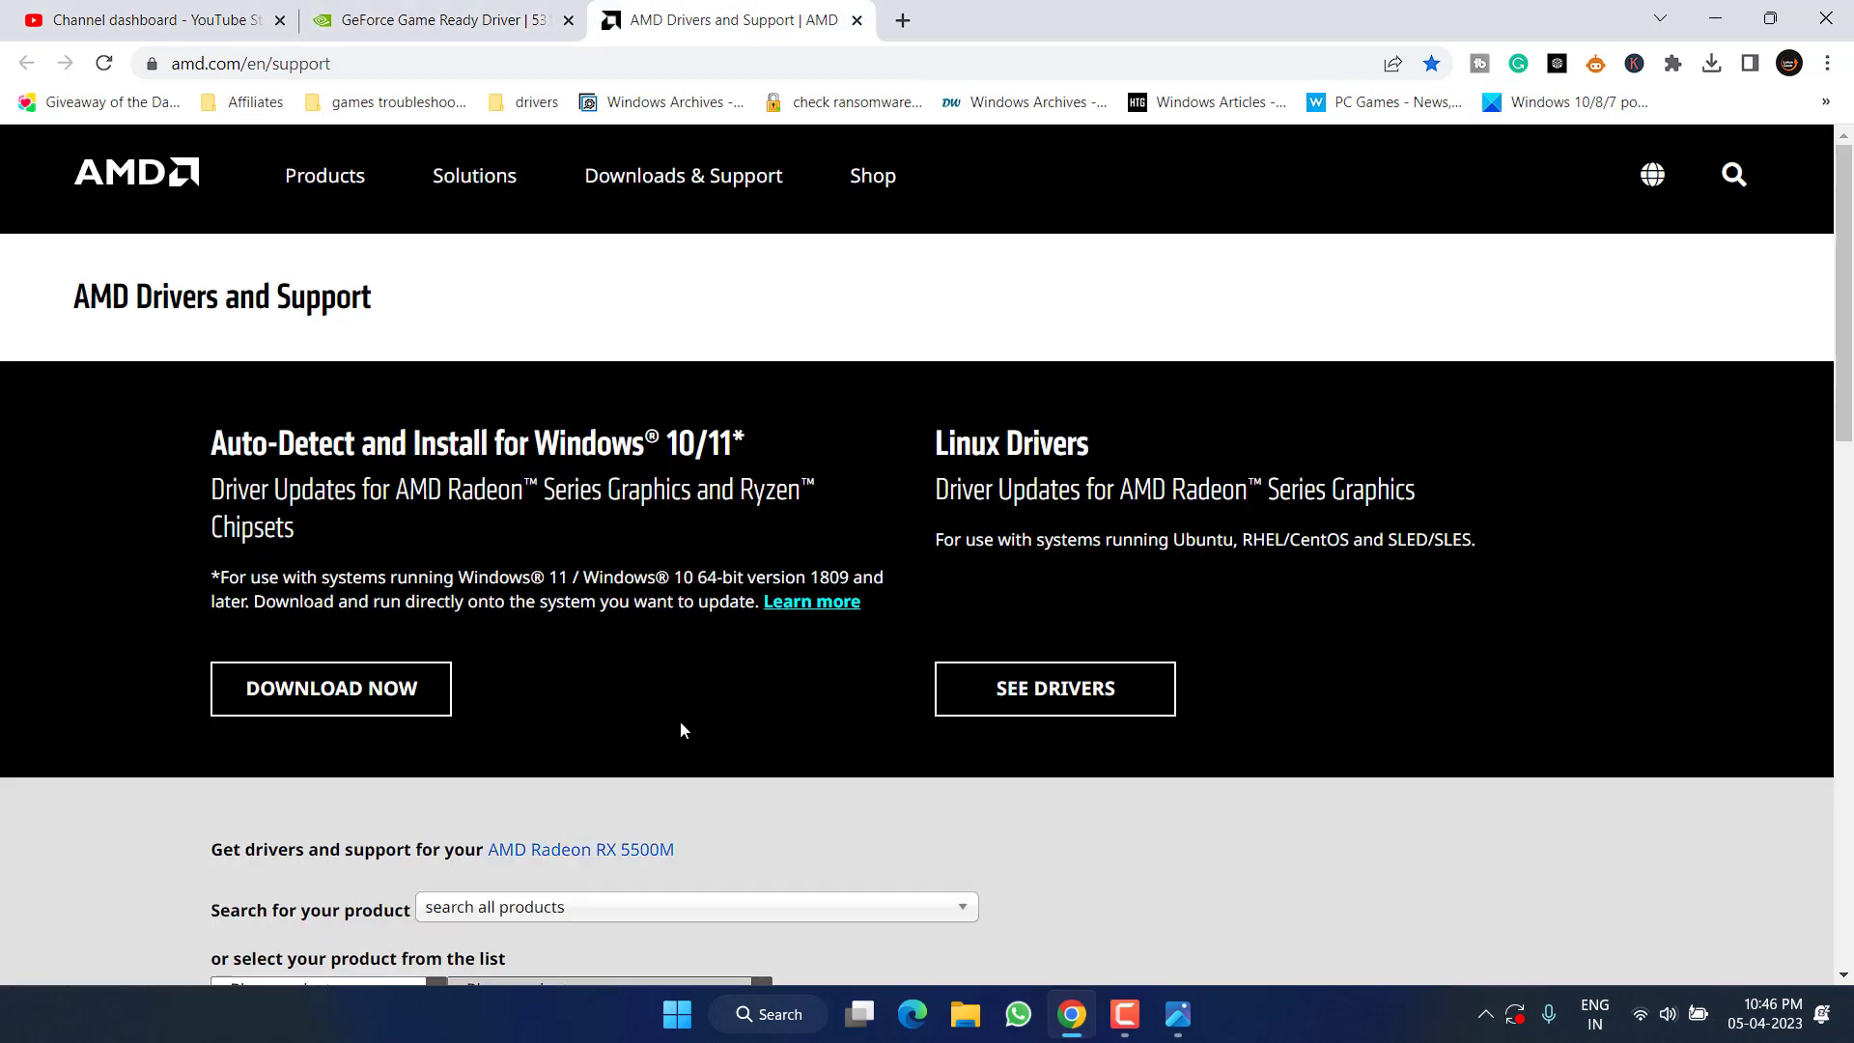
Step: Select Graphics, Radeon RX 6000M Series, RX 6700M and submit to reach its drivers page
scroll("down", 3)
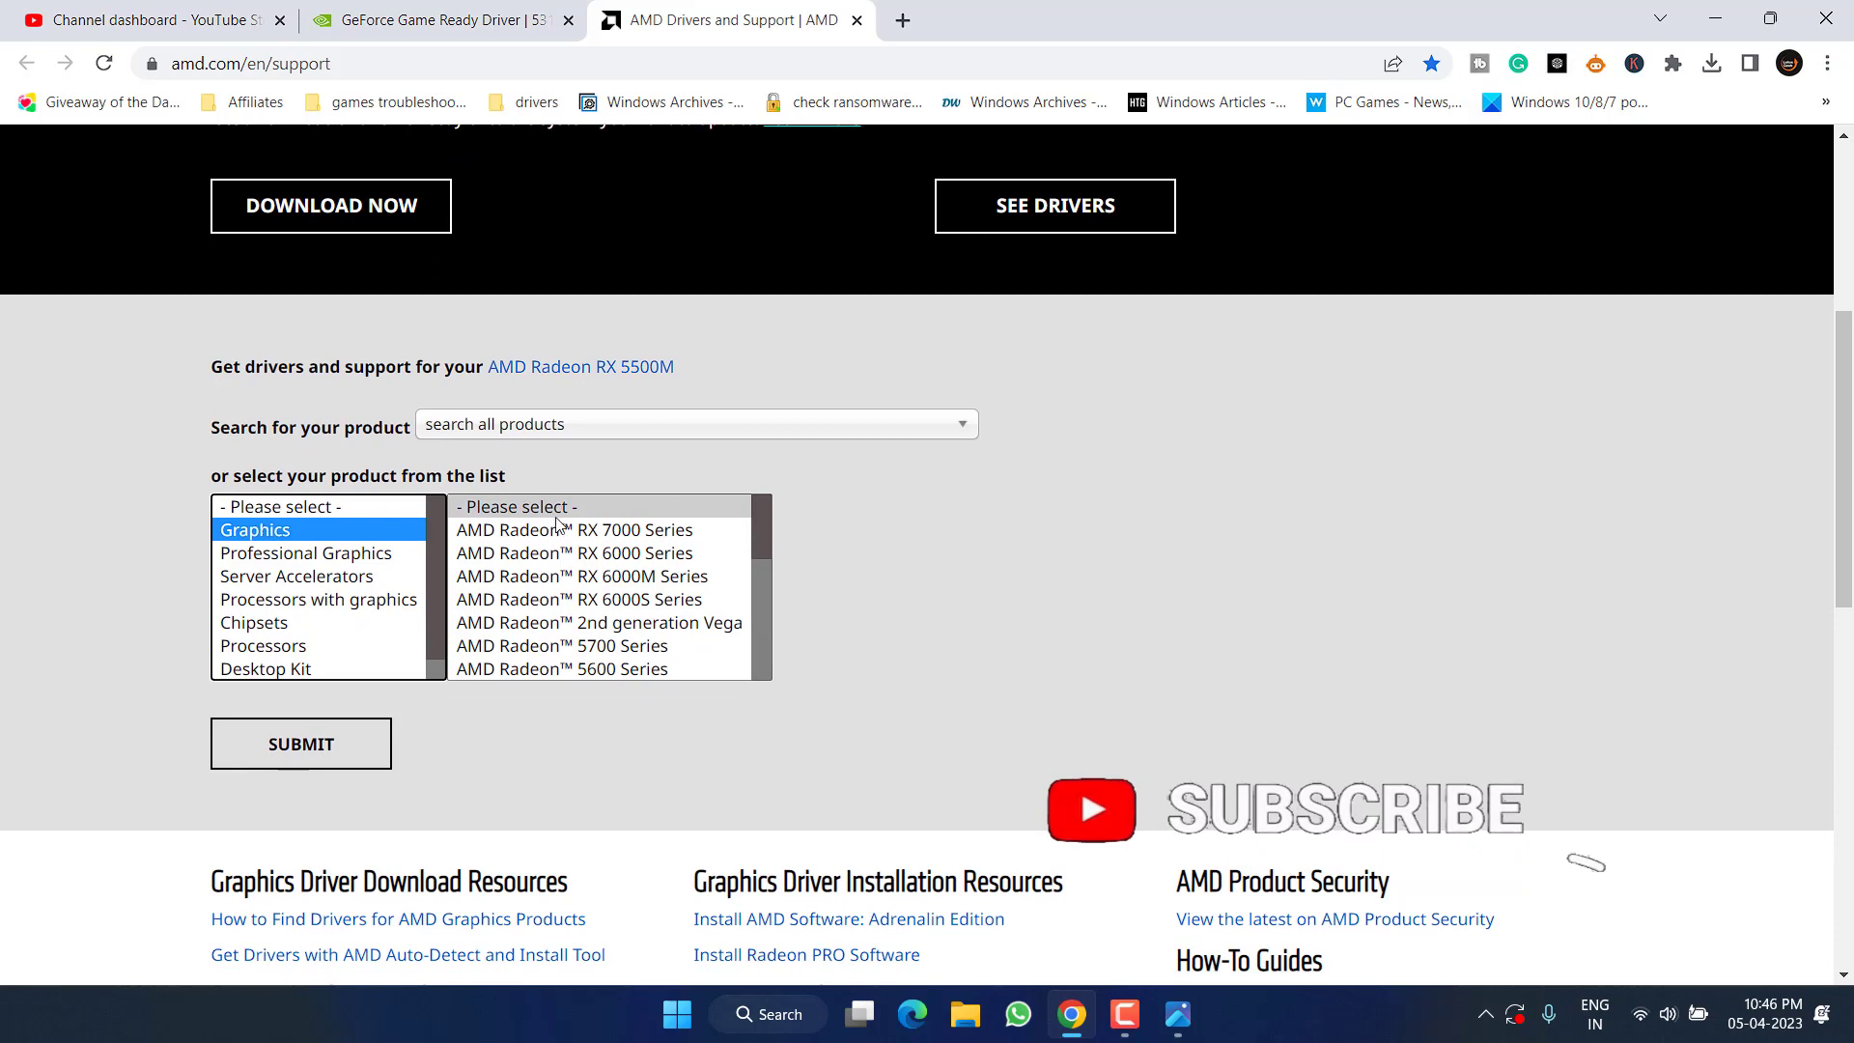
left_click(580, 576)
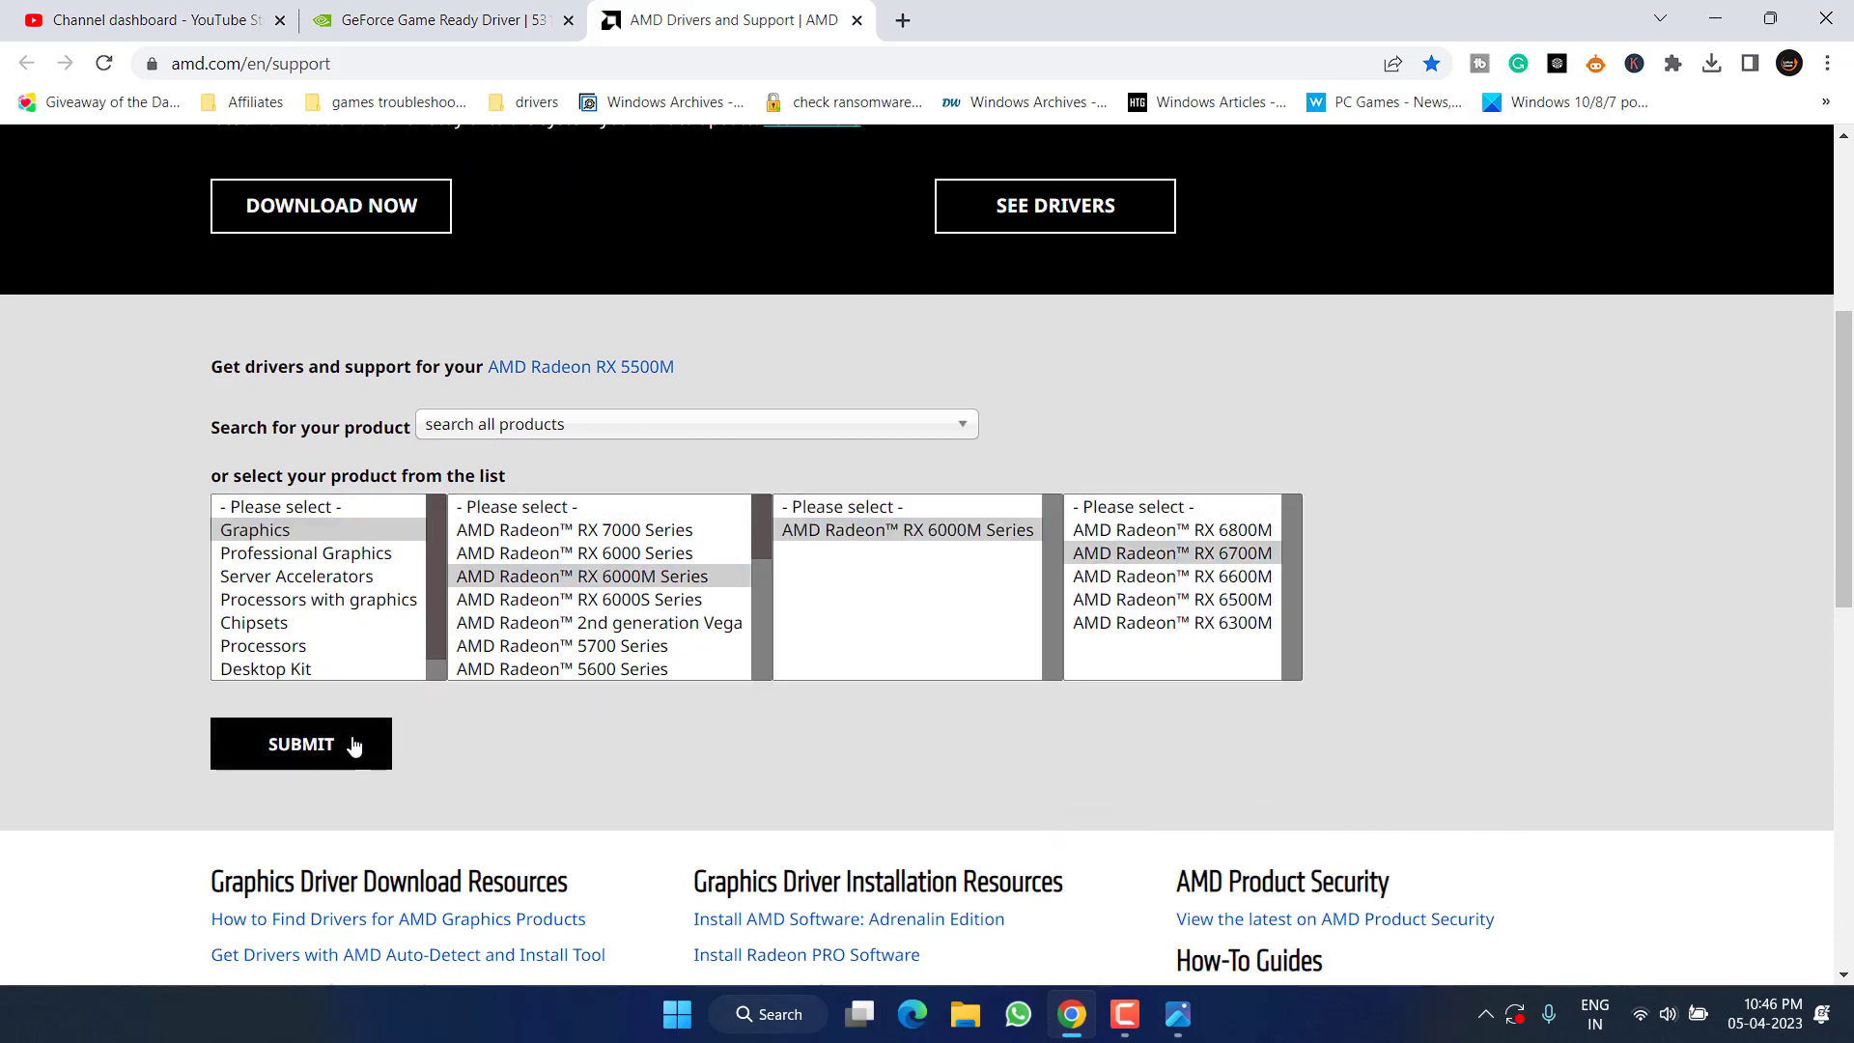
left_click(301, 743)
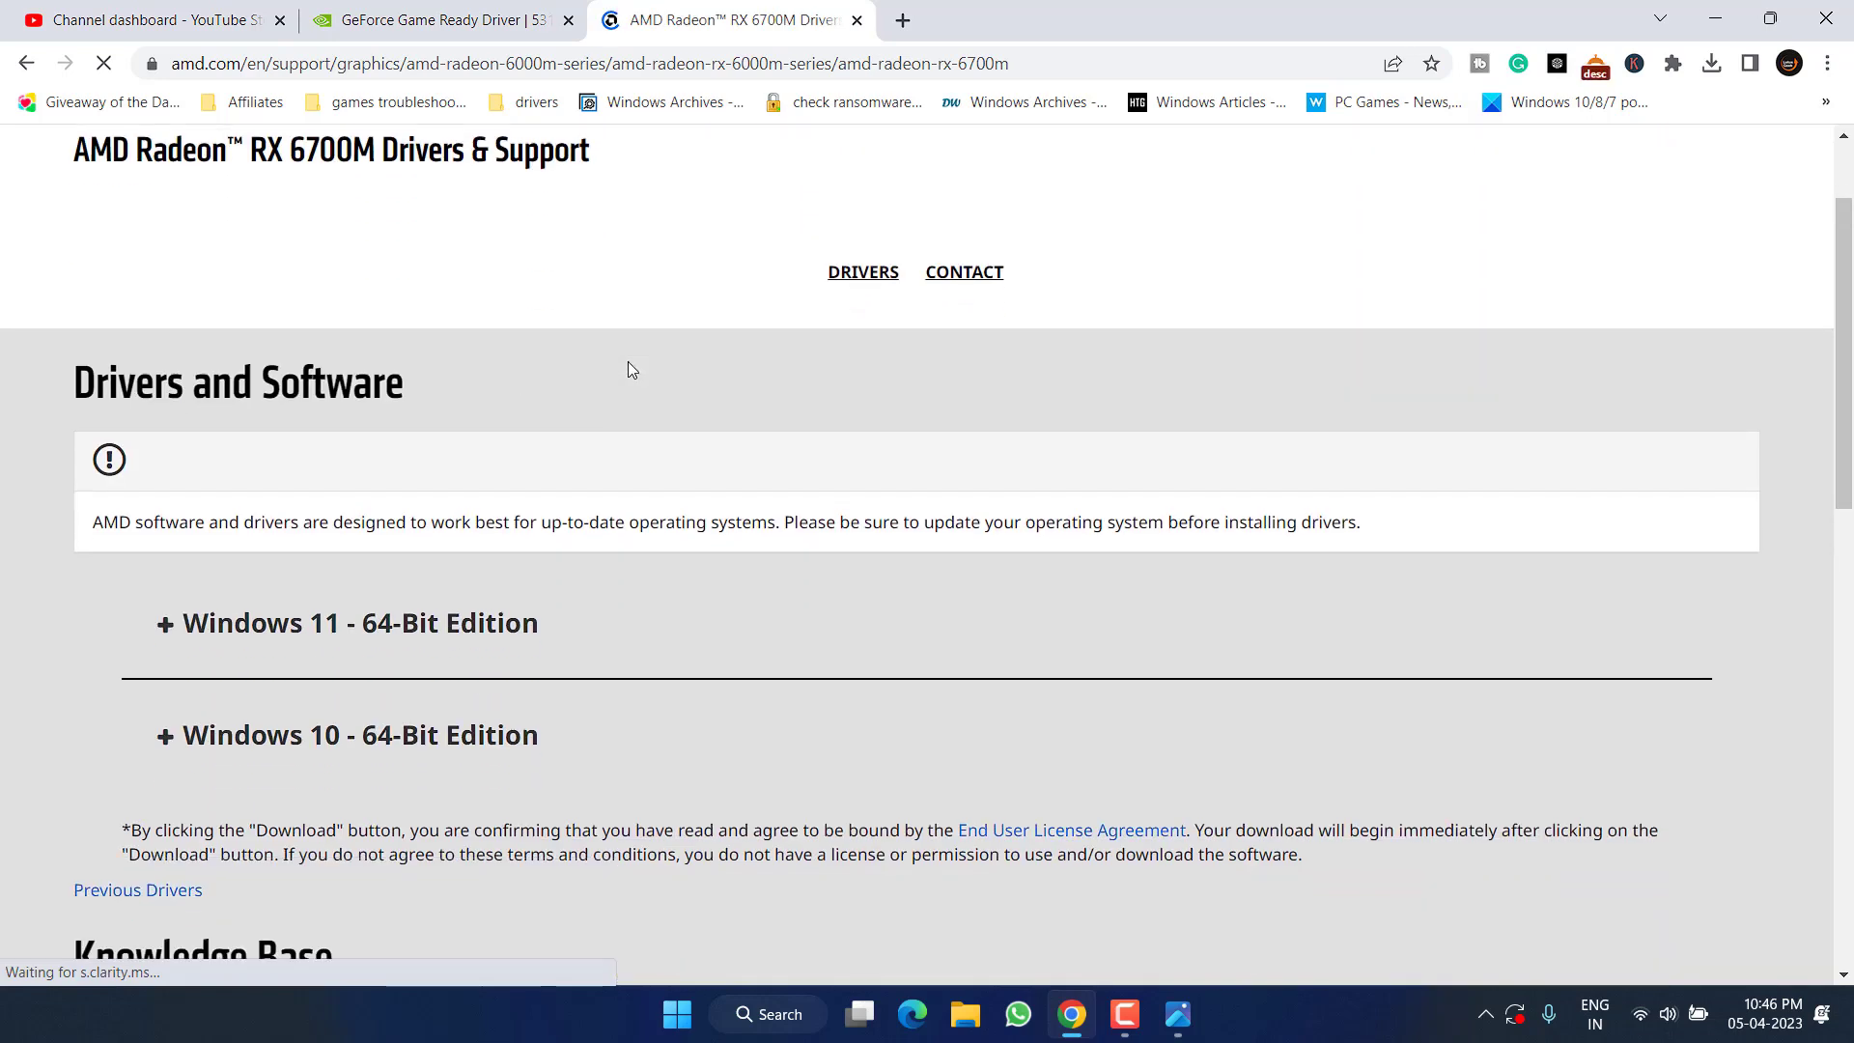
Step: Save the Adrenalin 23.4.1 Windows 11 64-bit driver installer to the Desktop
left_click(347, 623)
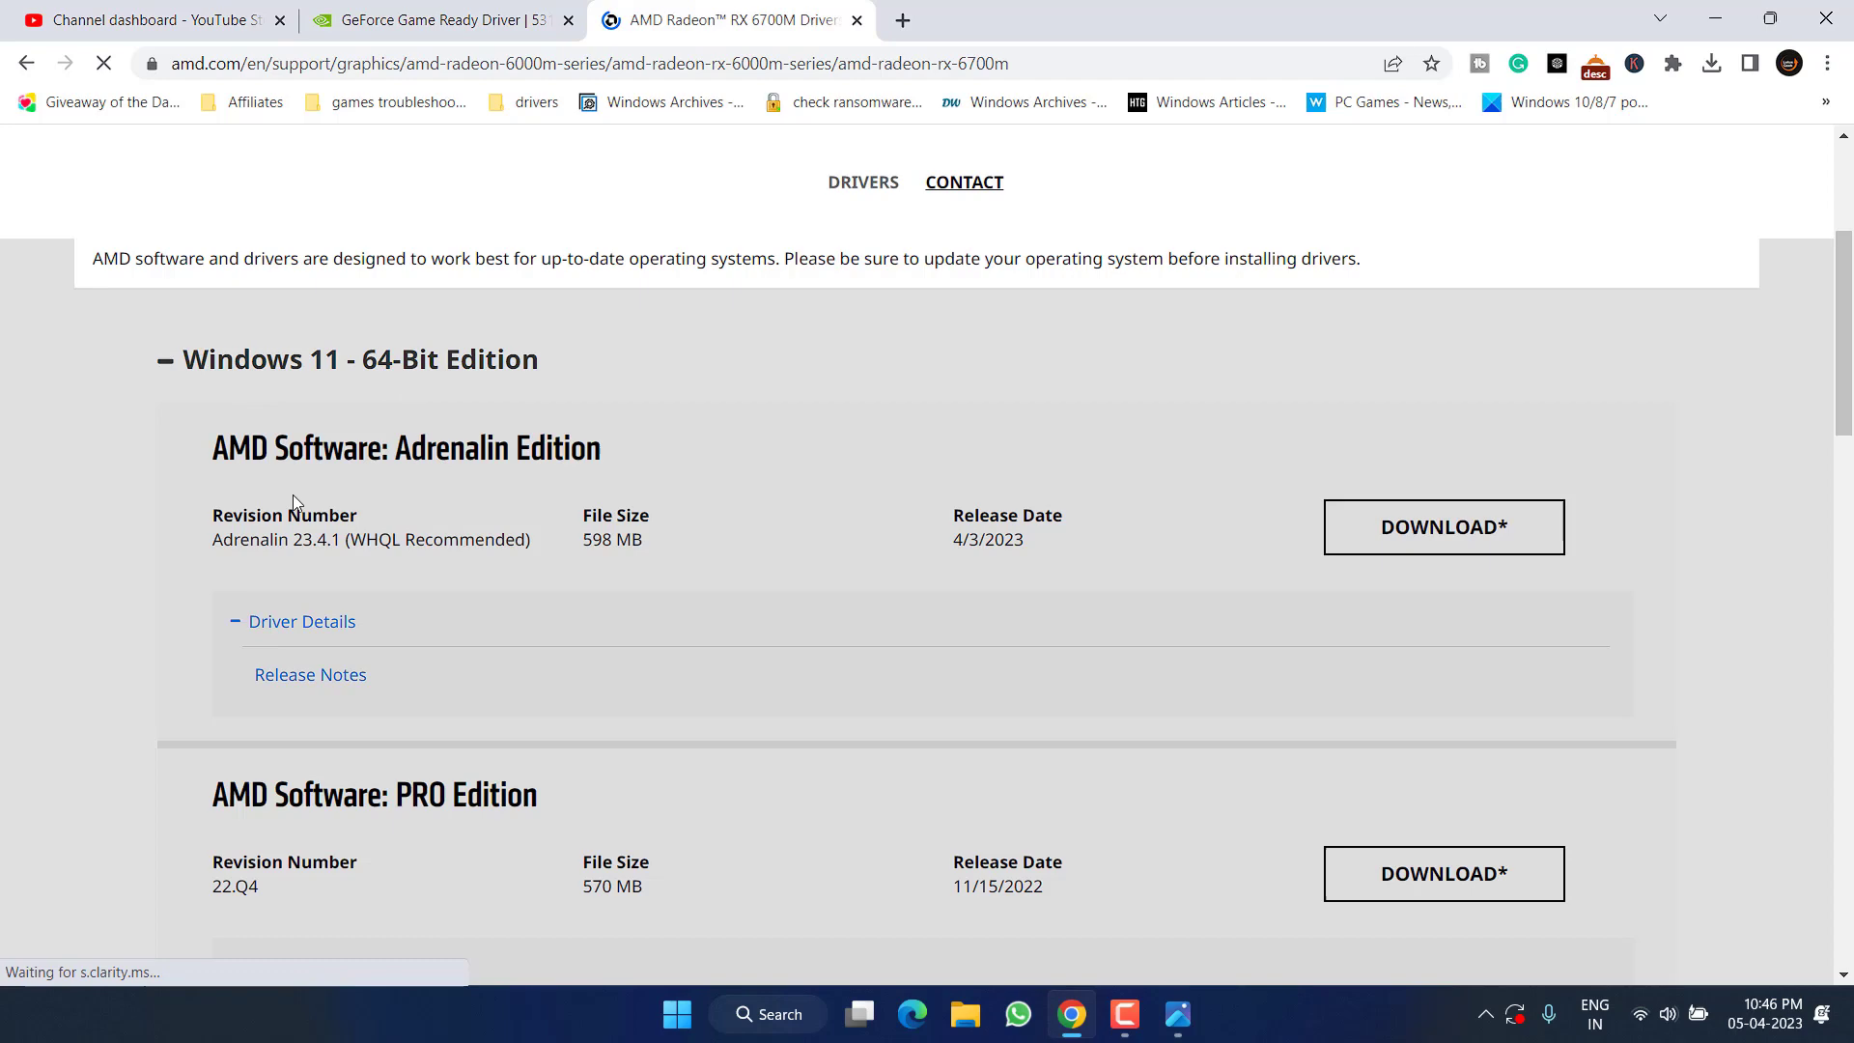
left_click(1442, 527)
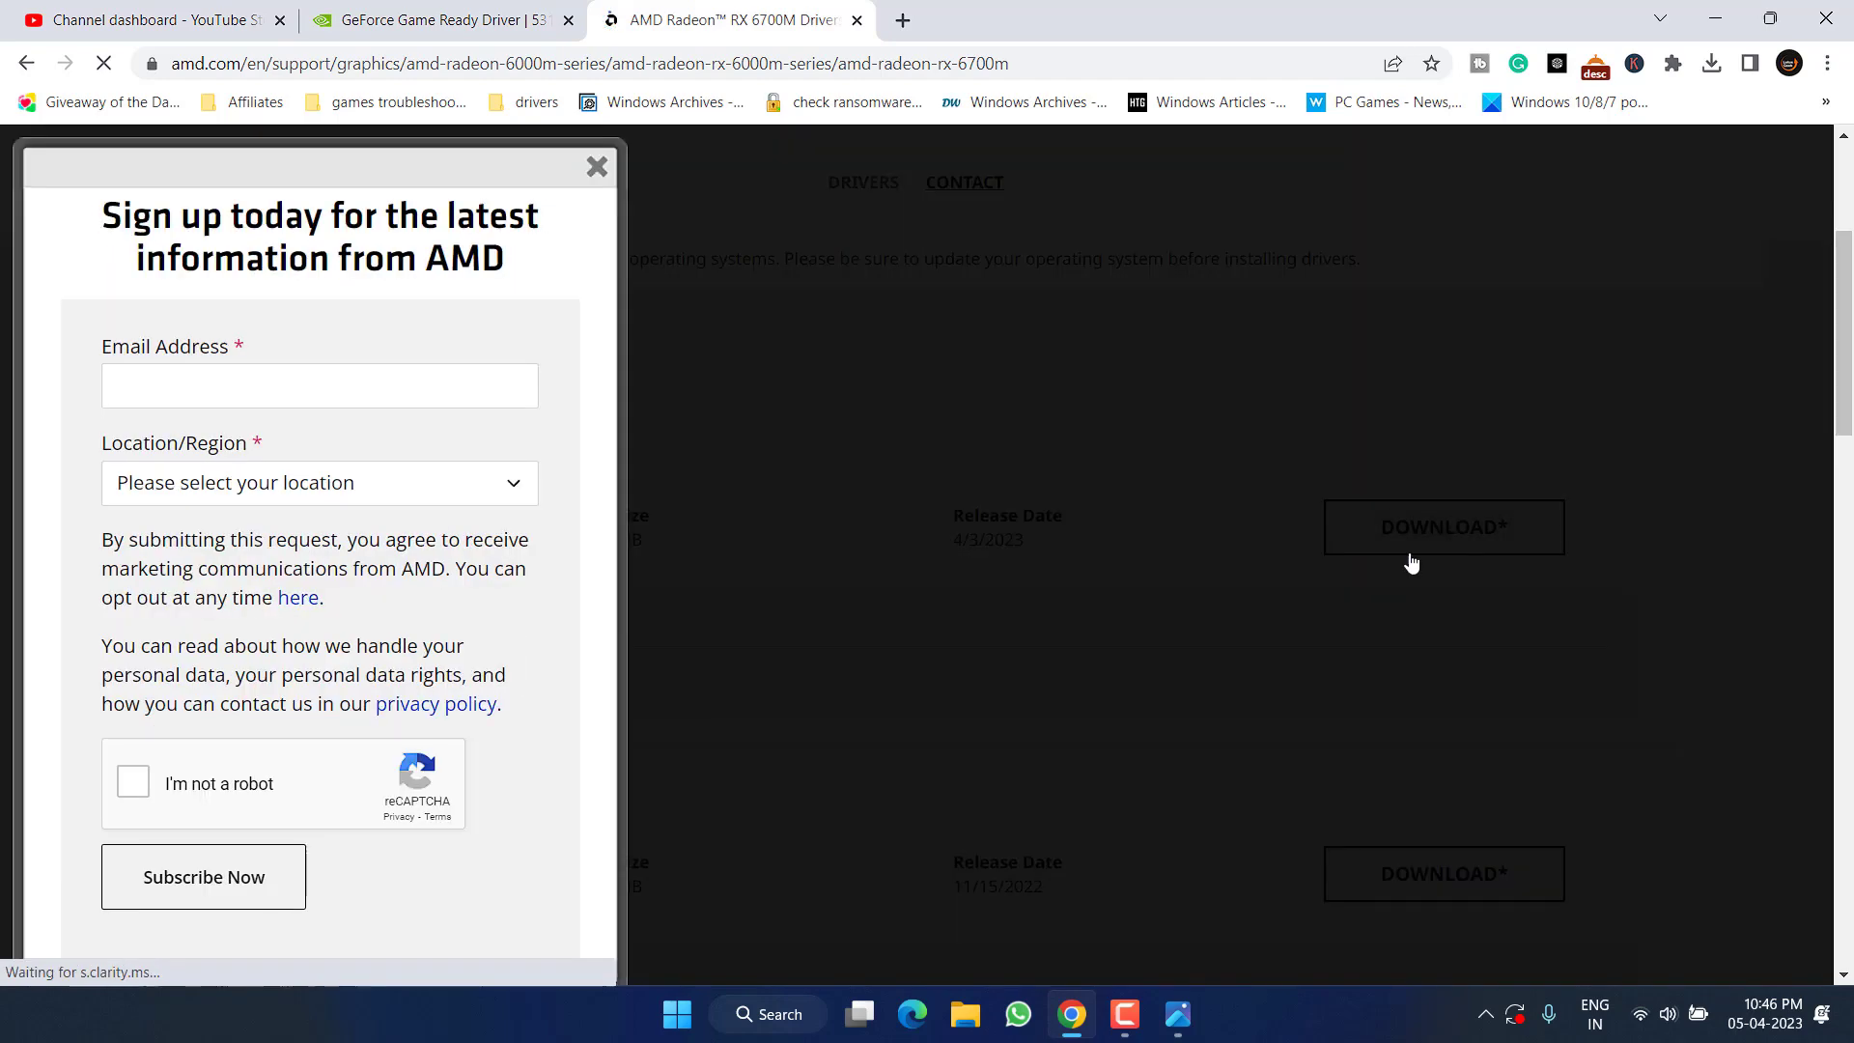
left_click(1442, 527)
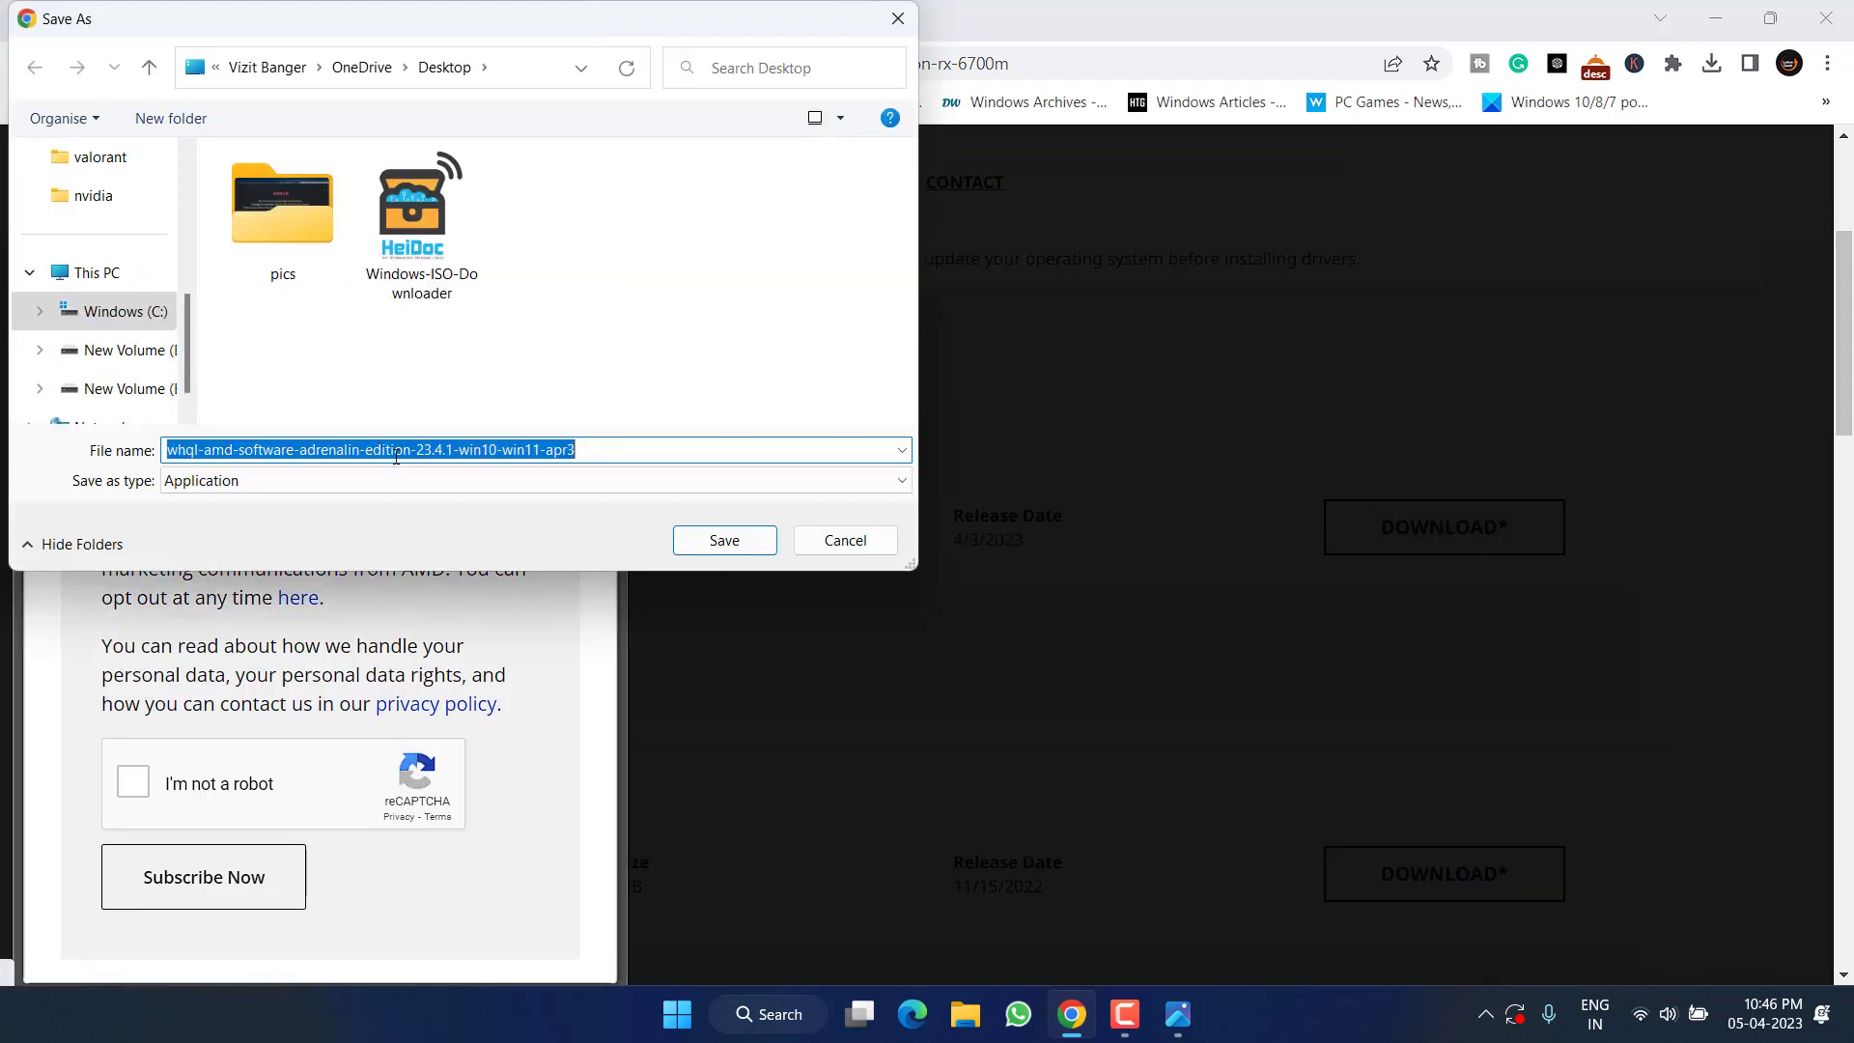
left_click(723, 538)
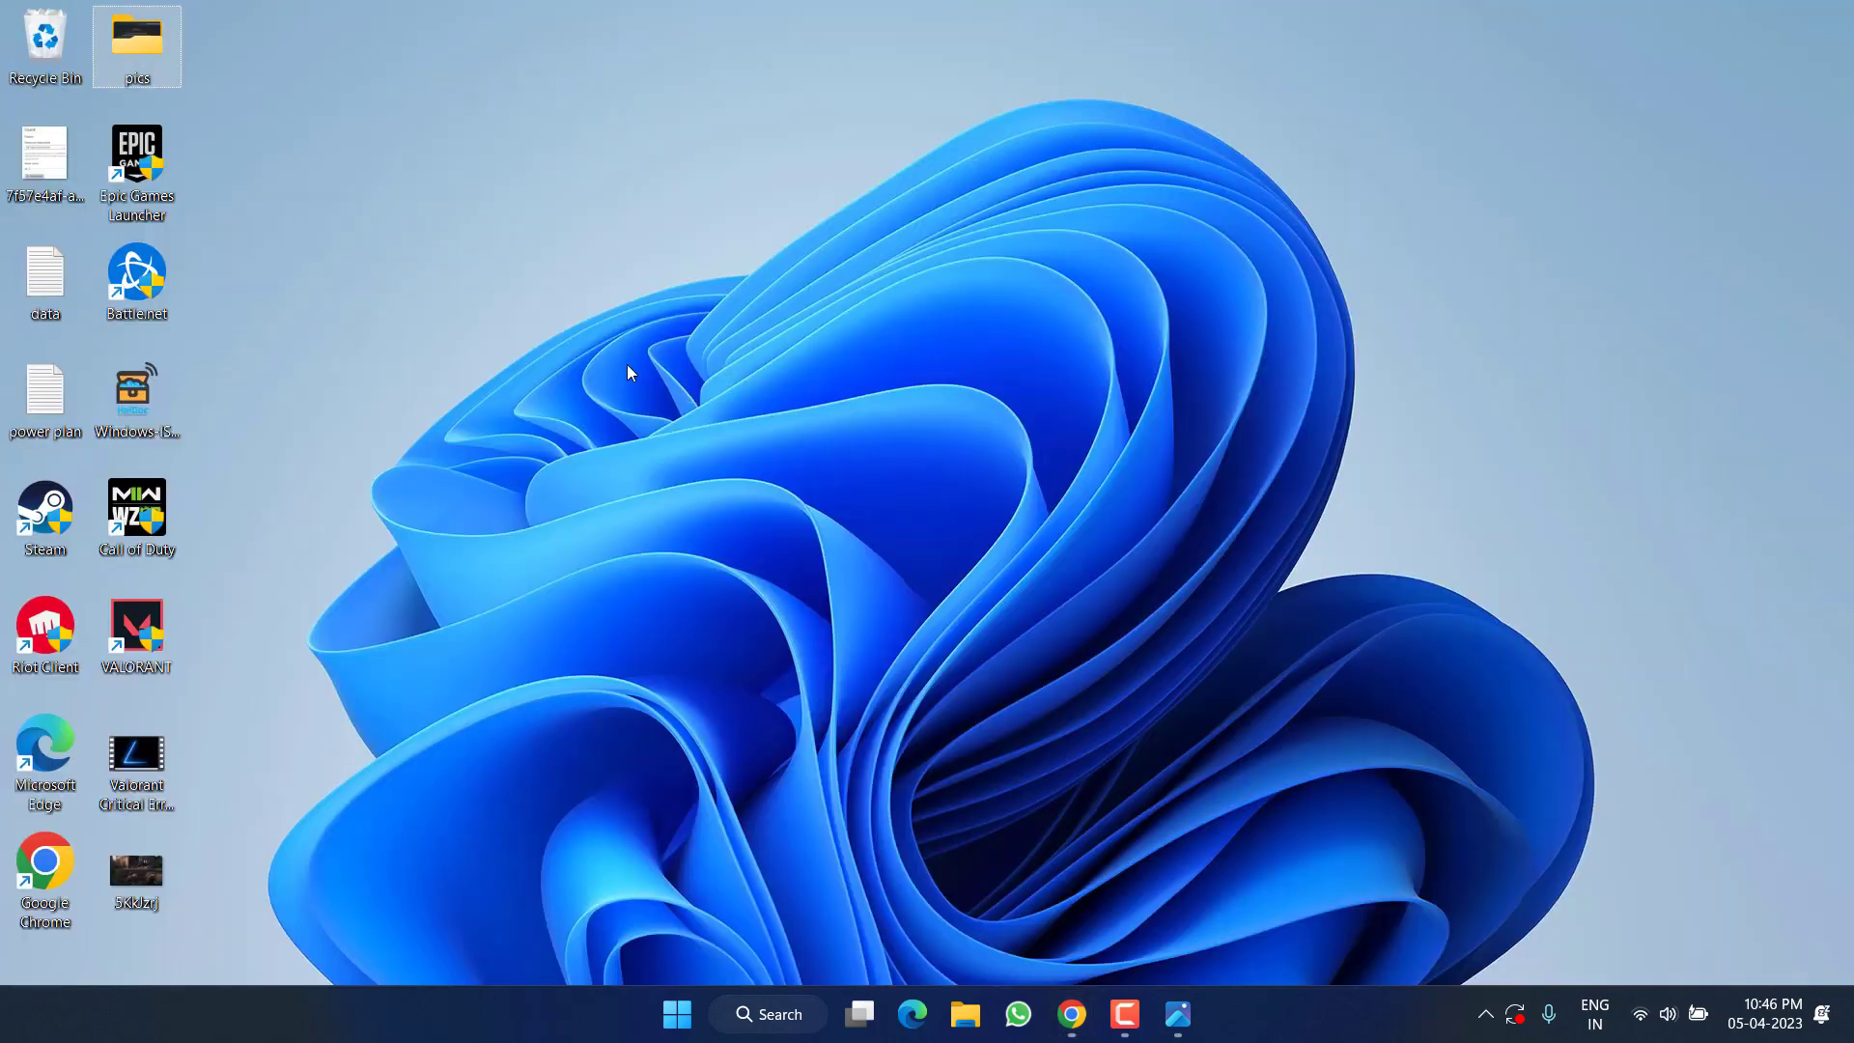
mouse_move(627, 359)
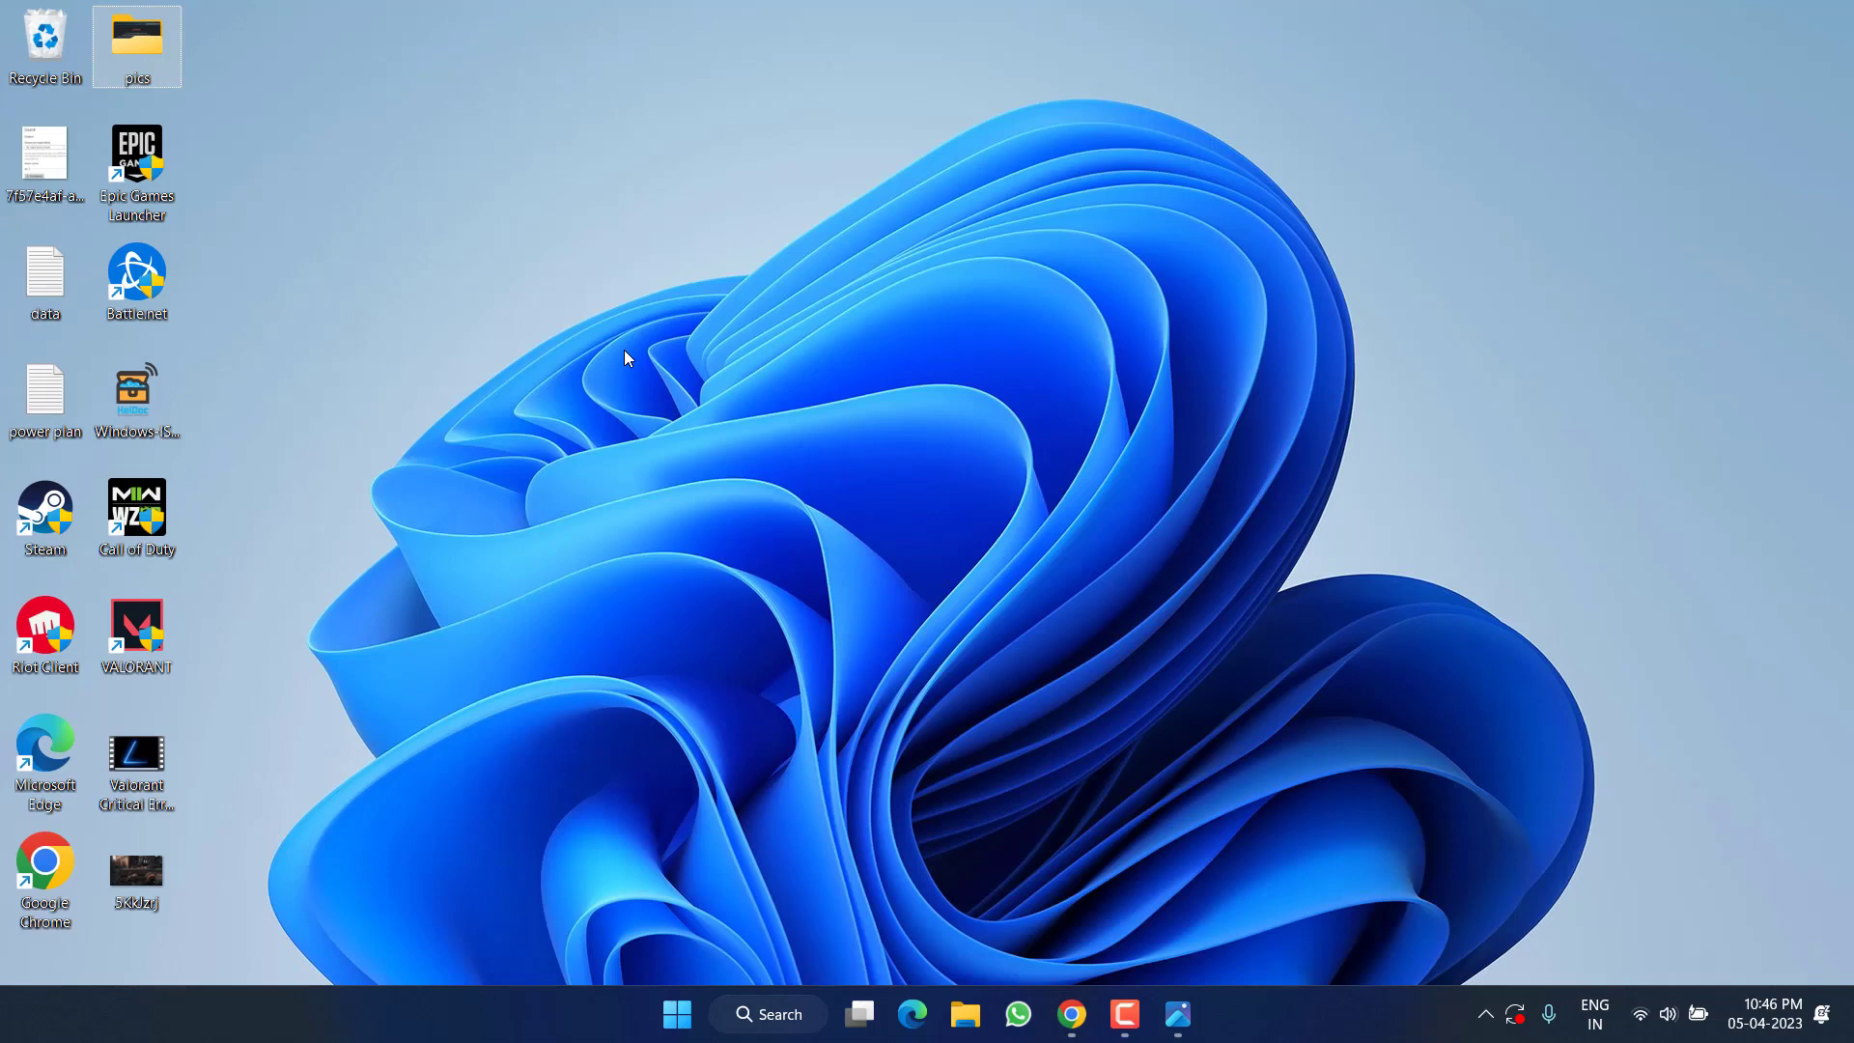
mouse_move(274, 164)
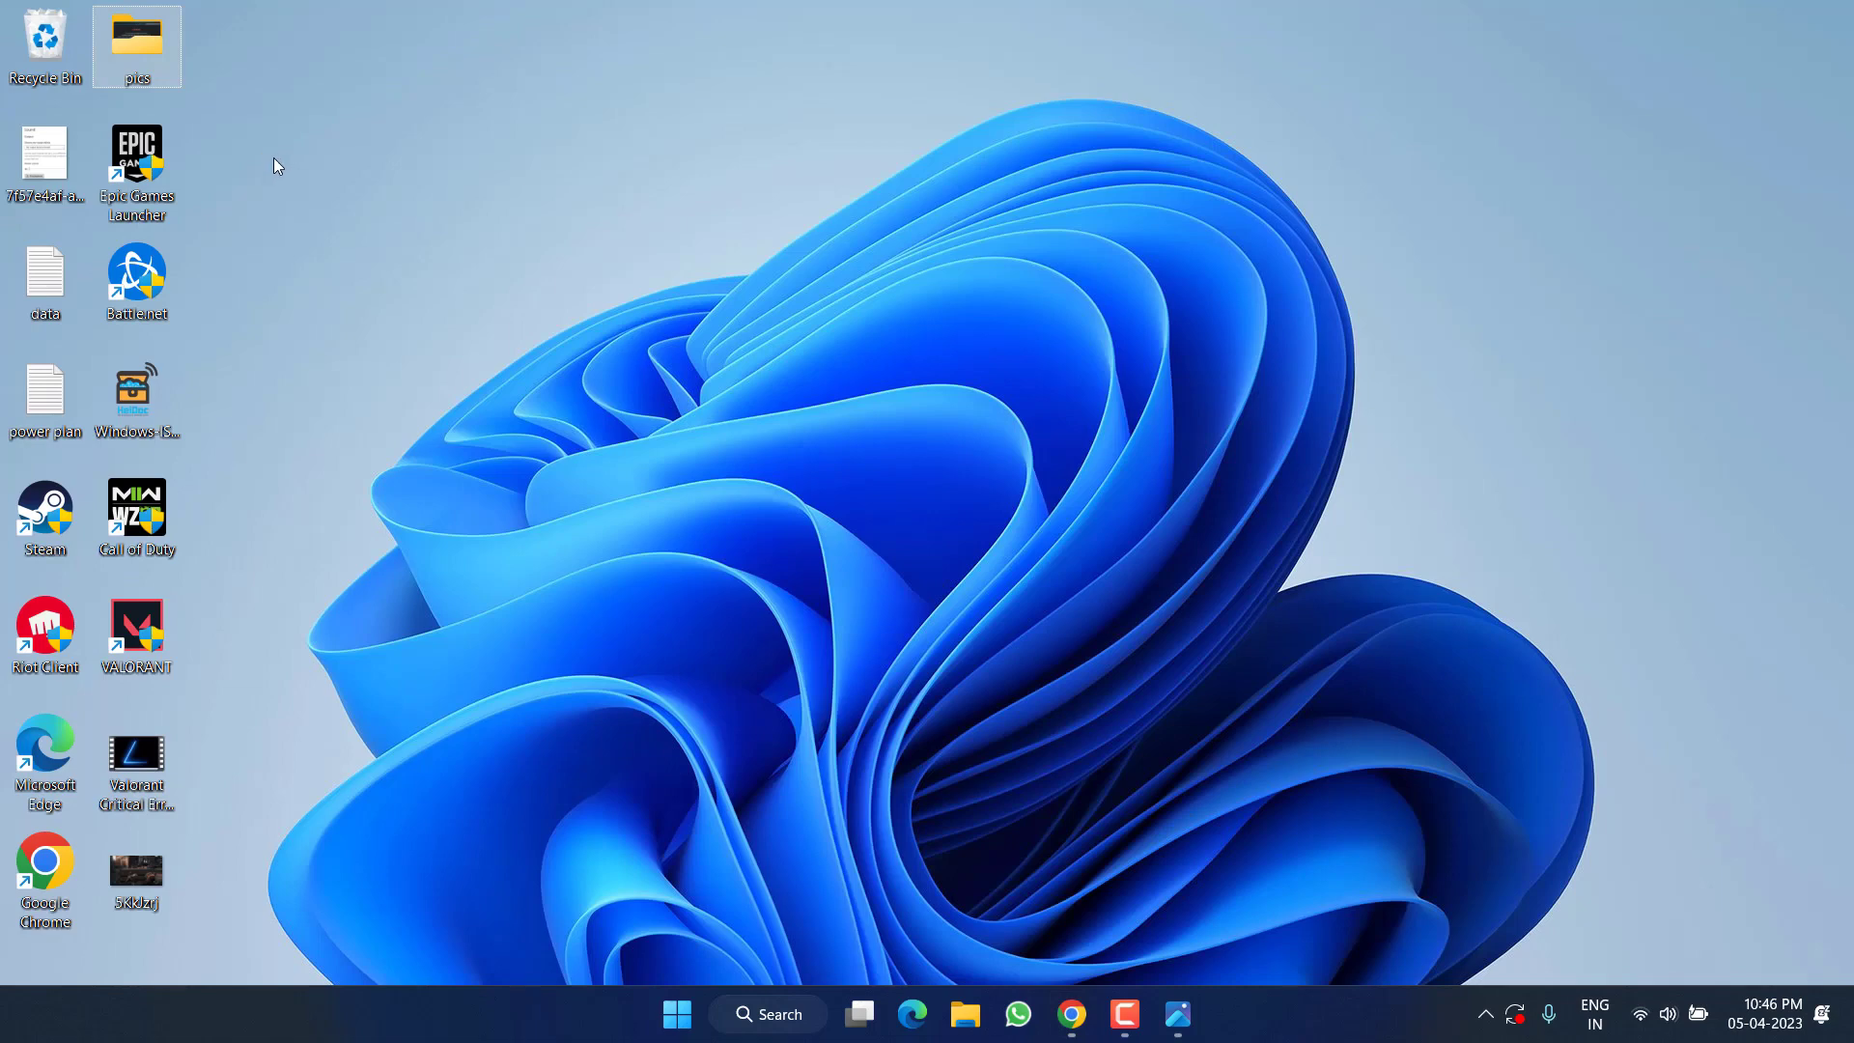
mouse_move(710, 179)
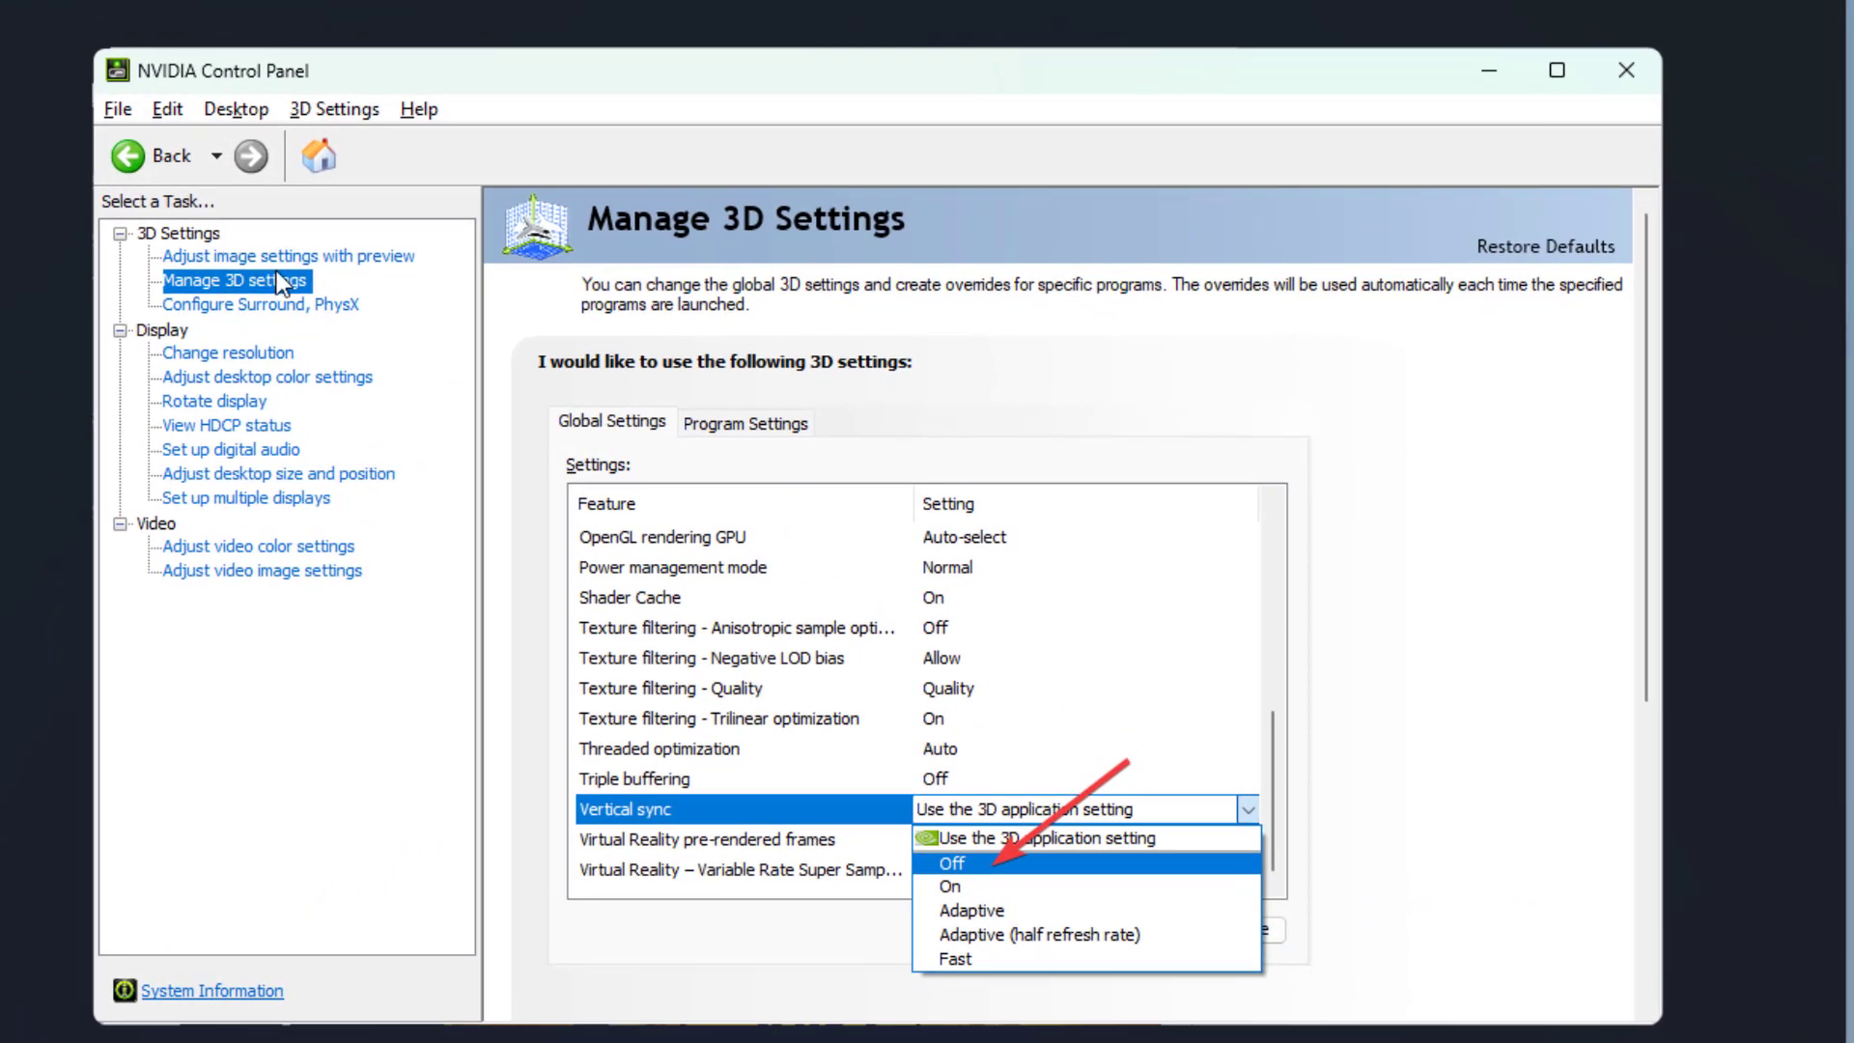
mouse_move(370, 675)
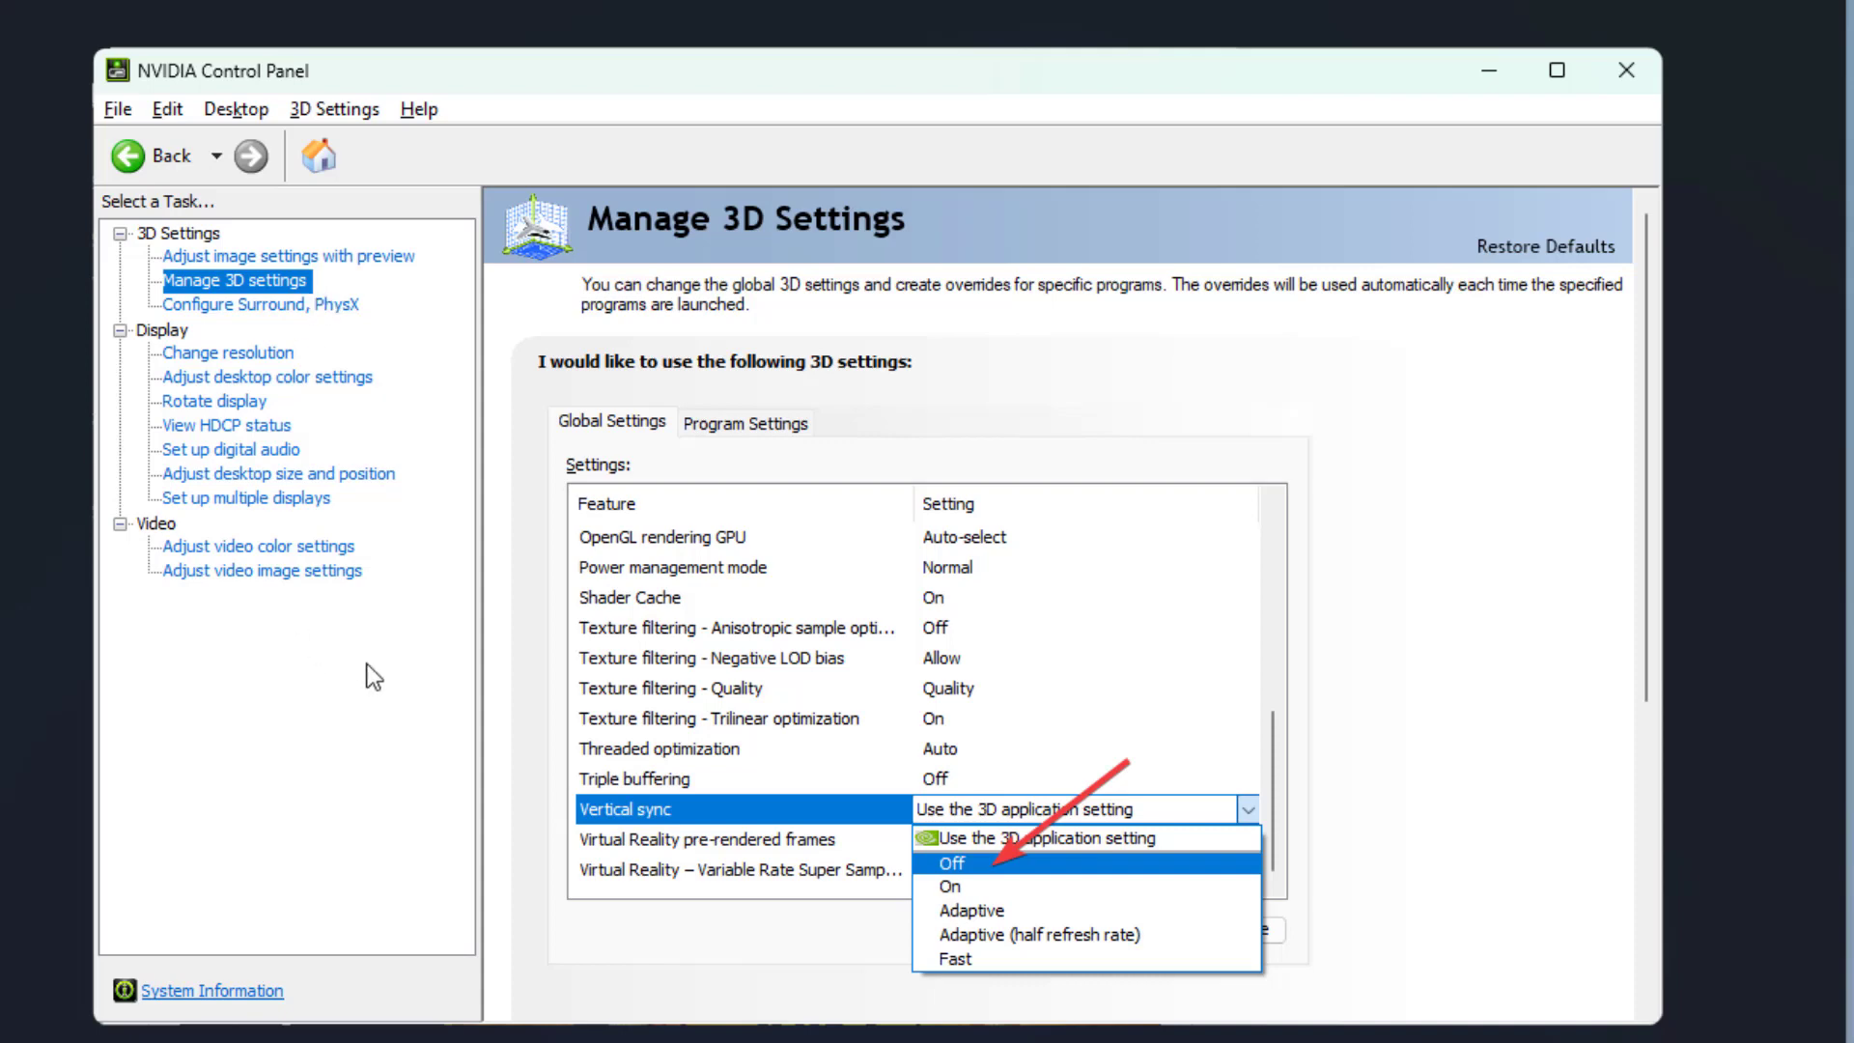
mouse_move(800, 917)
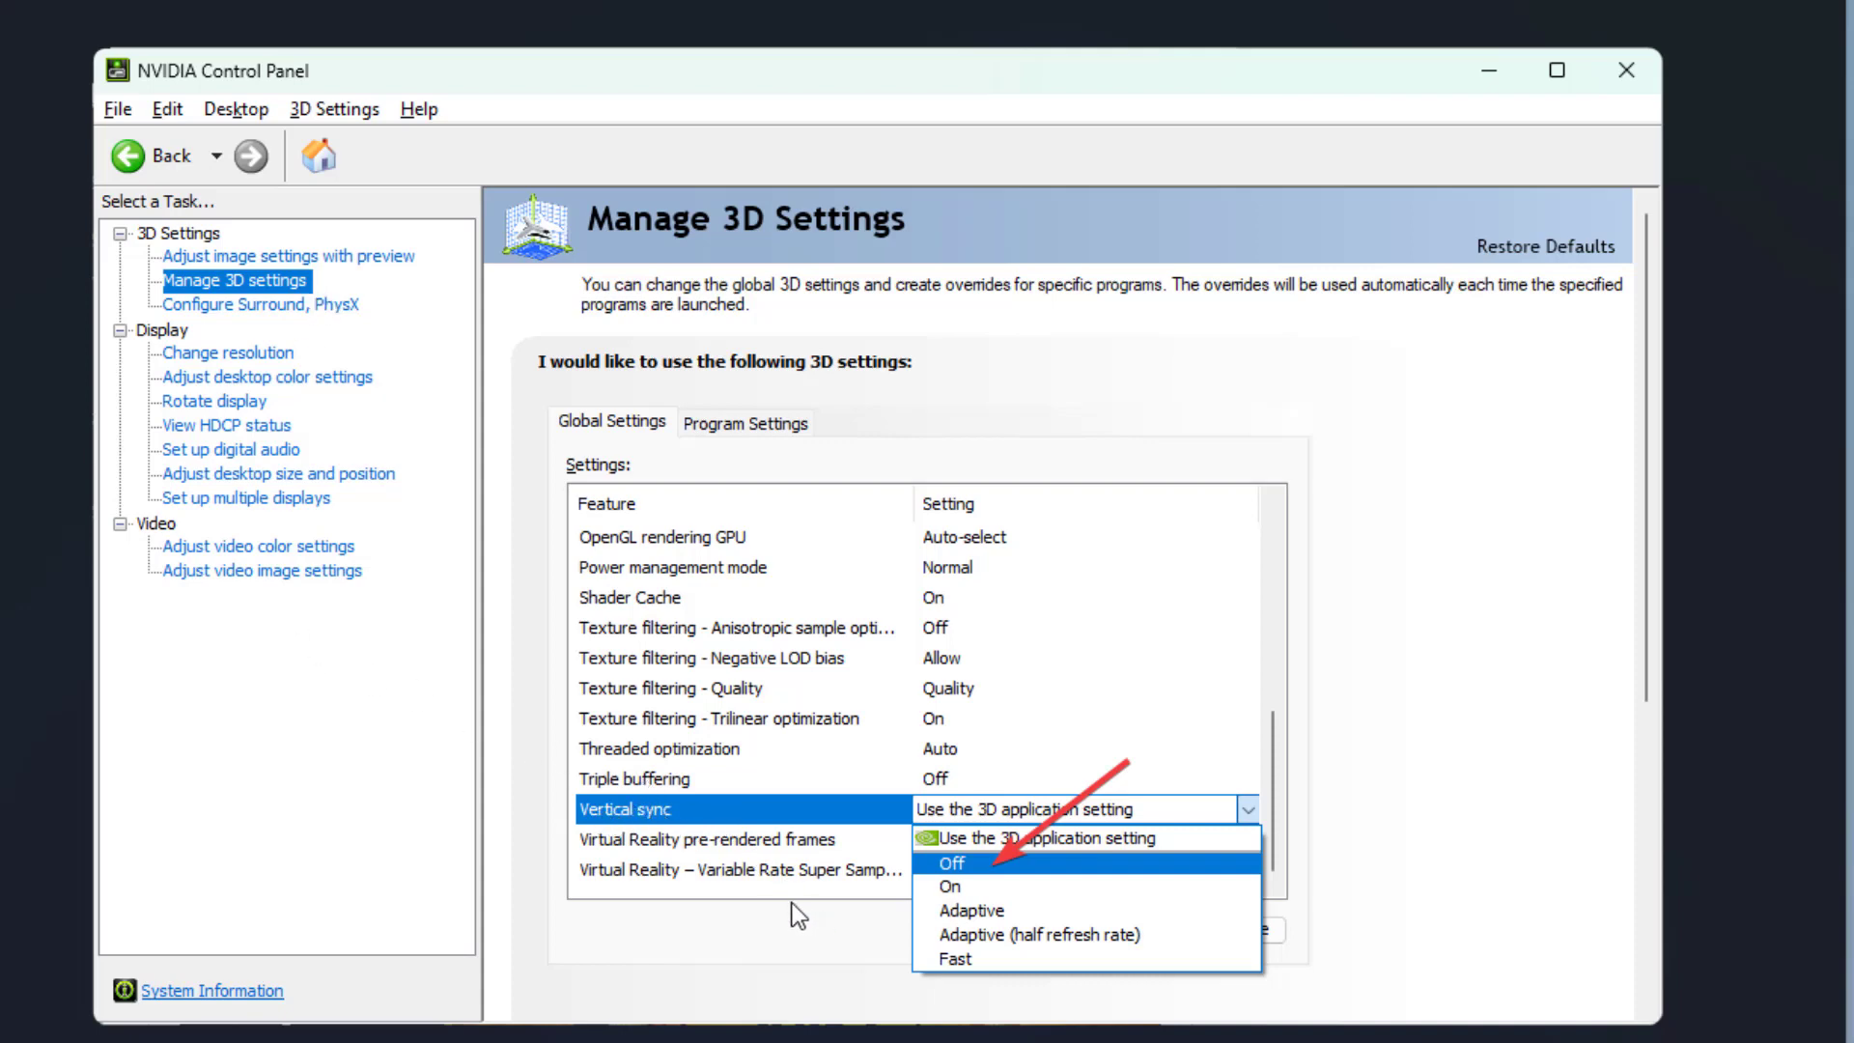
mouse_move(1322, 826)
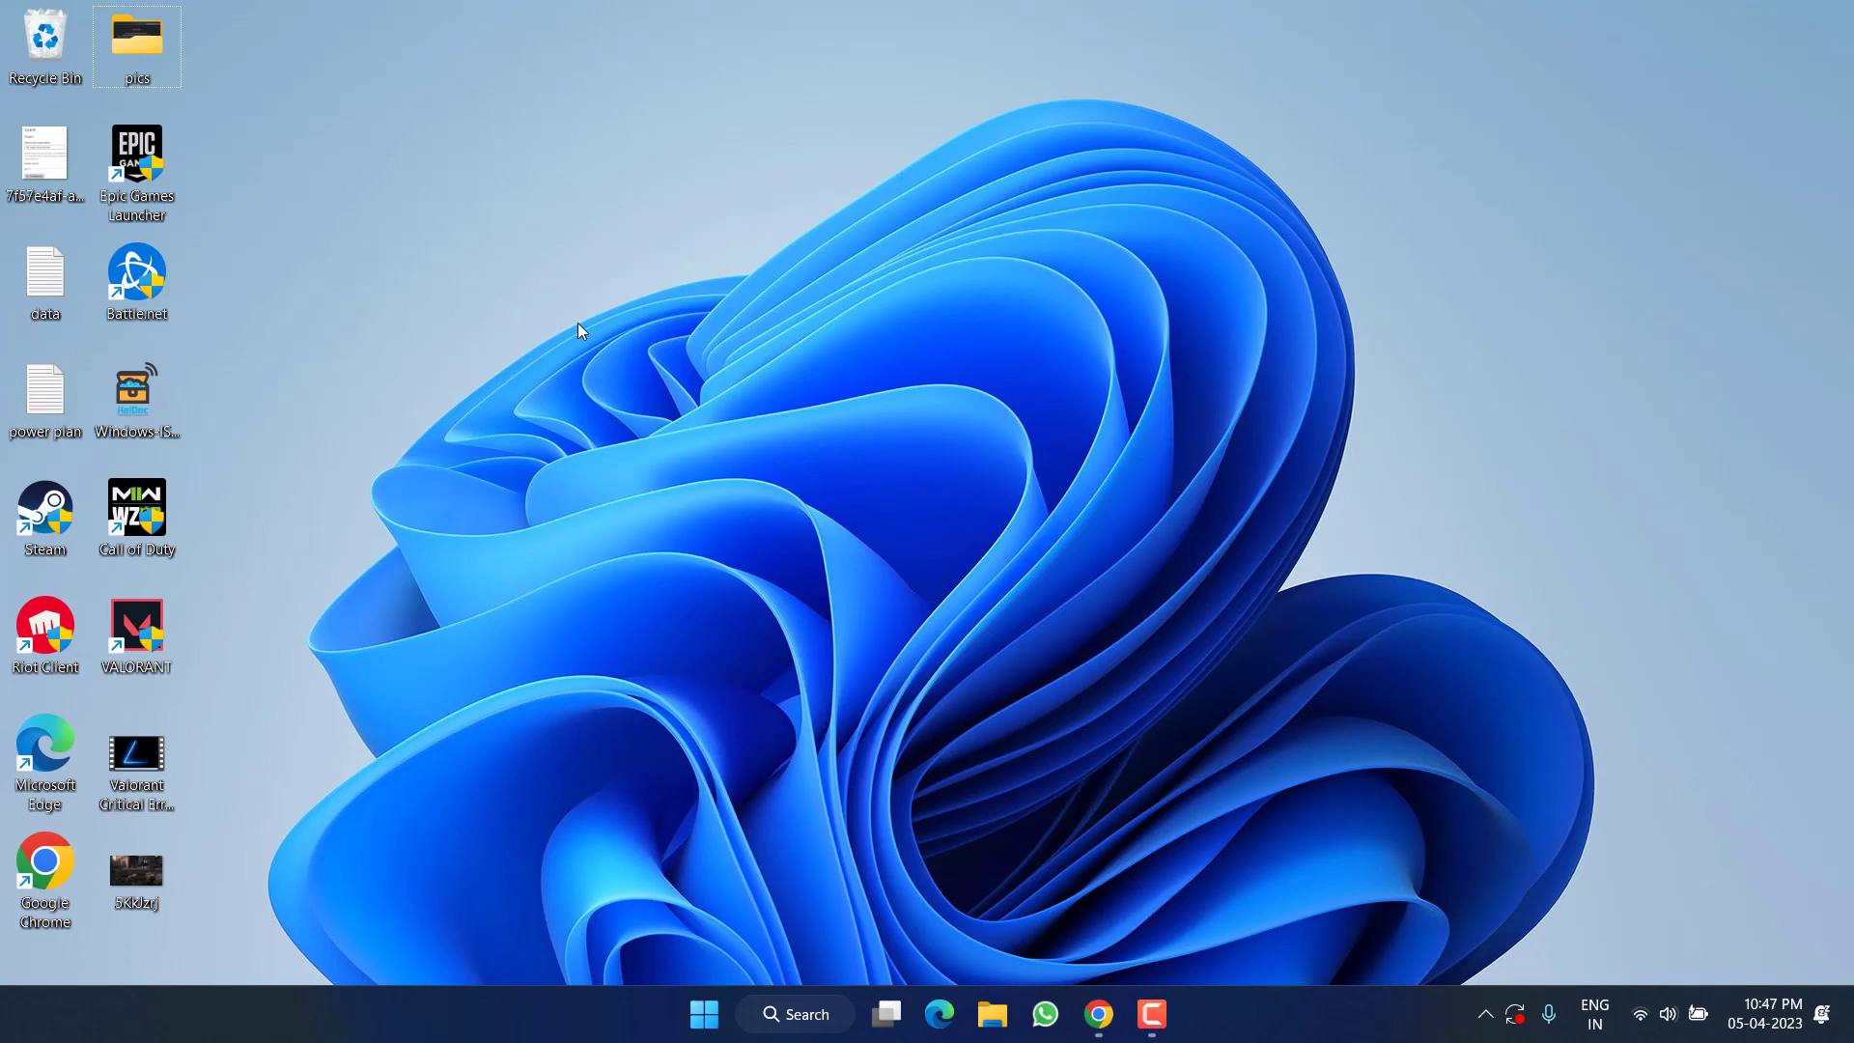
mouse_move(991, 509)
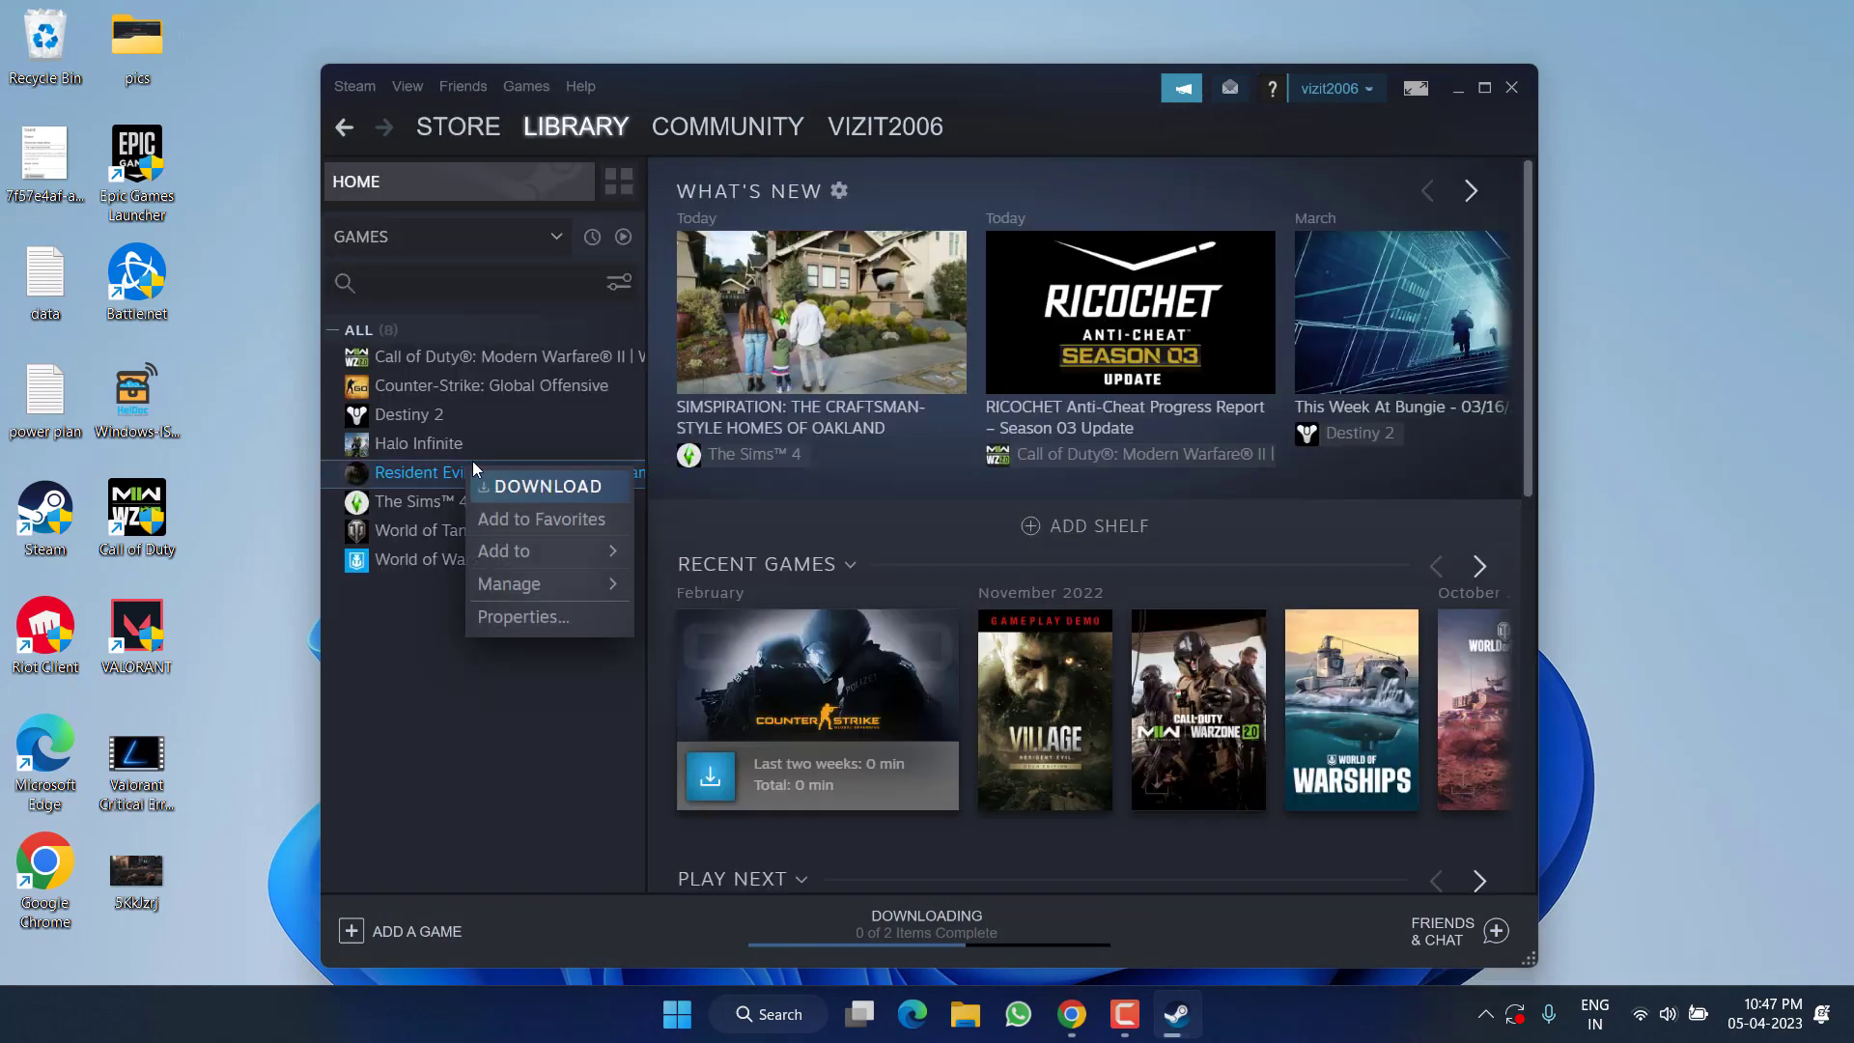
Step: Add the -force-d3d11 launch option to the Resident Evil Village demo's properties
left_click(522, 616)
type("-")
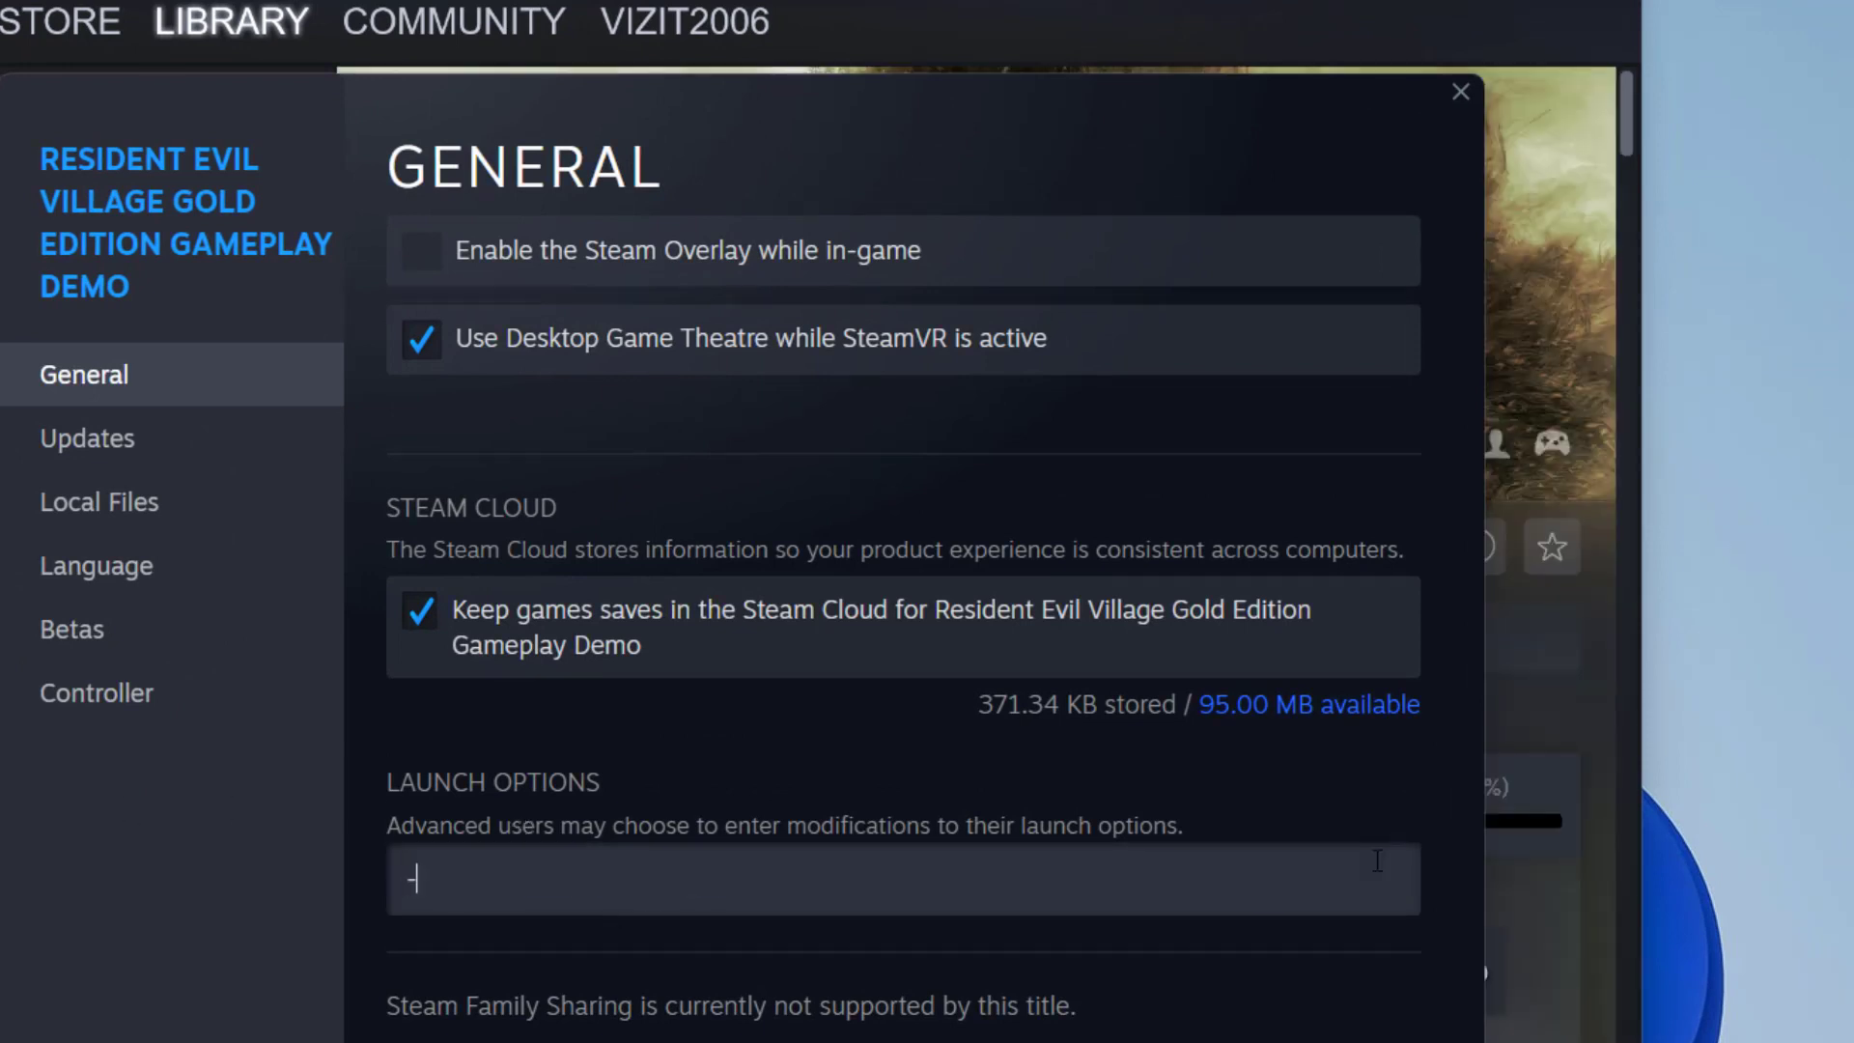
type("force-")
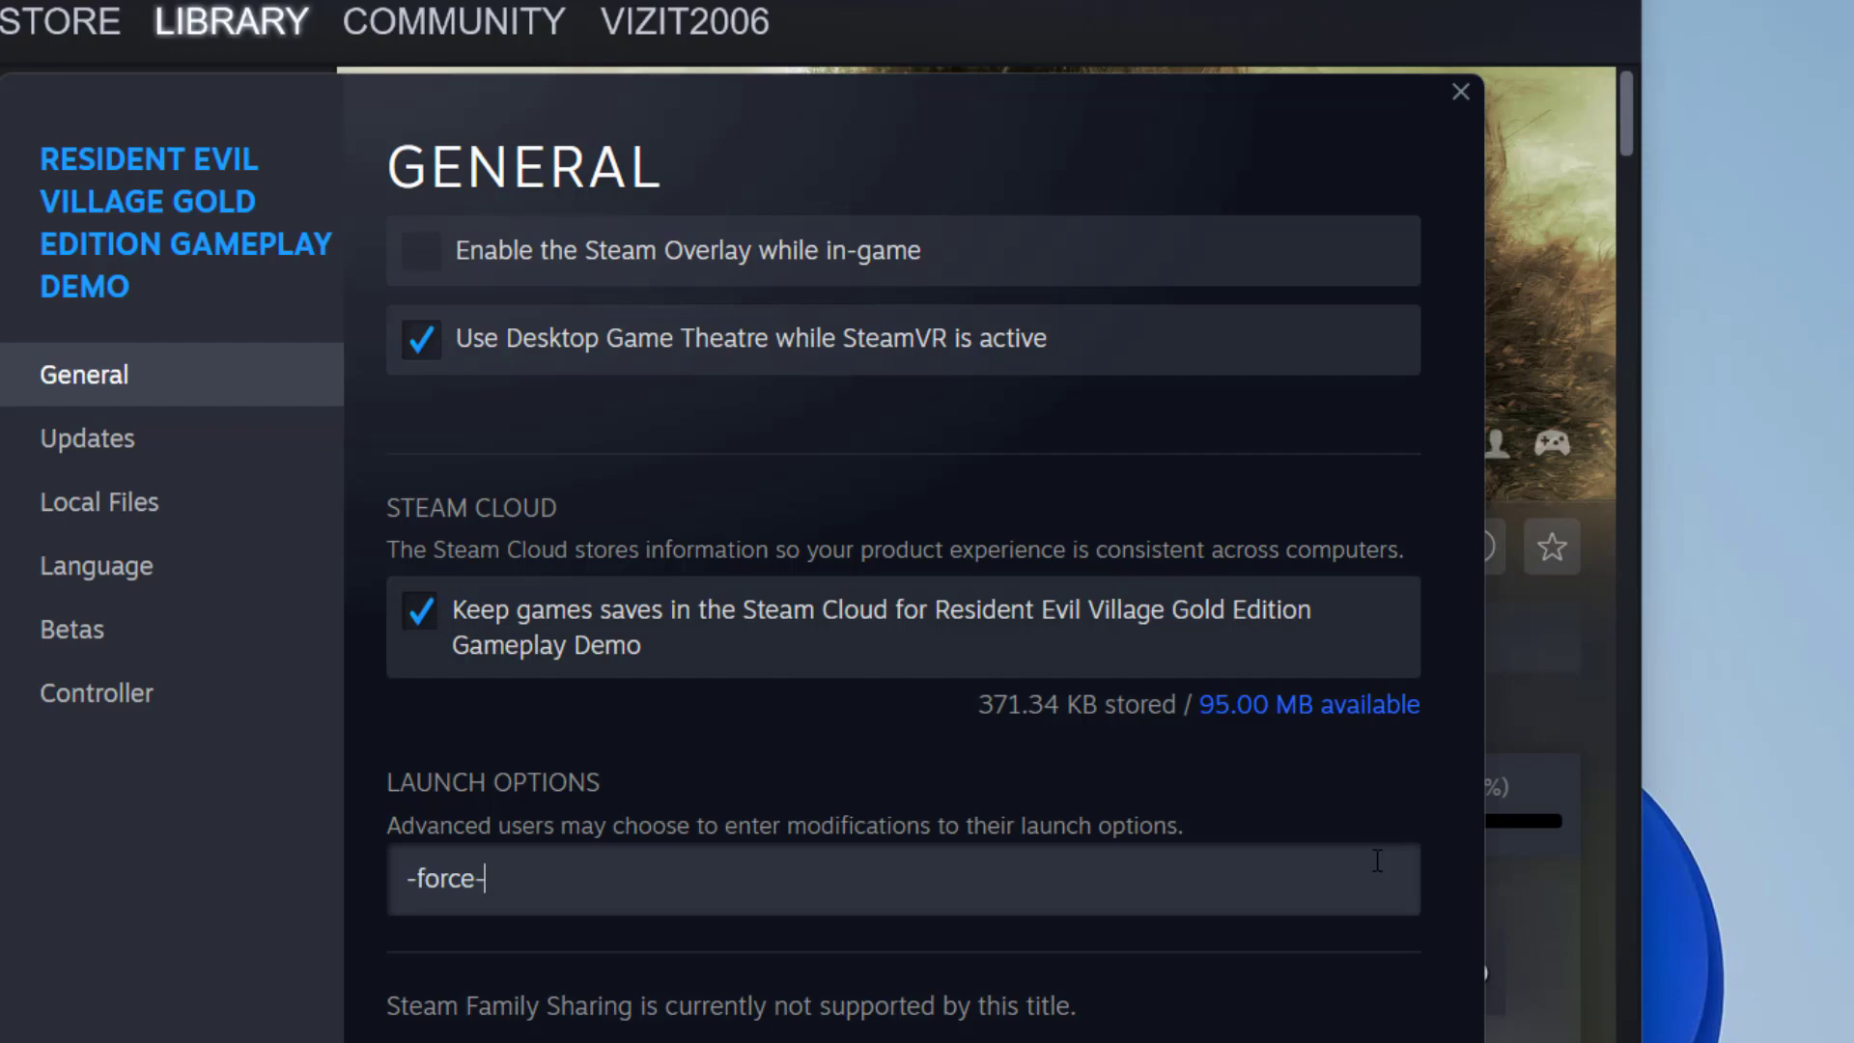
type("d3d11")
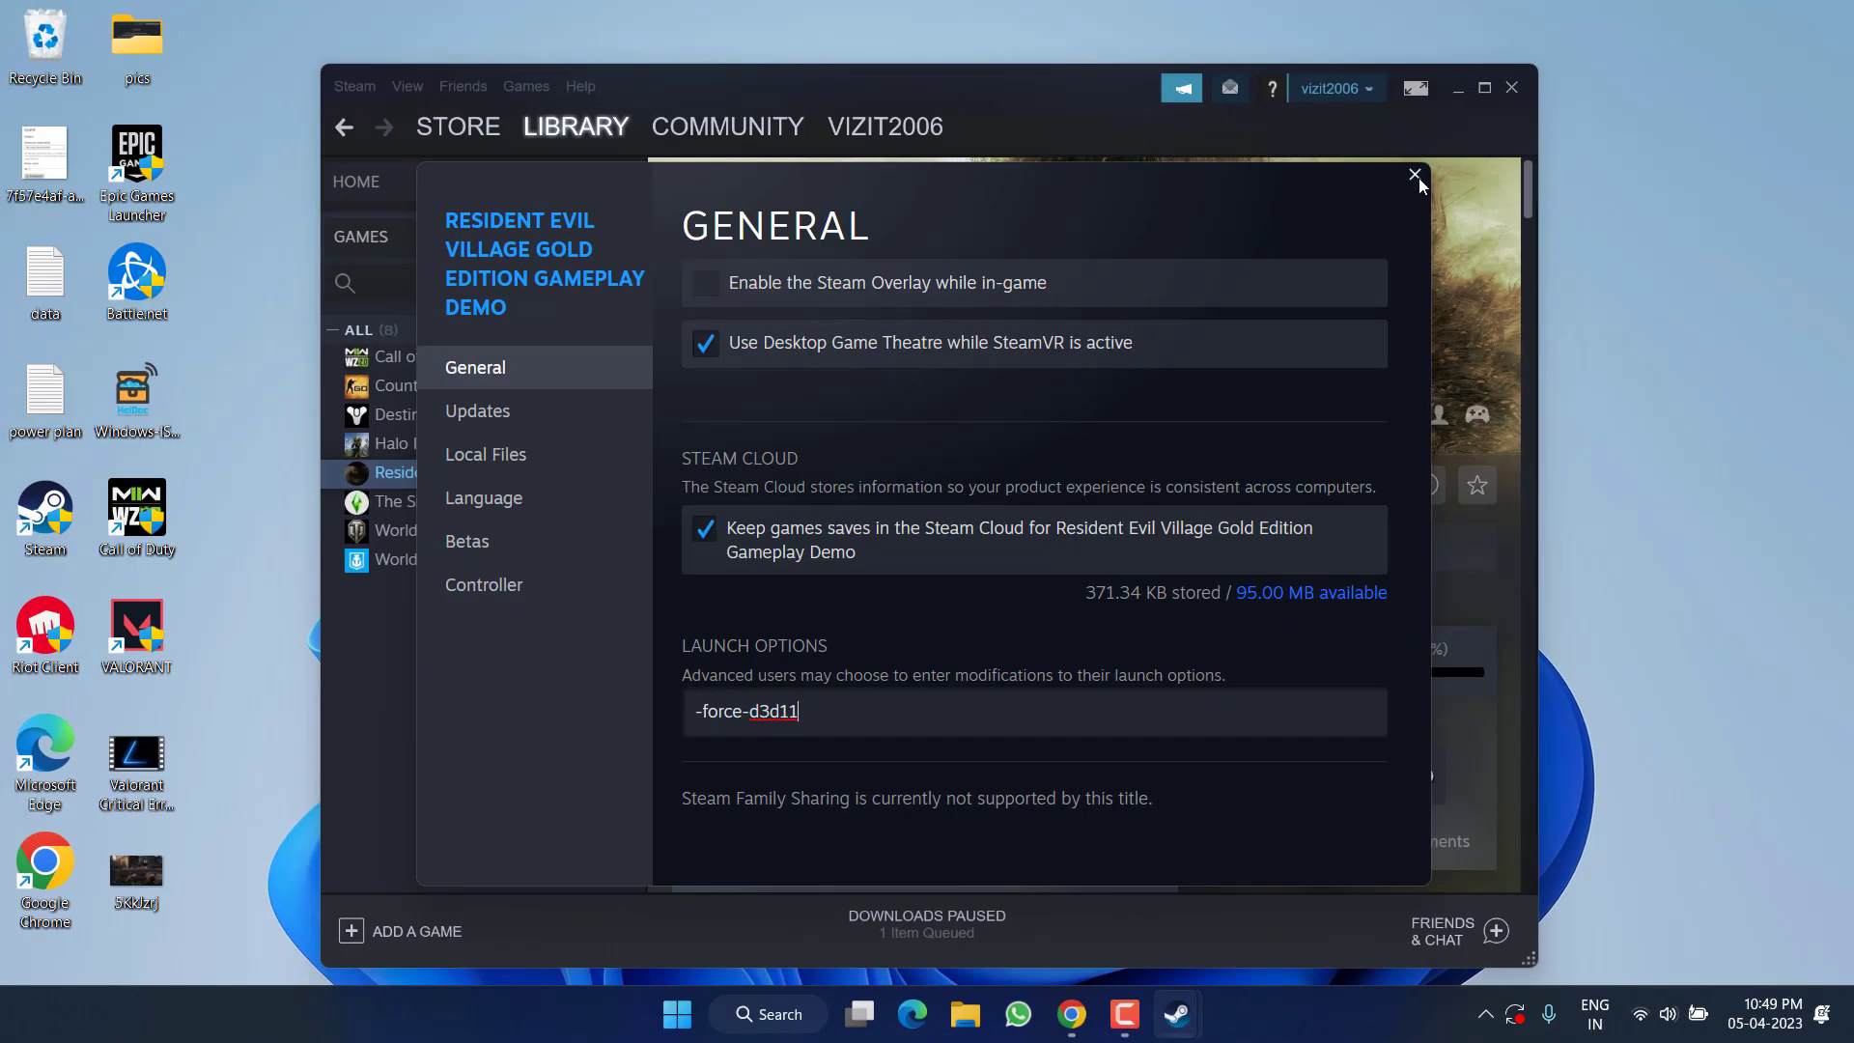
left_click(1414, 175)
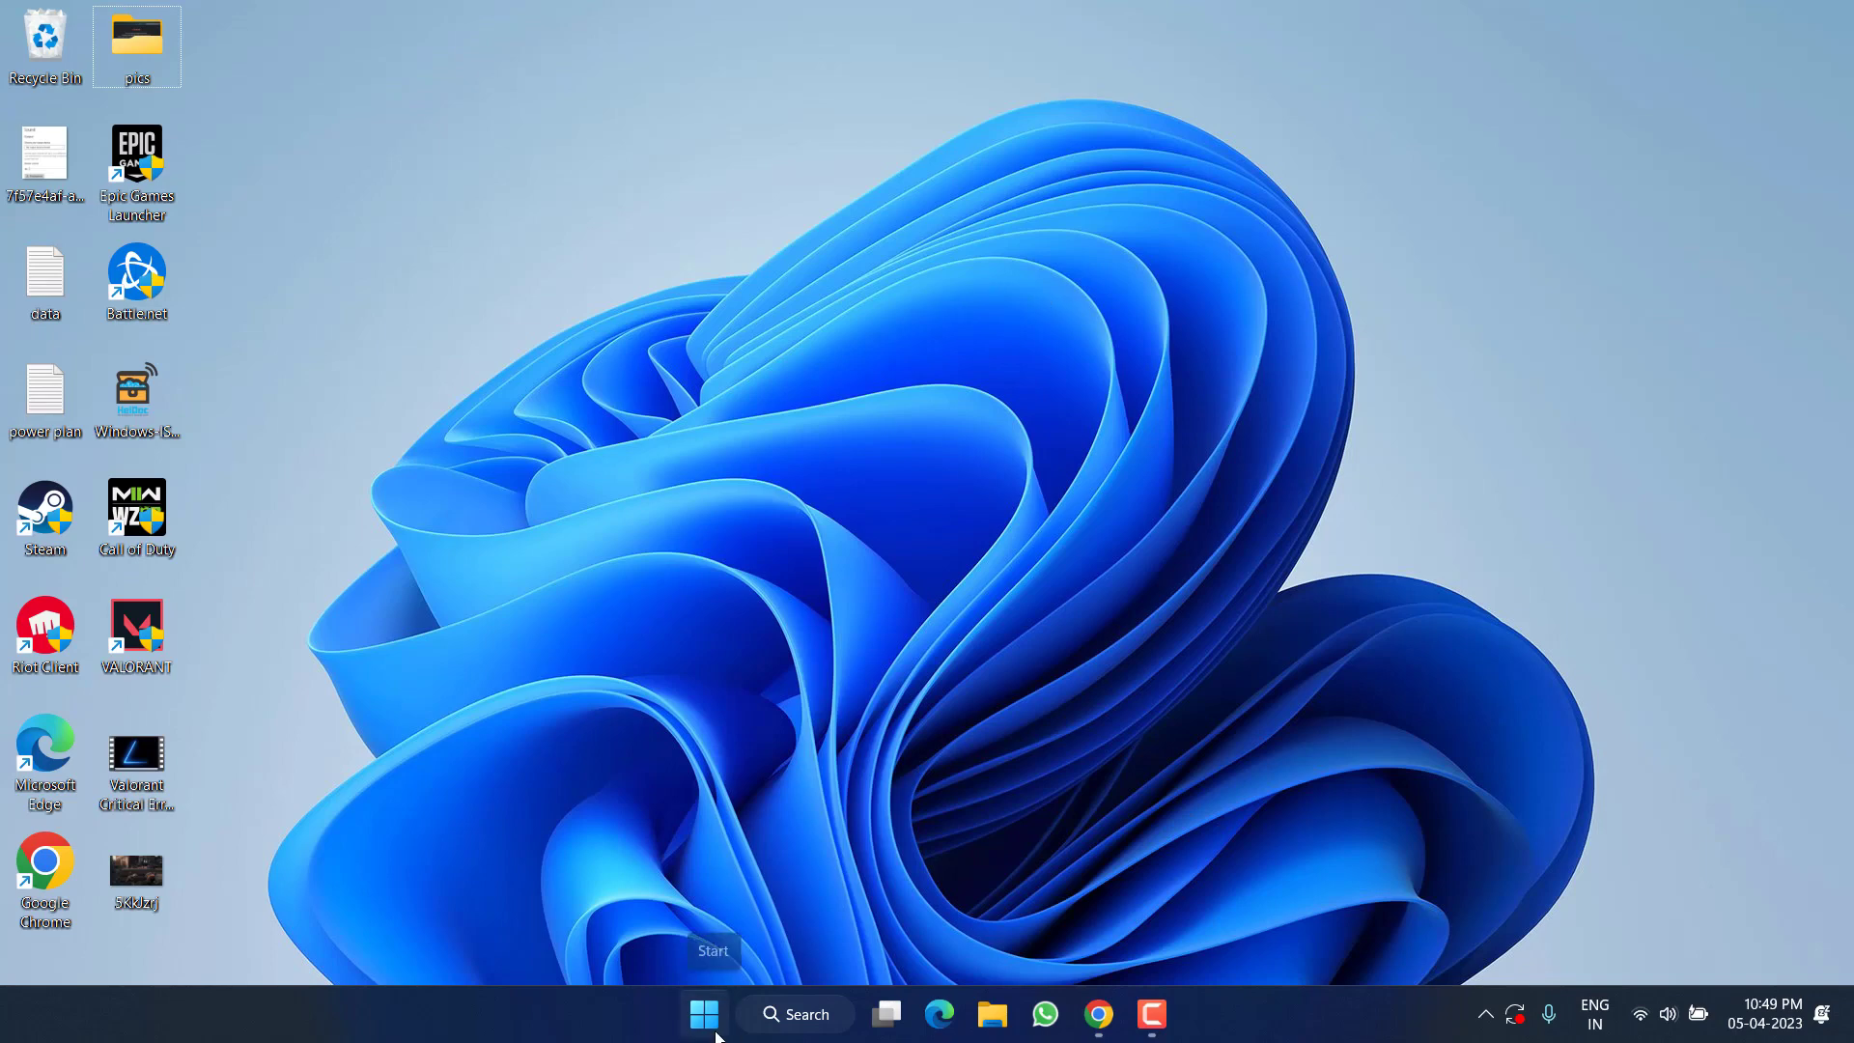
Step: Search 'advanced' and reach the Virtual Memory dialog through Performance Options' Advanced tab
type("dvance")
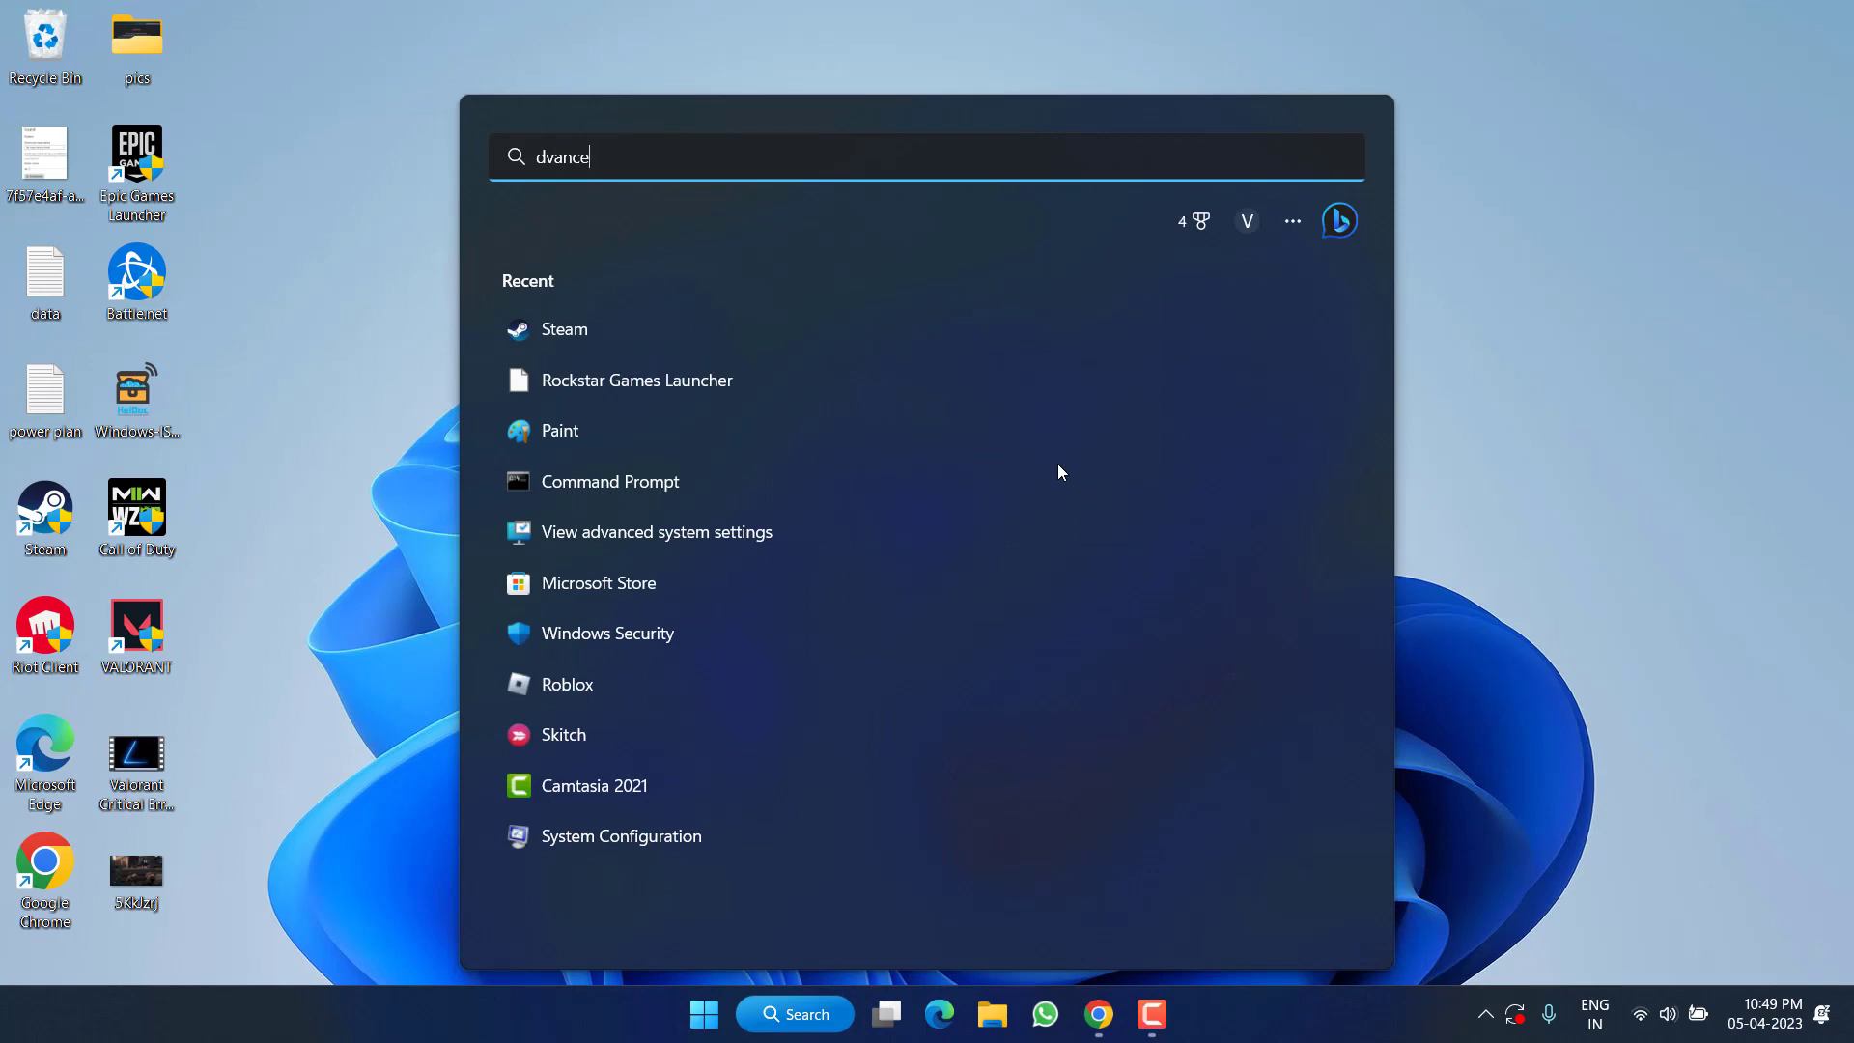
left_click(655, 531)
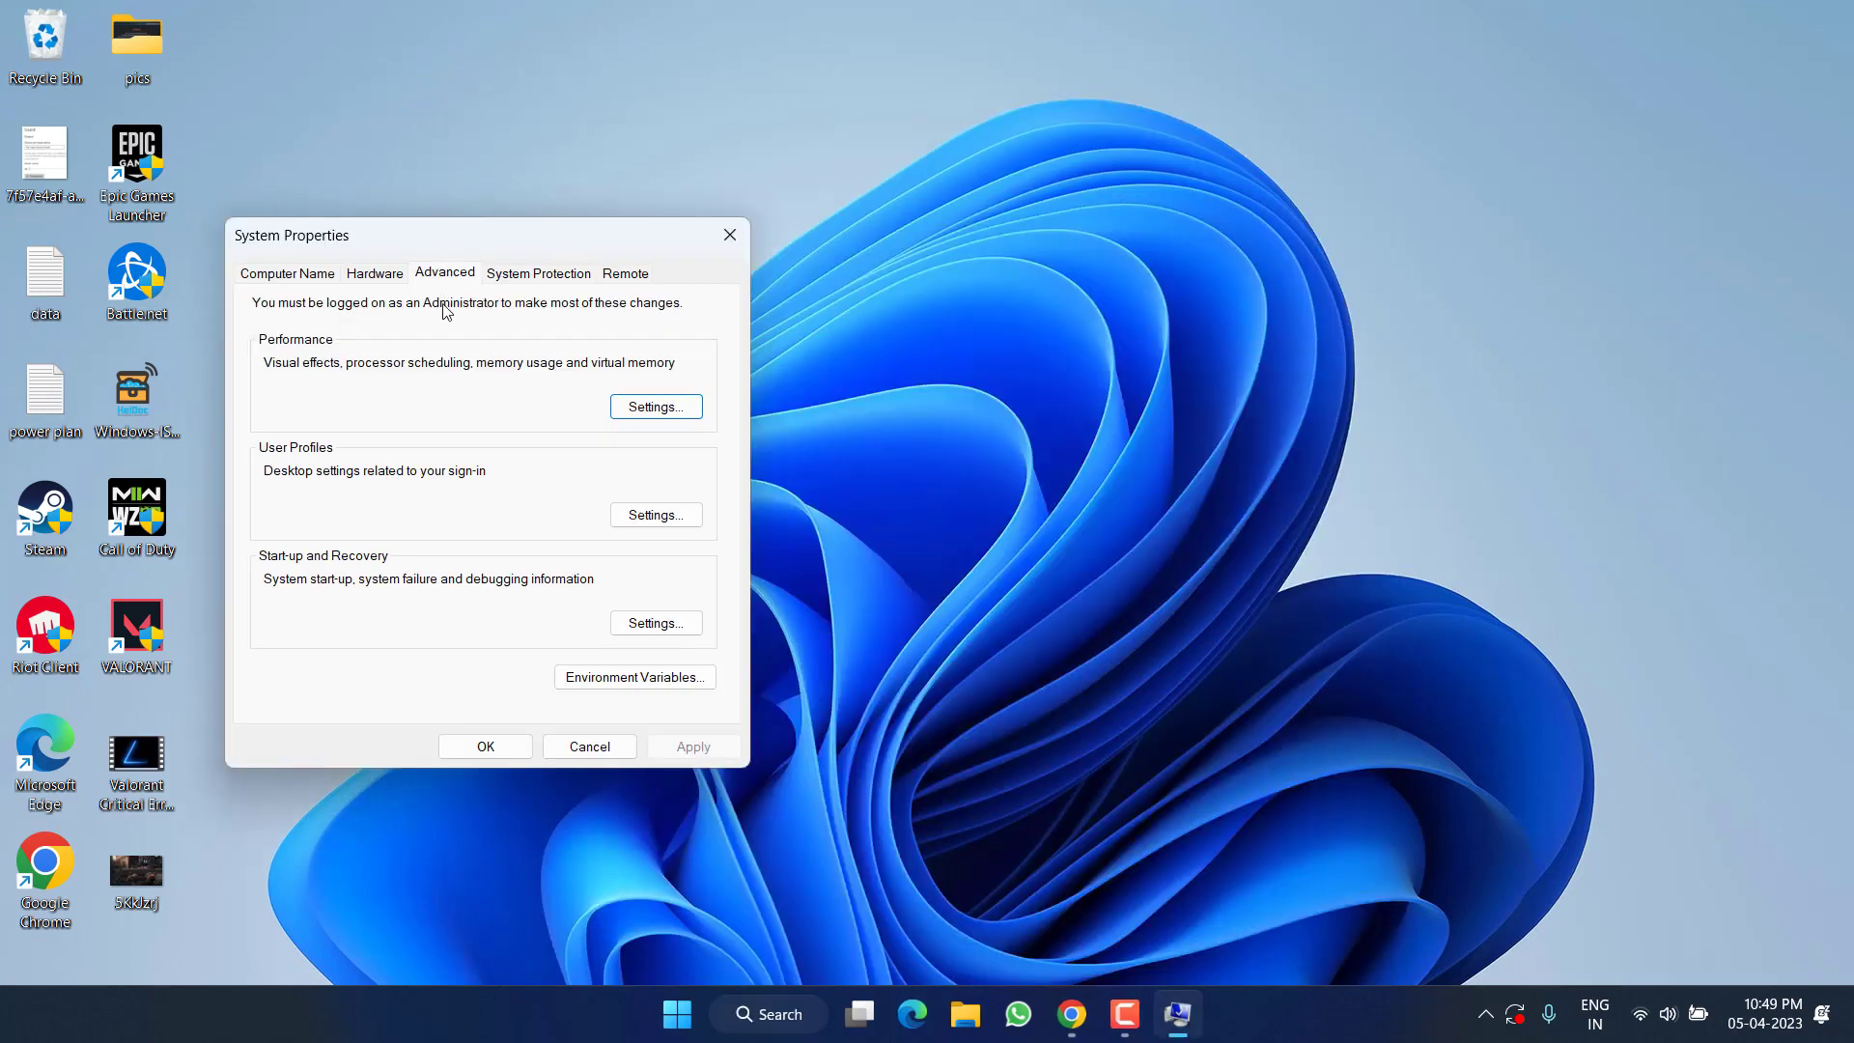
left_click(655, 406)
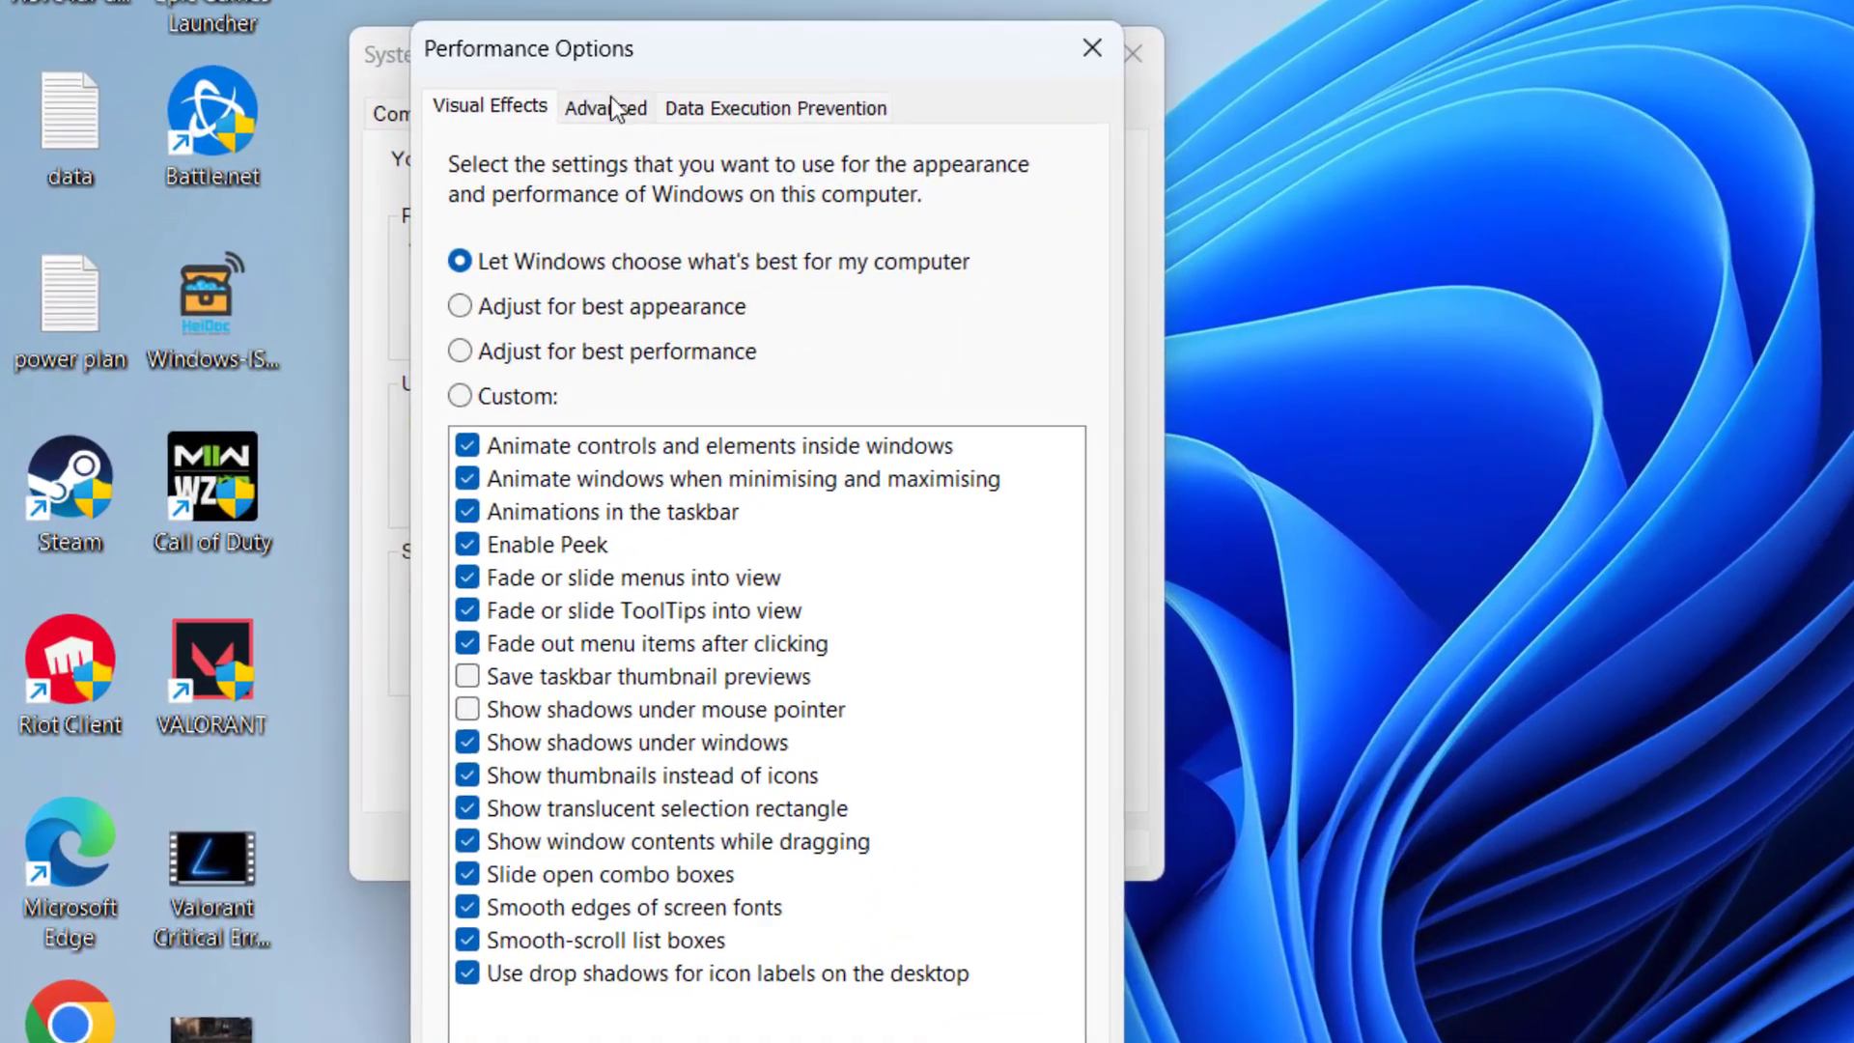
left_click(605, 108)
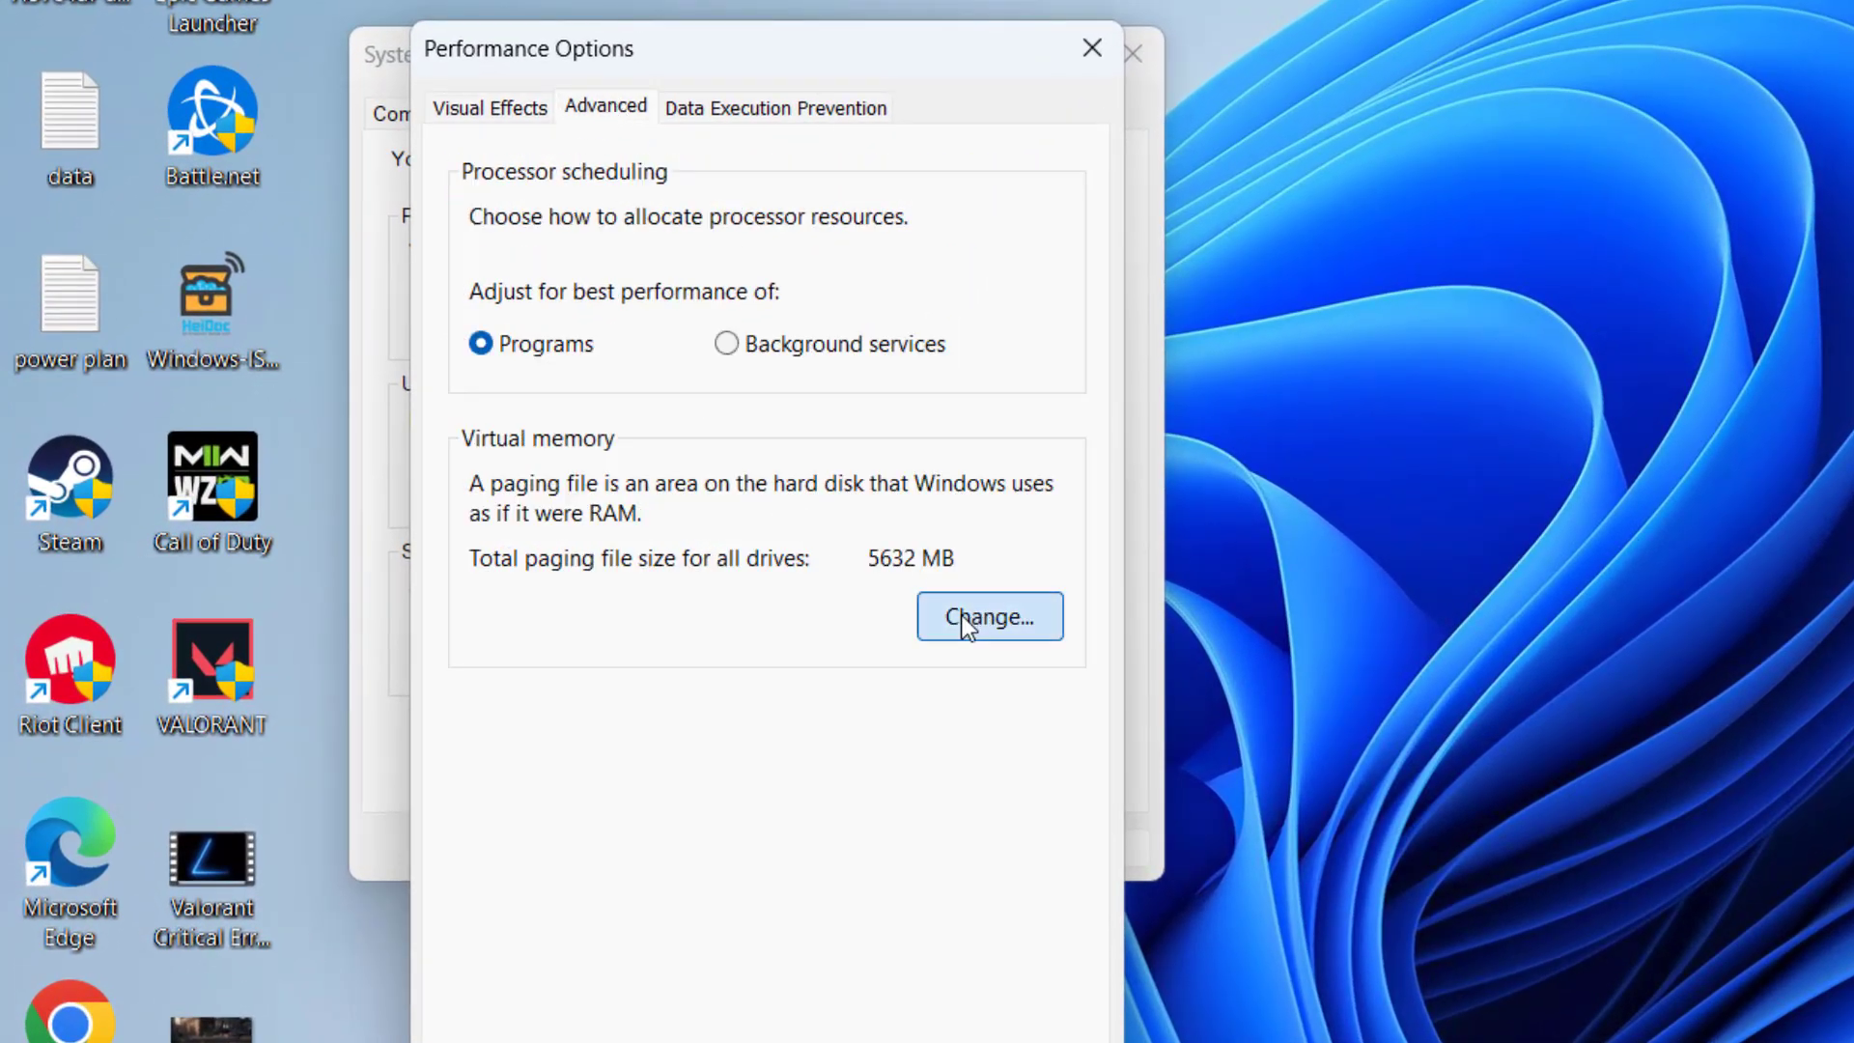
left_click(989, 616)
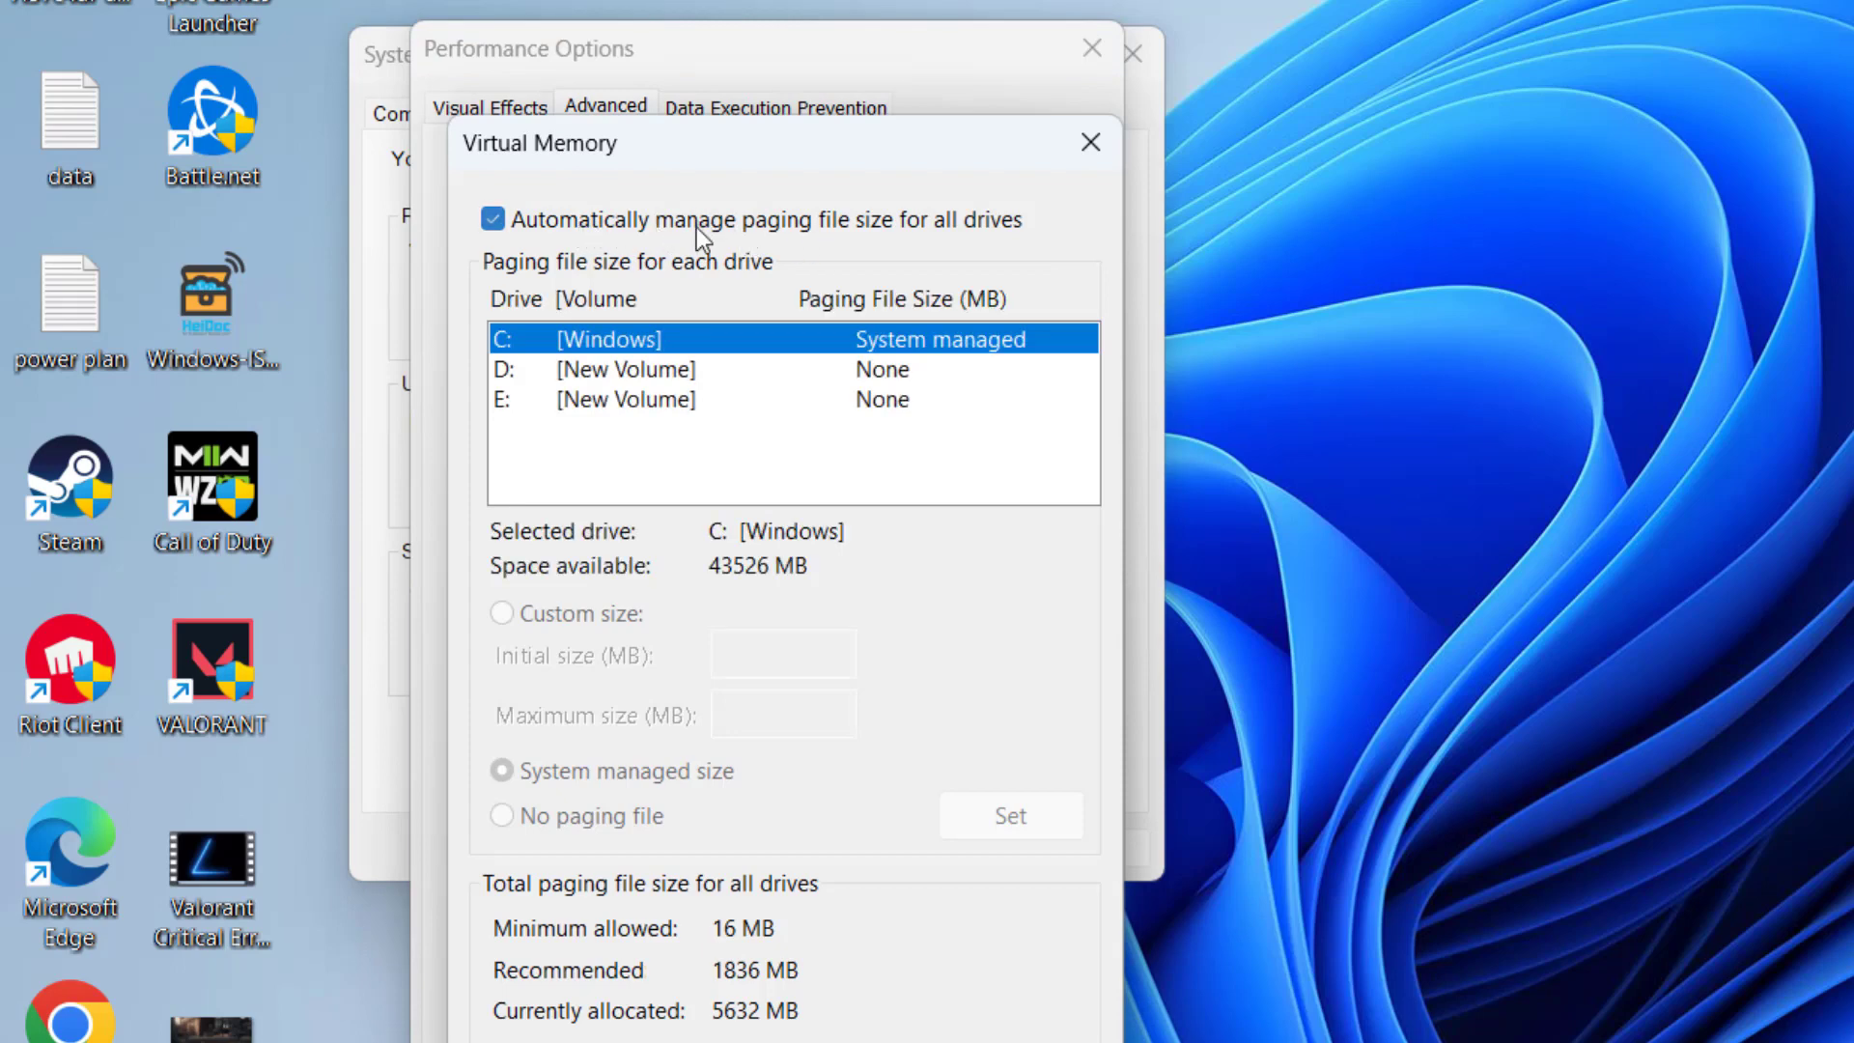
Step: Disable automatic paging file management and give C: a custom 8000–32000 MB size, then confirm
left_click(493, 219)
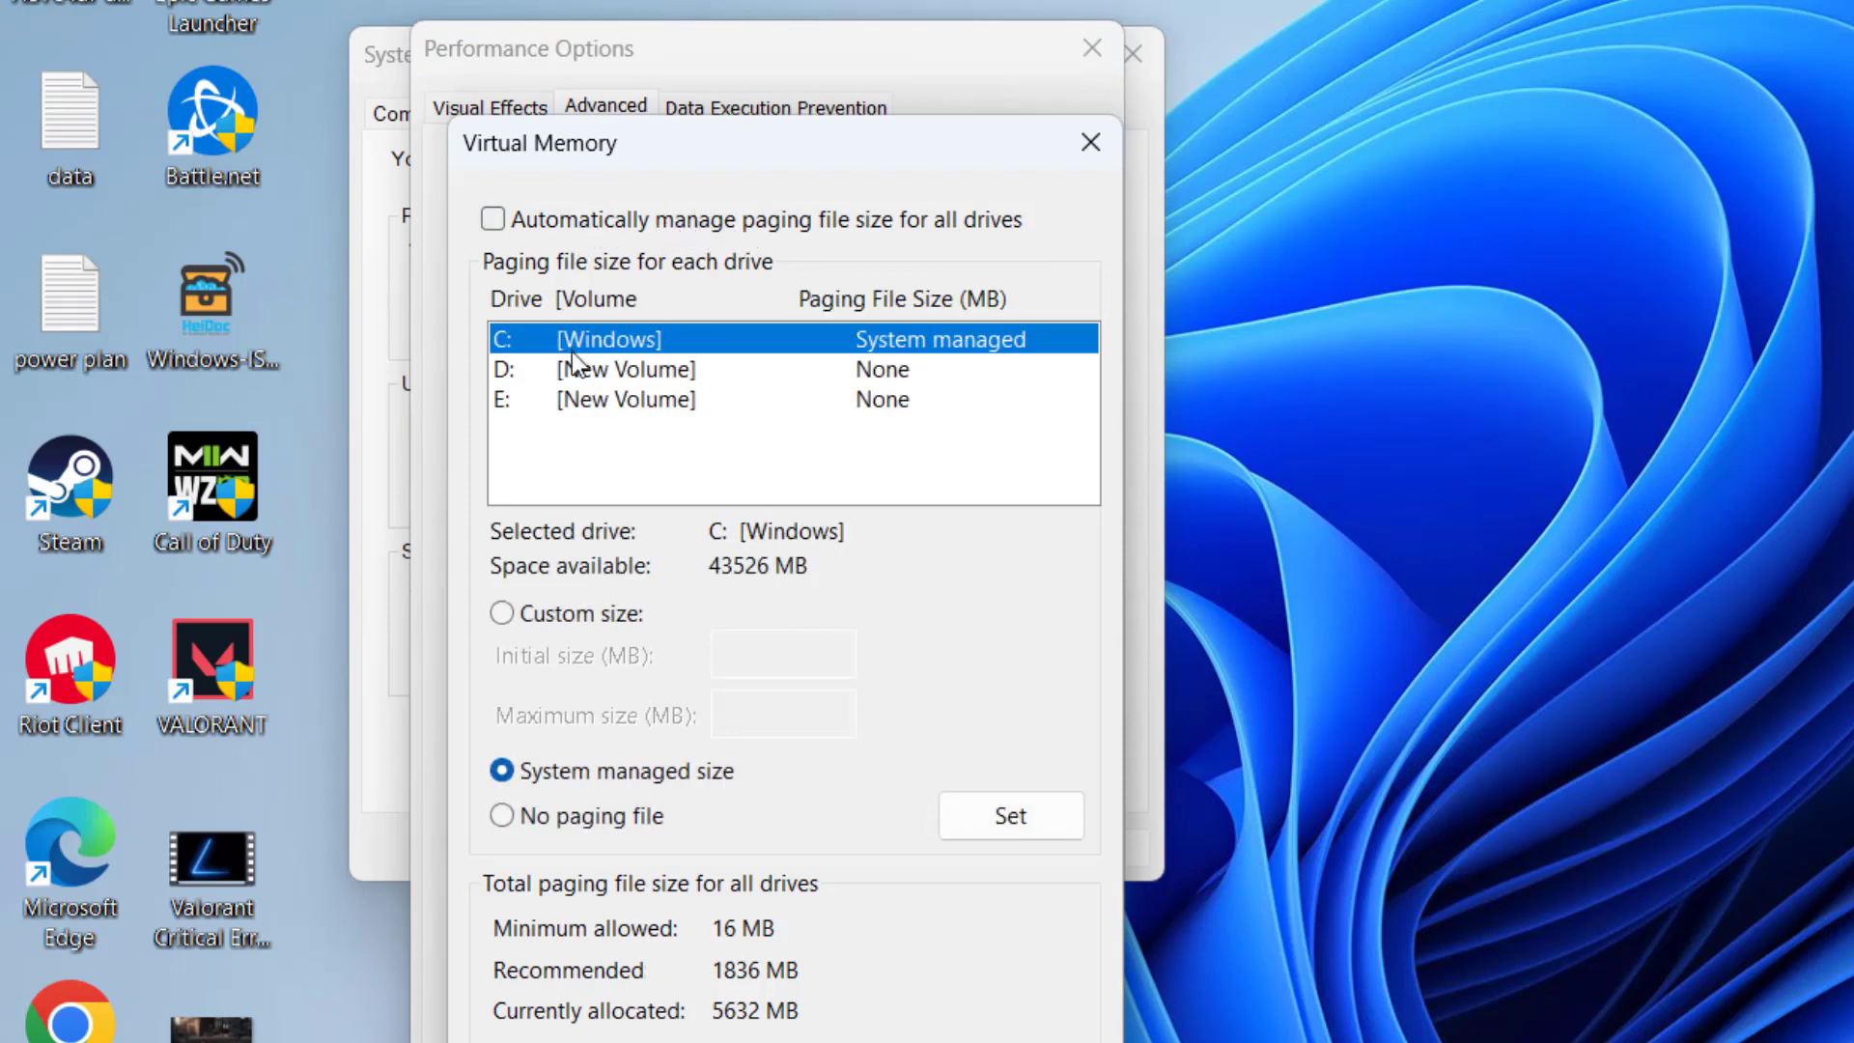
left_click(625, 400)
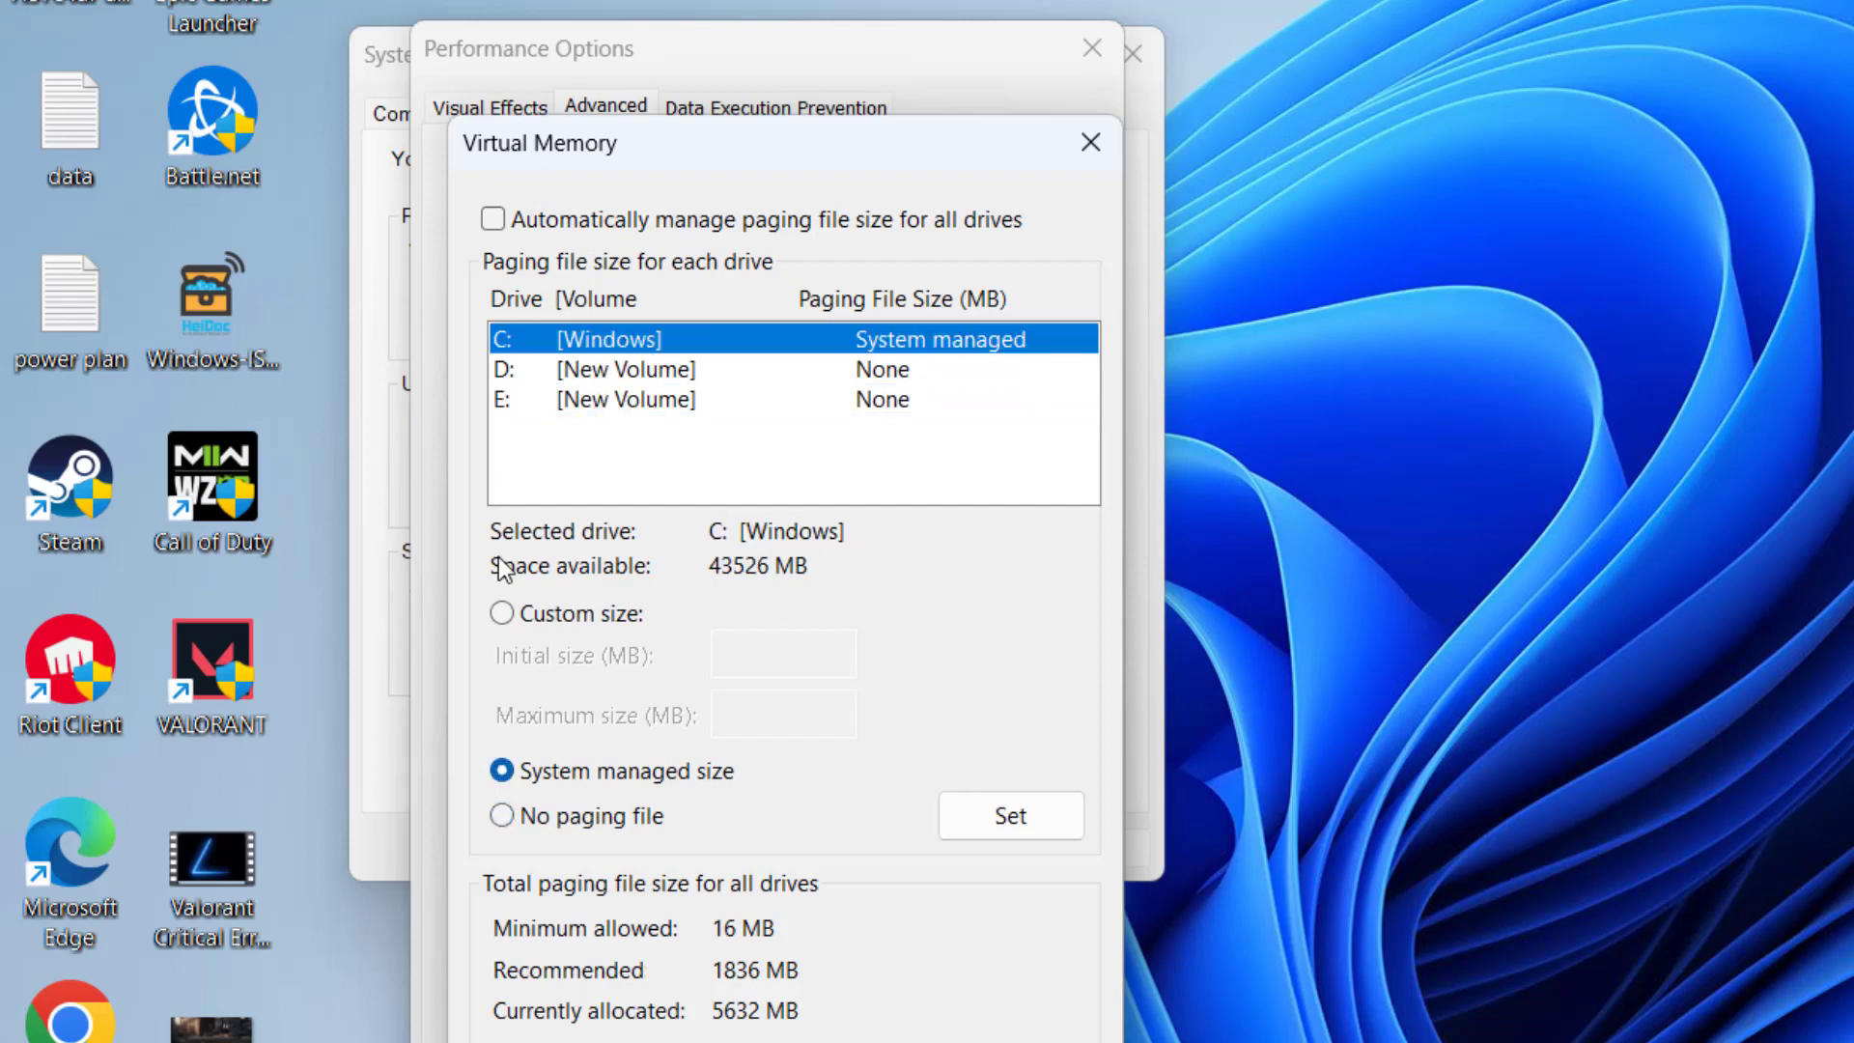
left_click(501, 612)
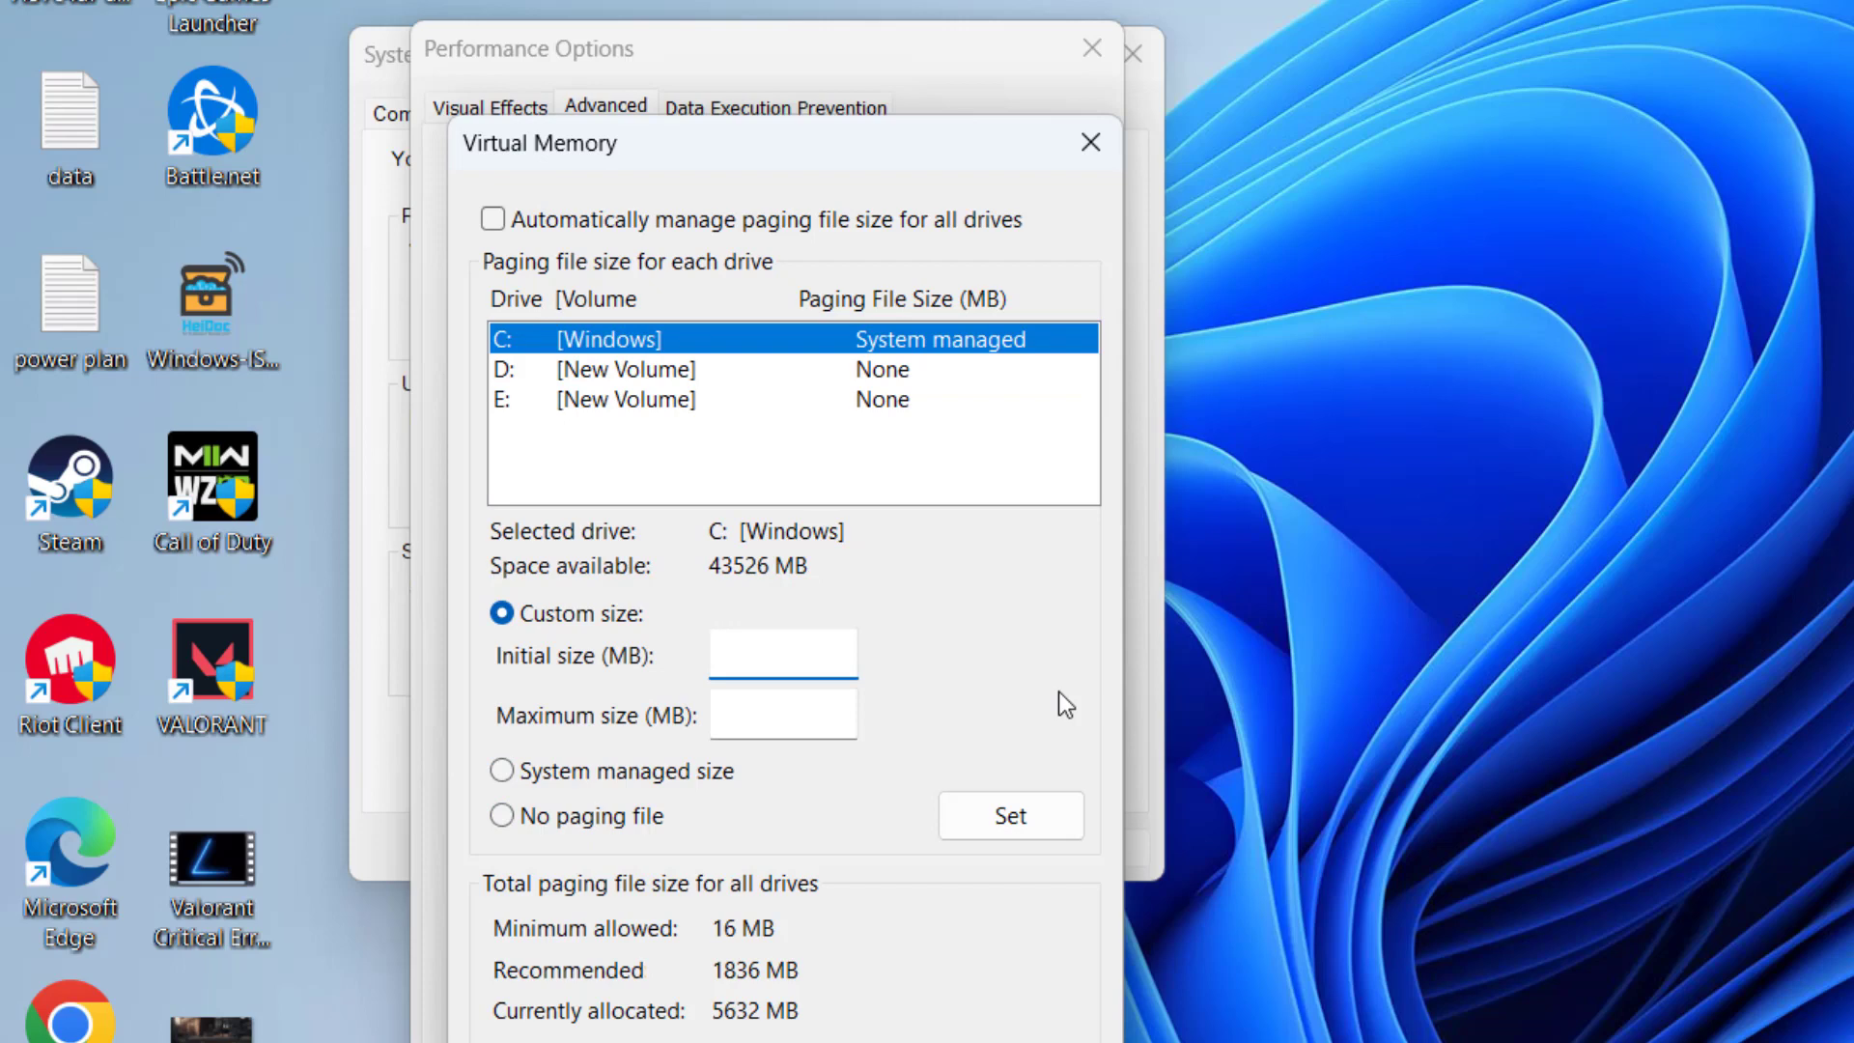
left_click(781, 653)
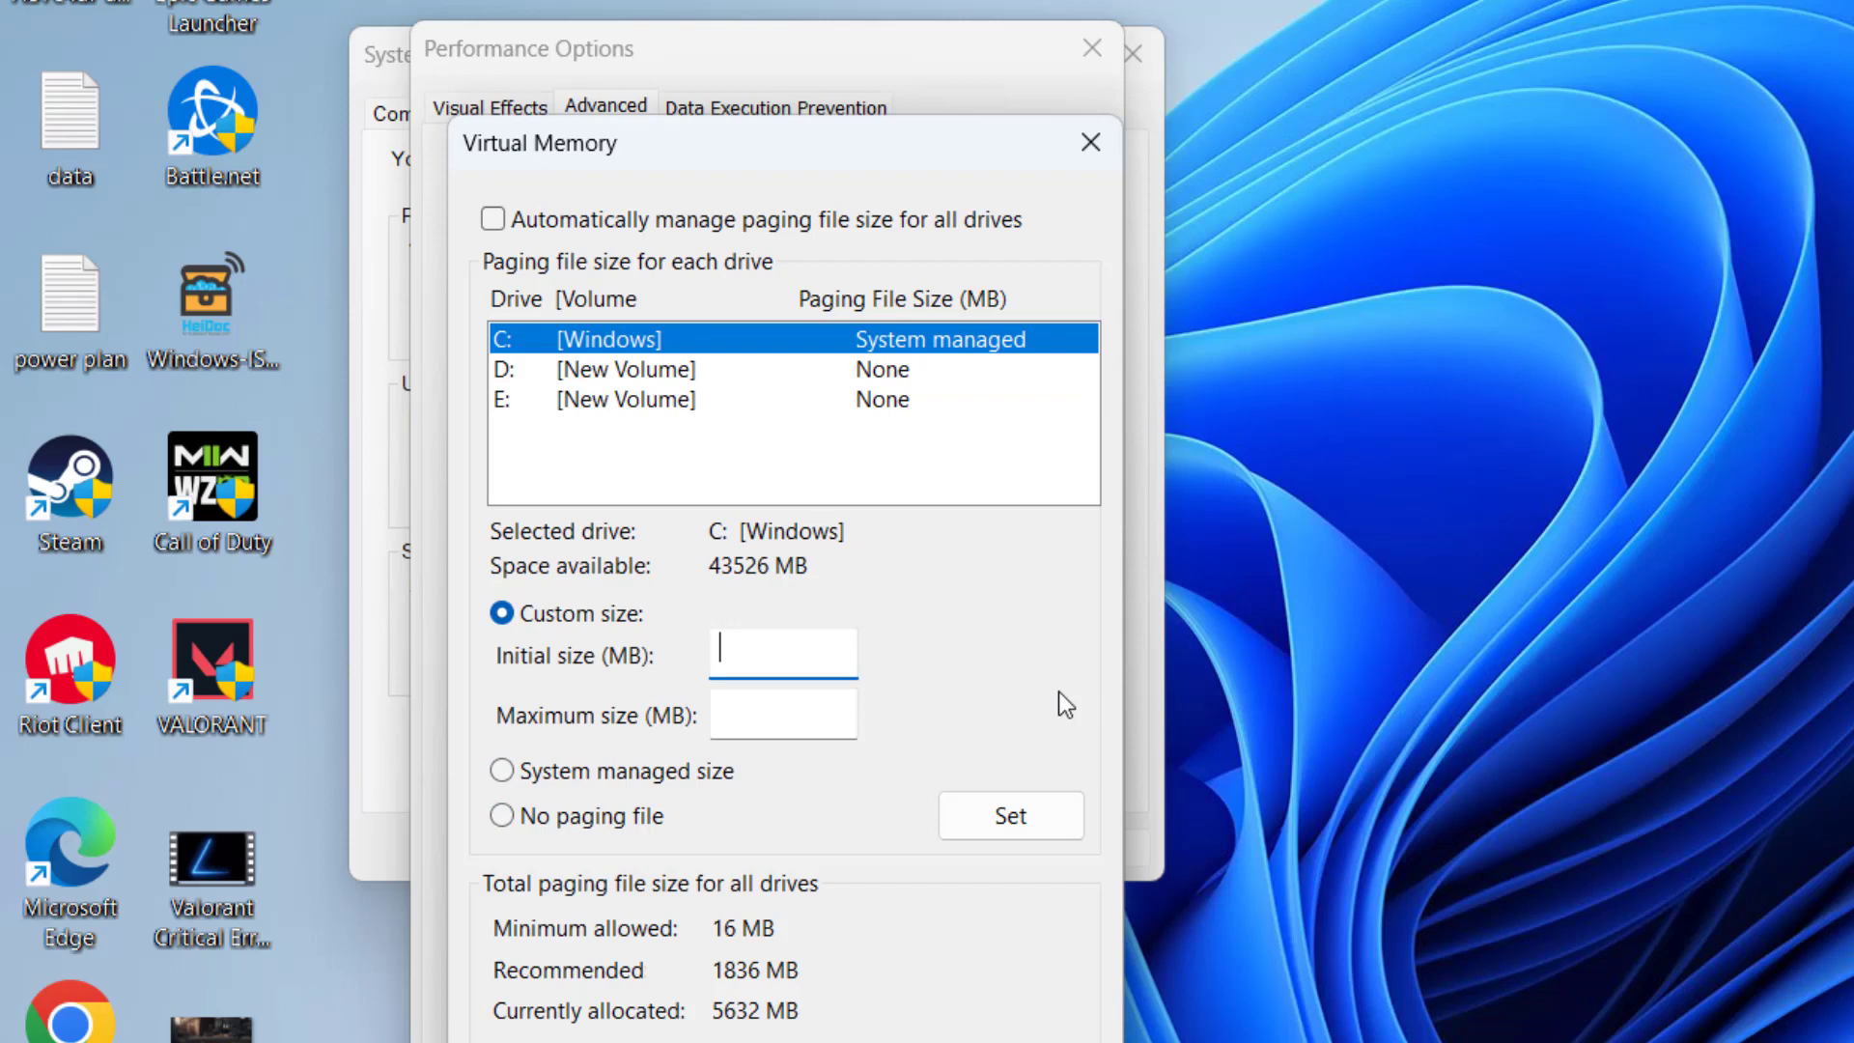
type("8000")
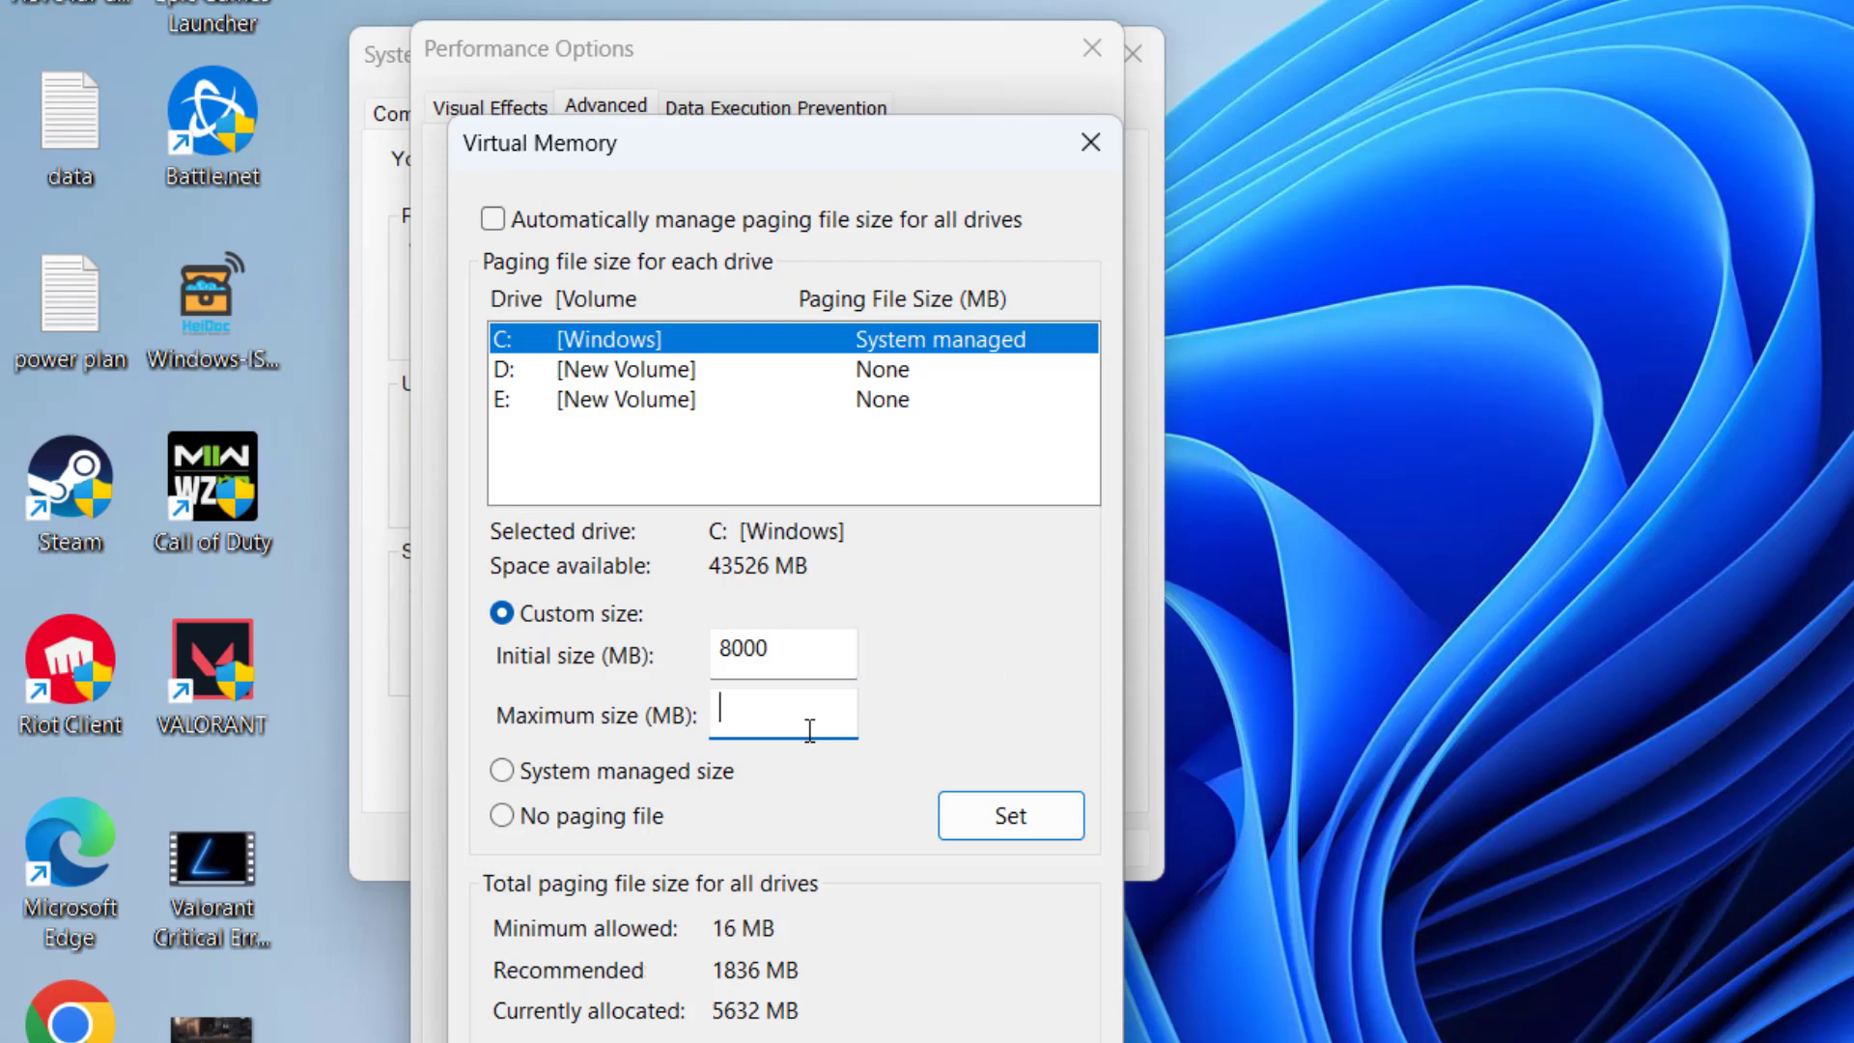
type("32")
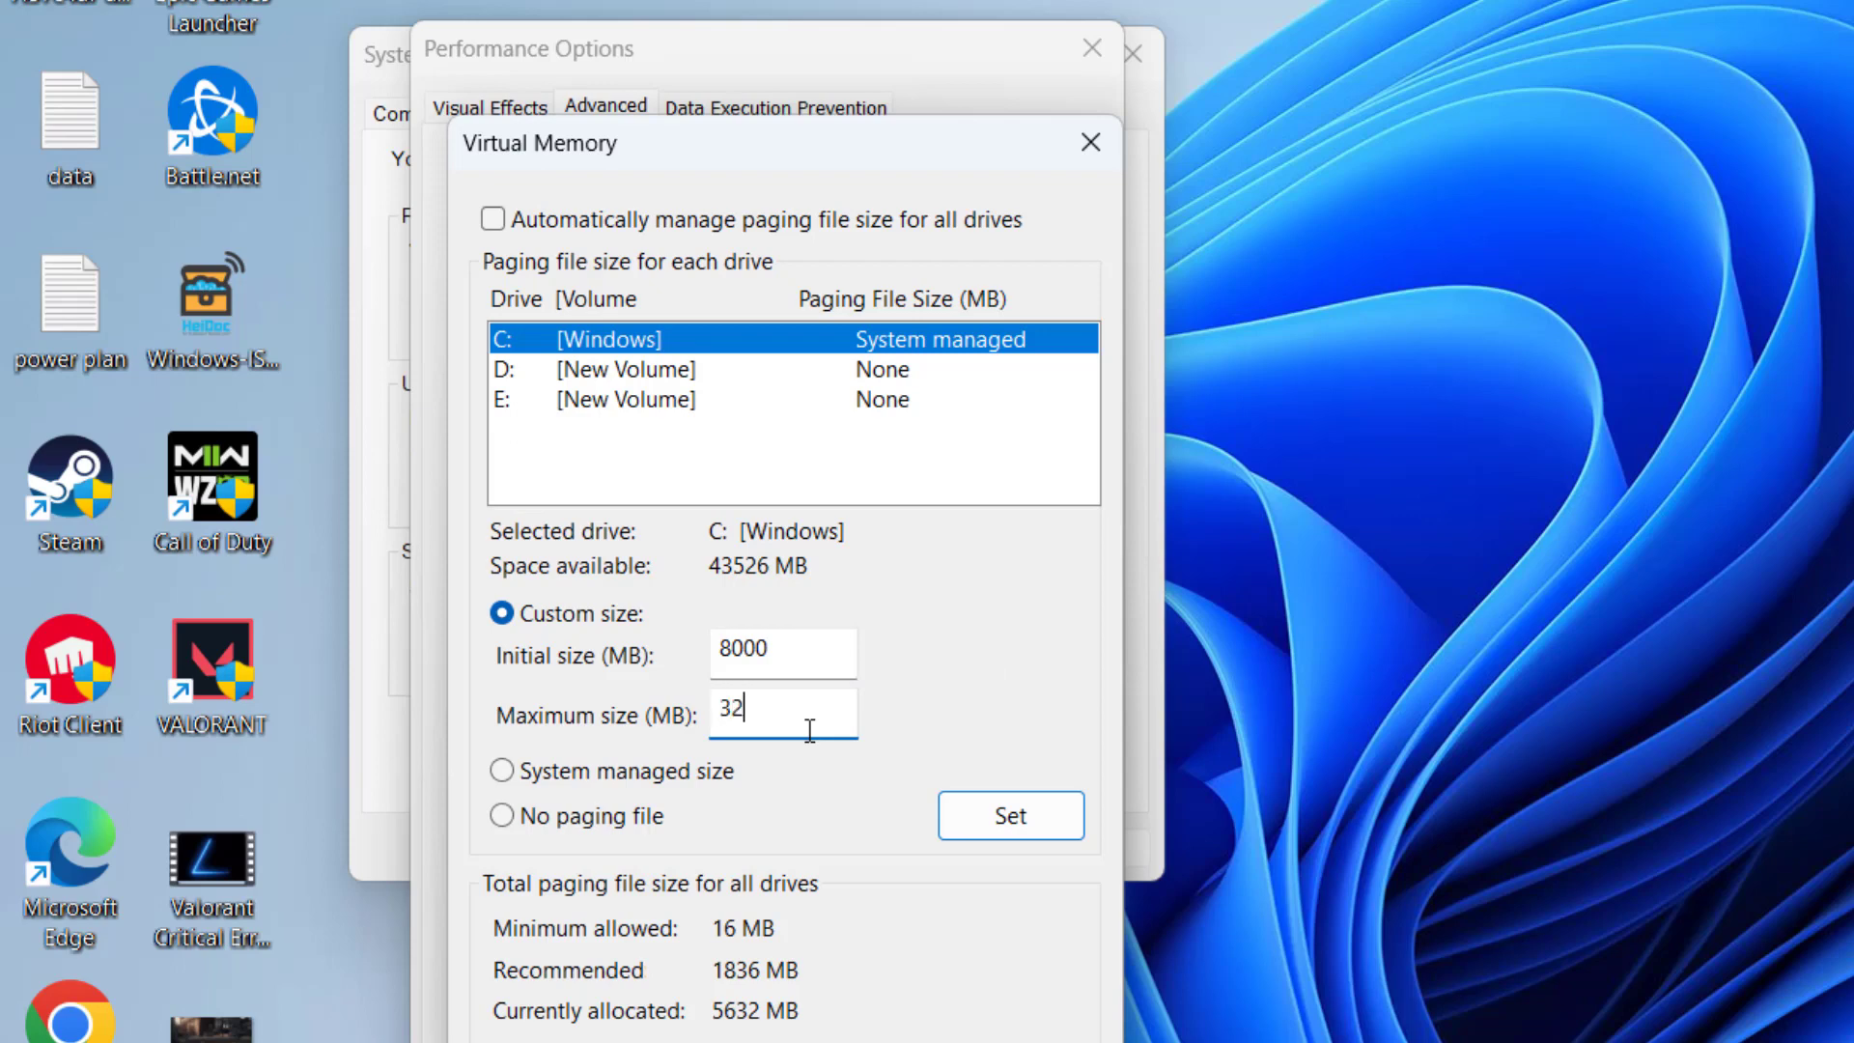
type("000")
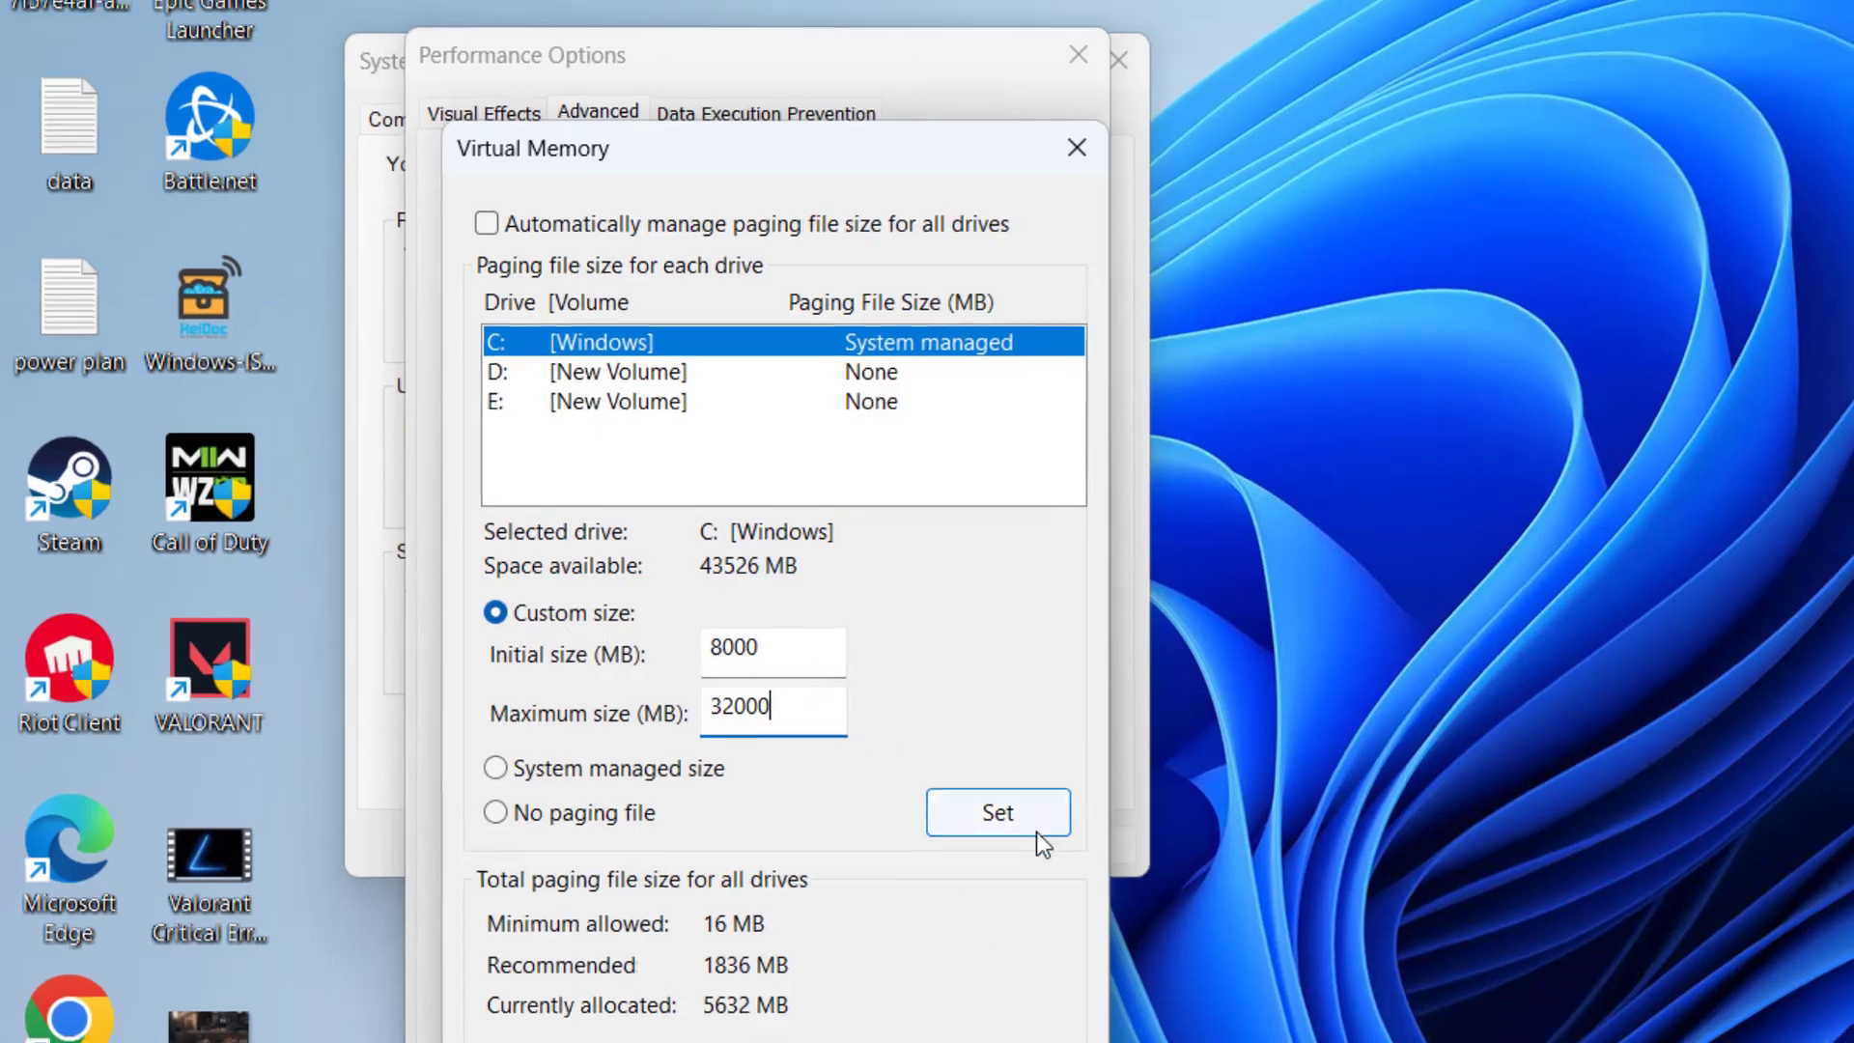
left_click(995, 812)
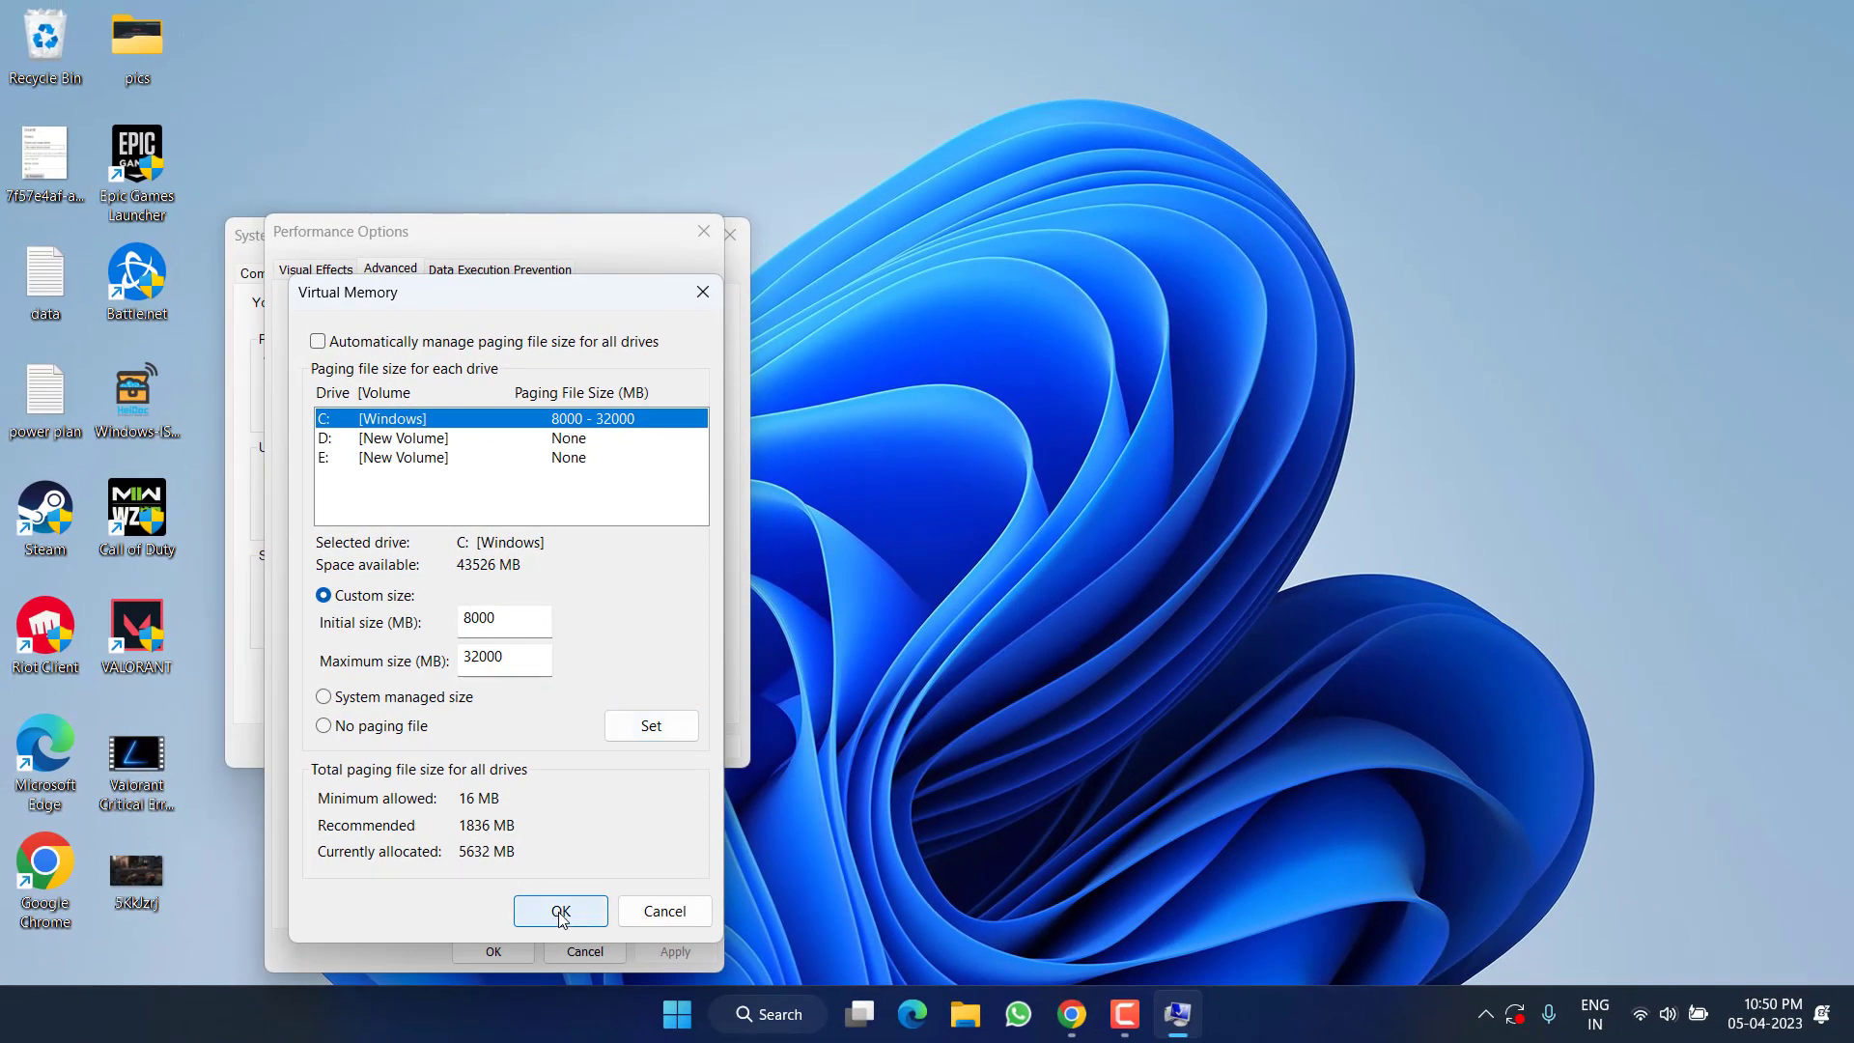
left_click(559, 910)
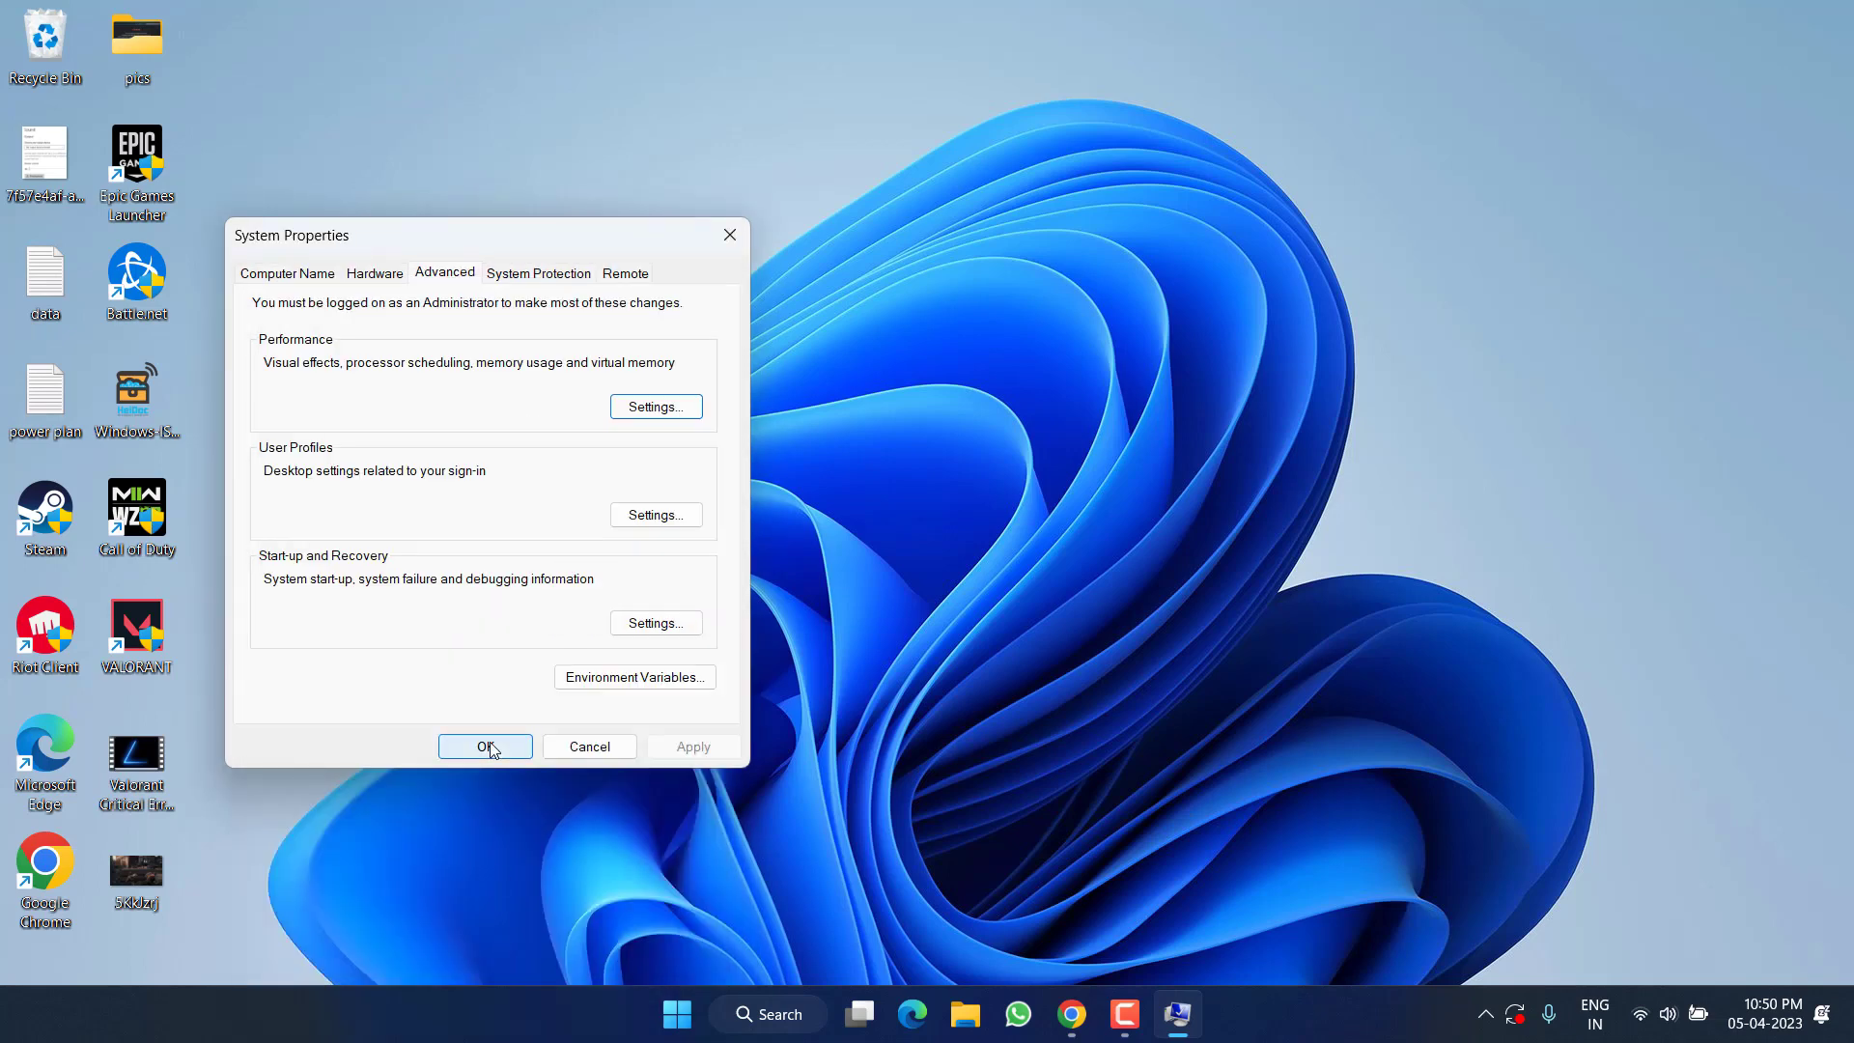
Step: Confirm System Properties with OK and clear the remaining dialogs, leaving an empty desktop
left_click(484, 746)
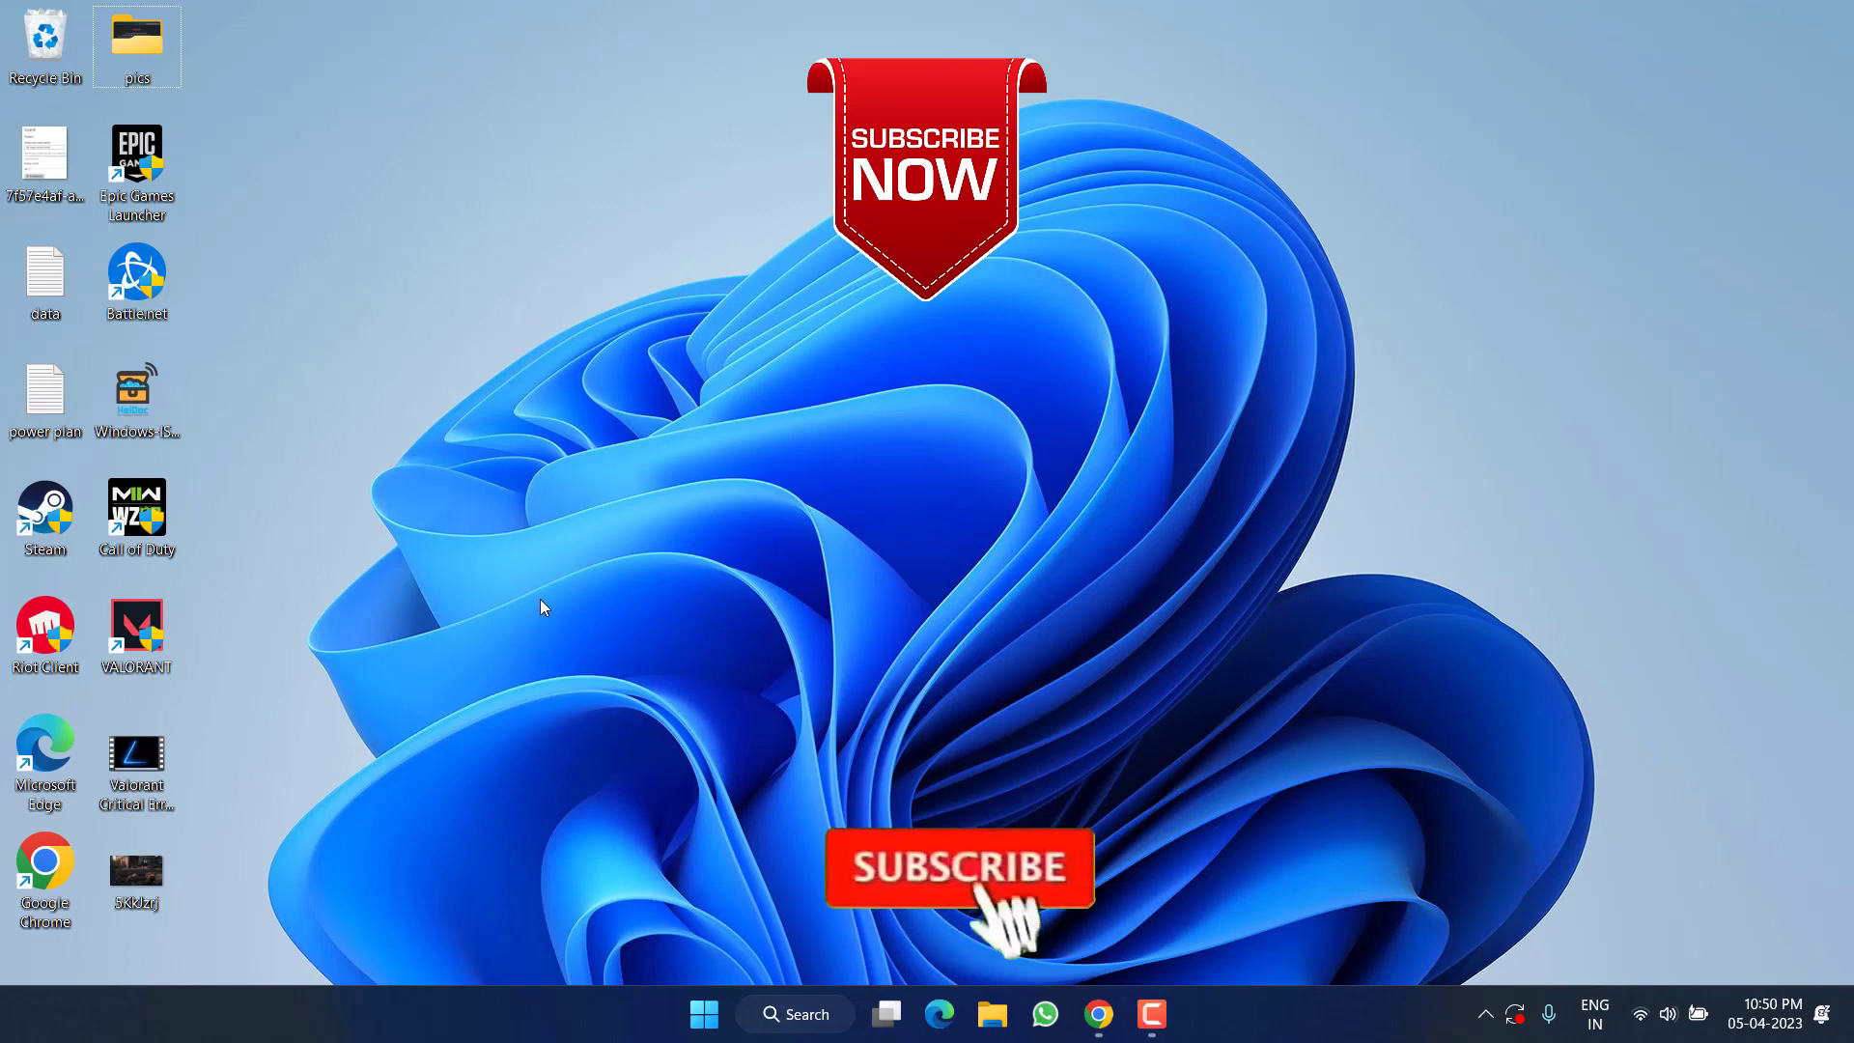
left_click(959, 867)
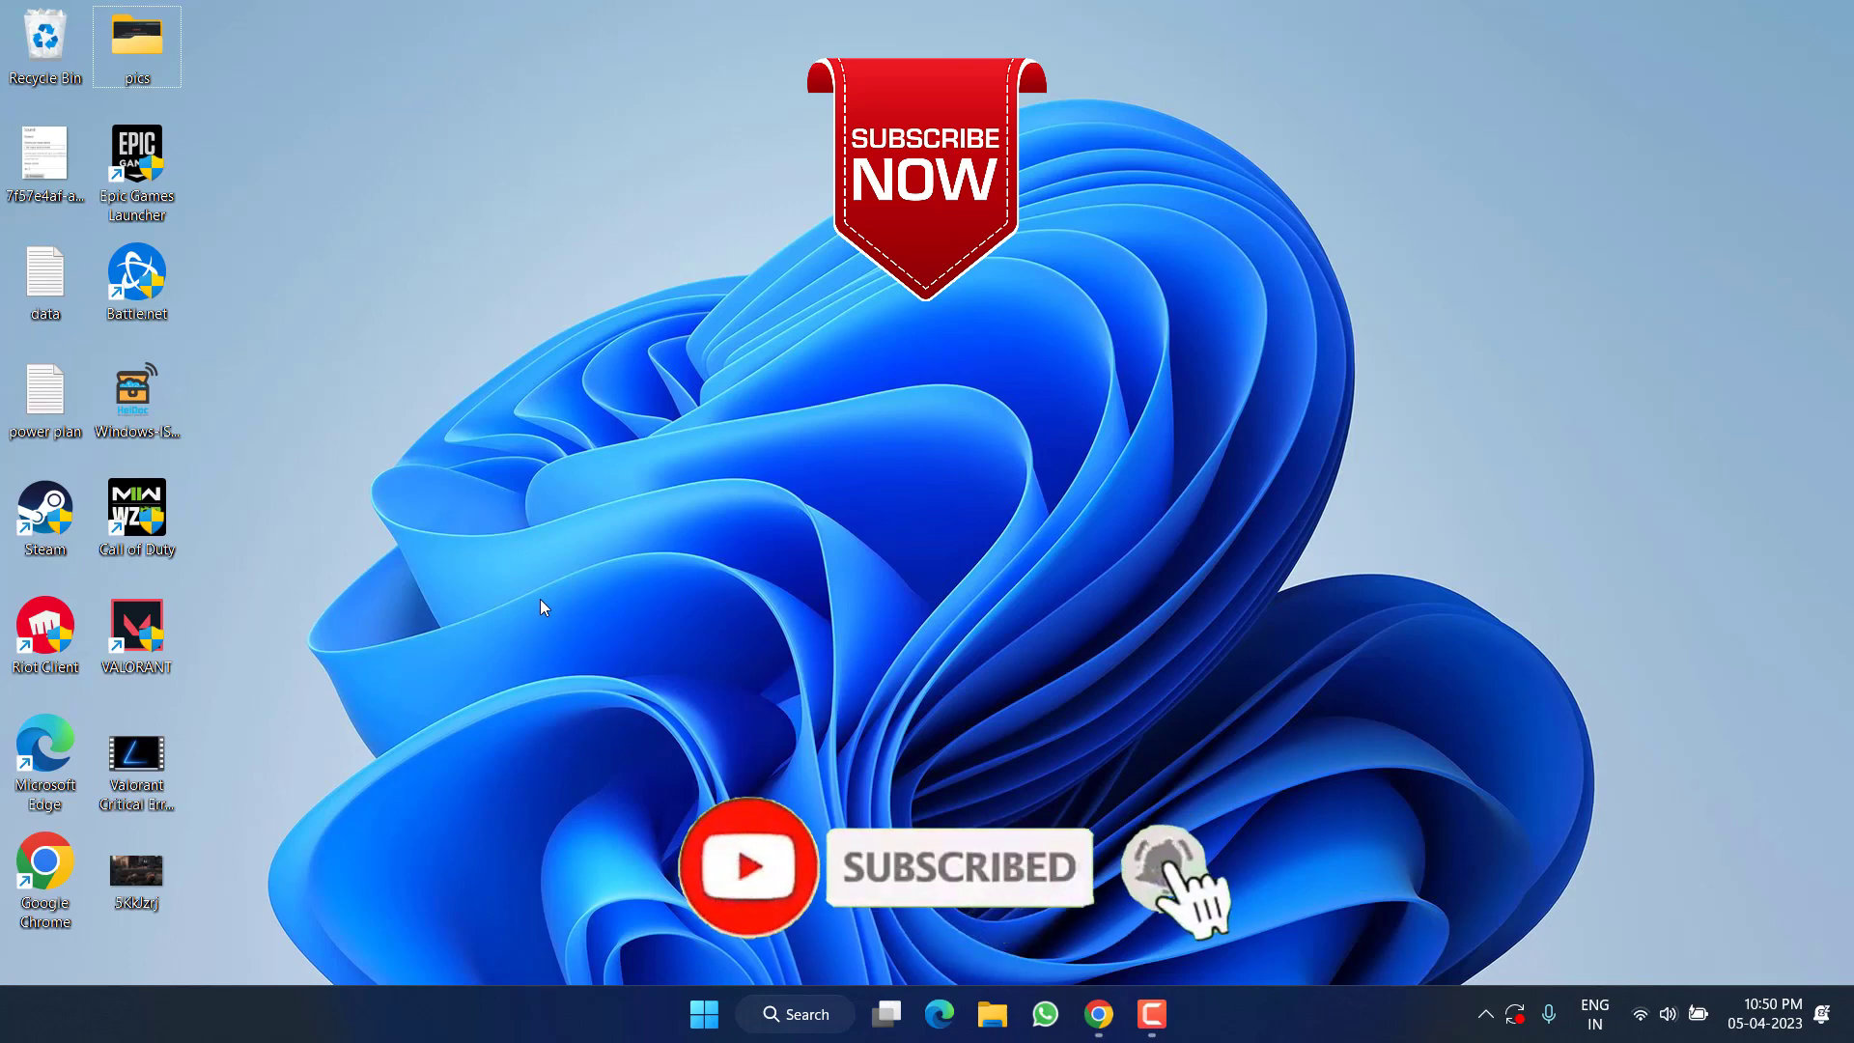
left_click(1163, 867)
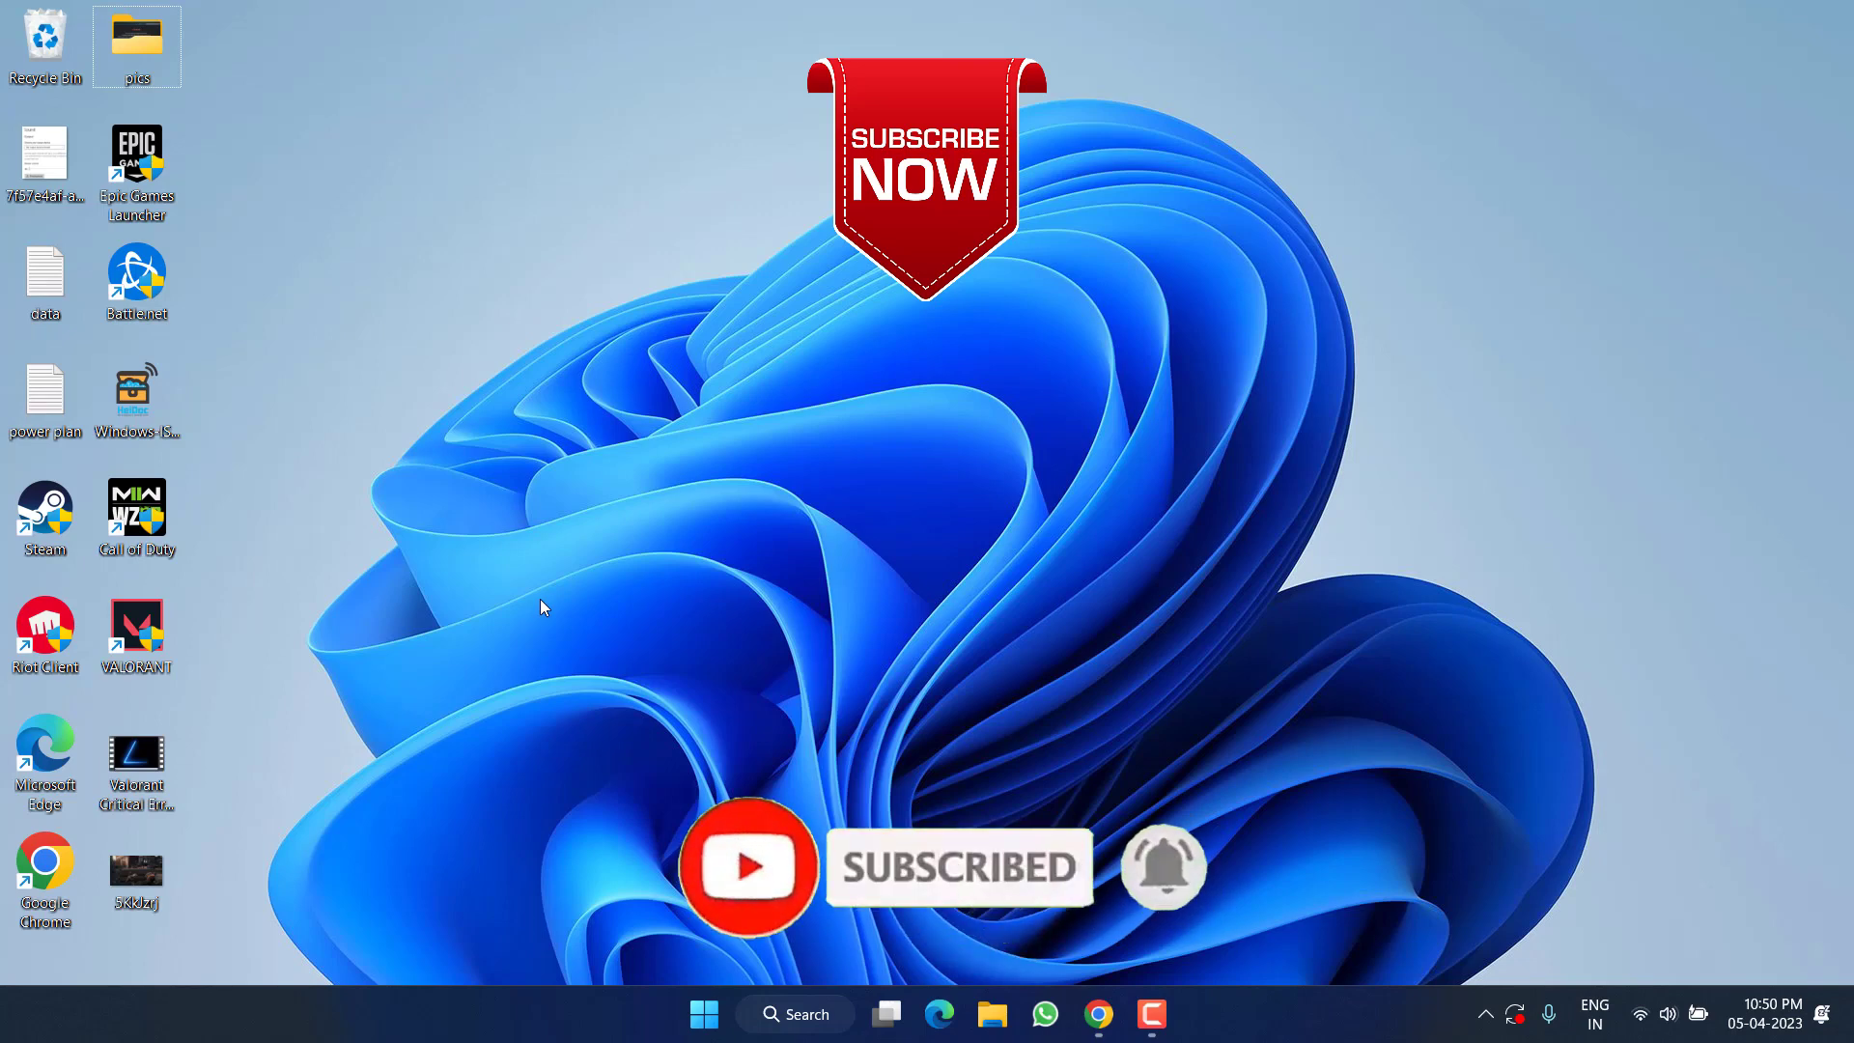